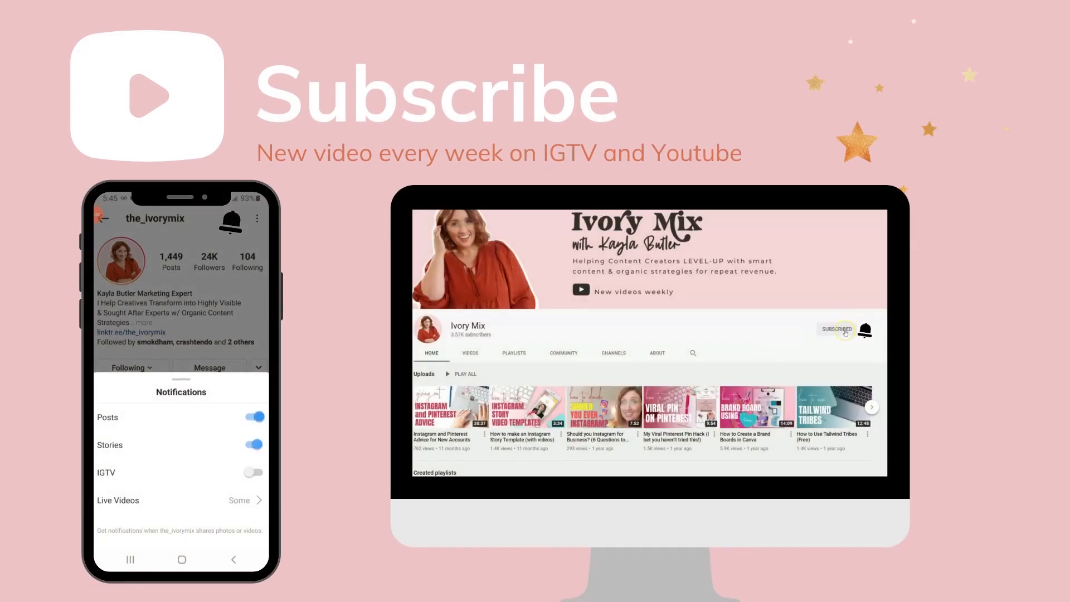
- Show the Content Planner calendar for May 2021 from the left sidebar
{"action": "left_click", "coordinate": [252, 471]}
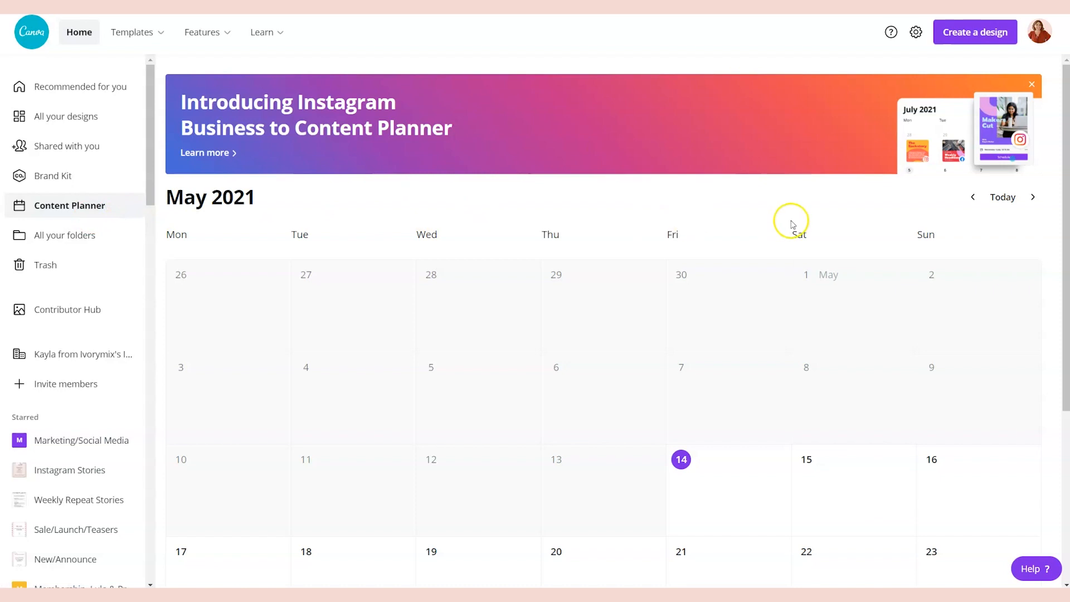
{"action": "left_click", "coordinate": [1031, 83]}
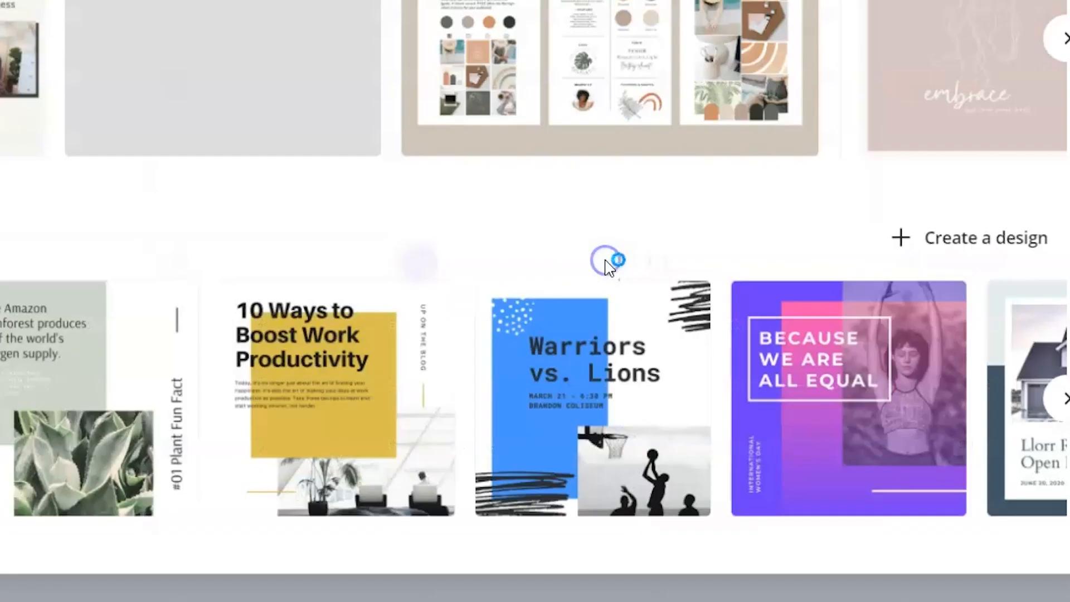
{"action": "left_click", "coordinate": [984, 238]}
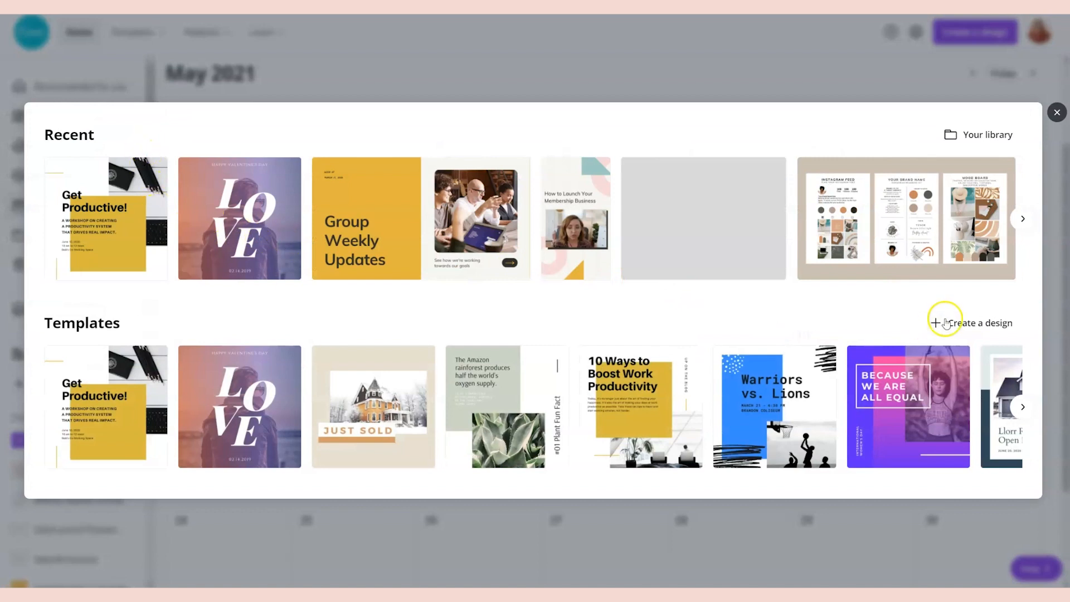
{"action": "mouse_move", "coordinate": [983, 337]}
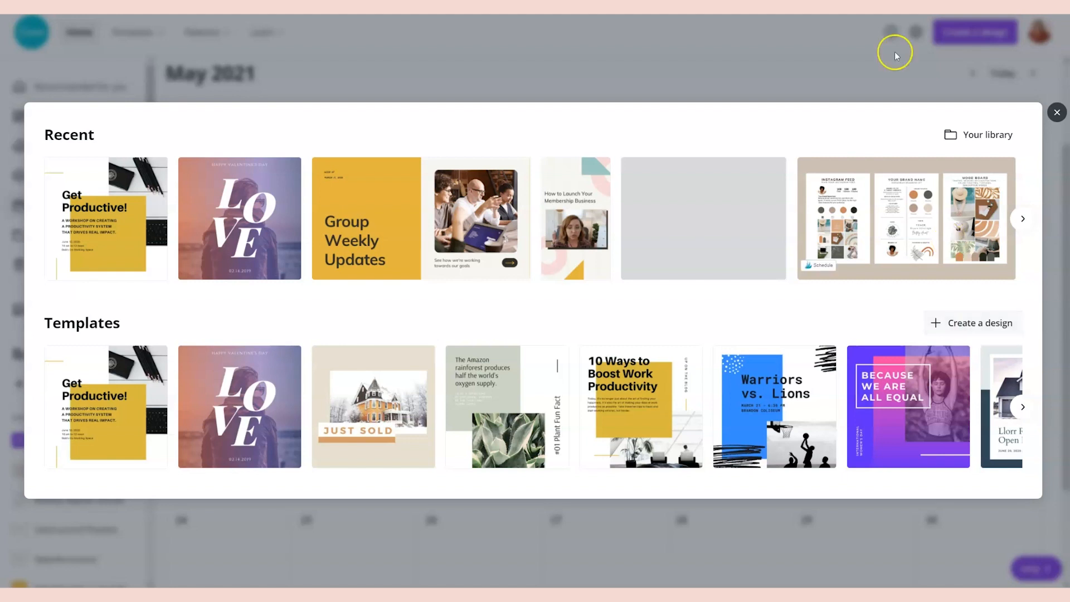
{"action": "left_click", "coordinate": [1056, 111]}
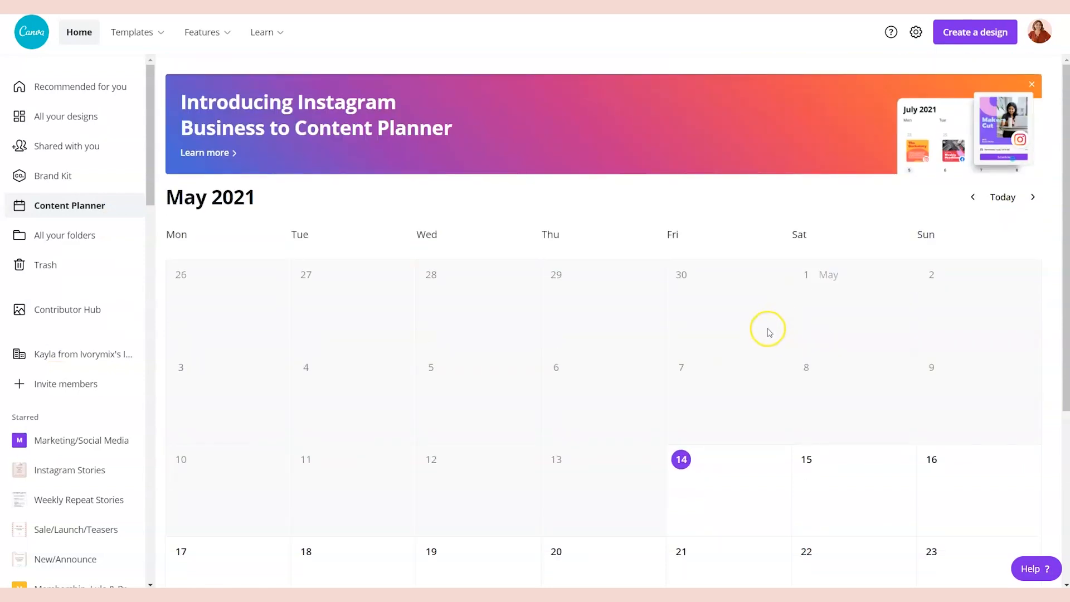
{"action": "mouse_move", "coordinate": [767, 332]}
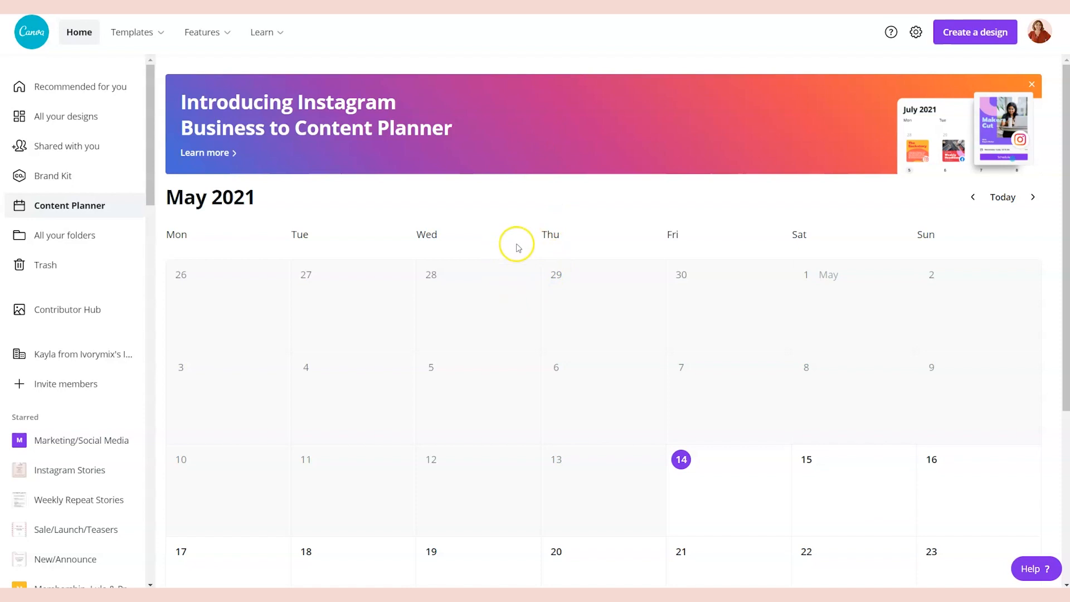
{"action": "mouse_move", "coordinate": [520, 238]}
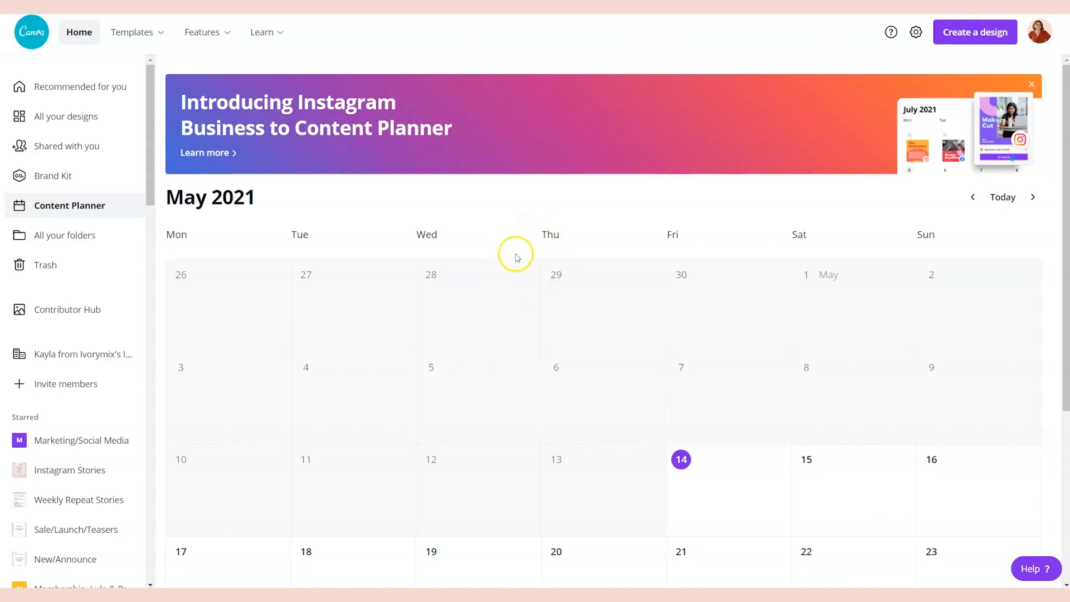
{"action": "mouse_move", "coordinate": [408, 209]}
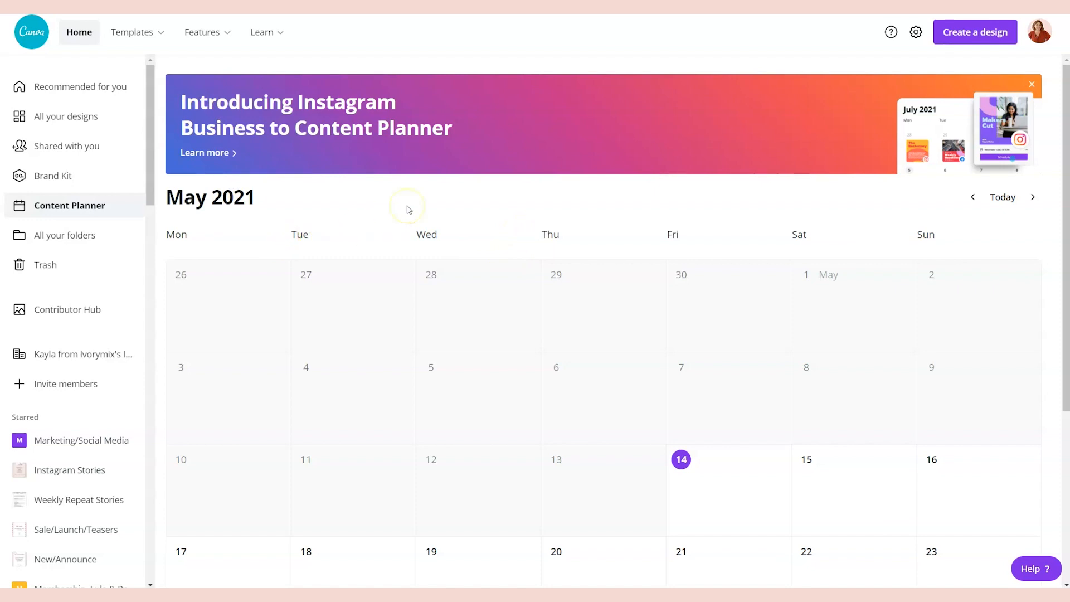
{"action": "mouse_move", "coordinate": [407, 210]}
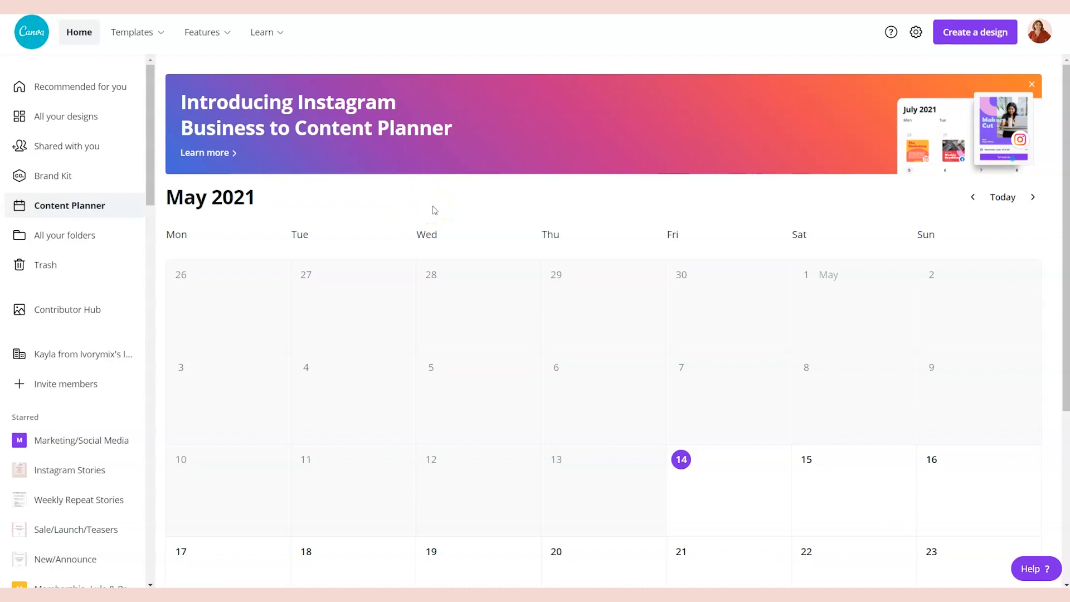
- Start a new post on May 14 and choose the LOVE Valentine's template from Recent designs
{"action": "scroll", "scroll_direction": "down", "scroll_amount": 3}
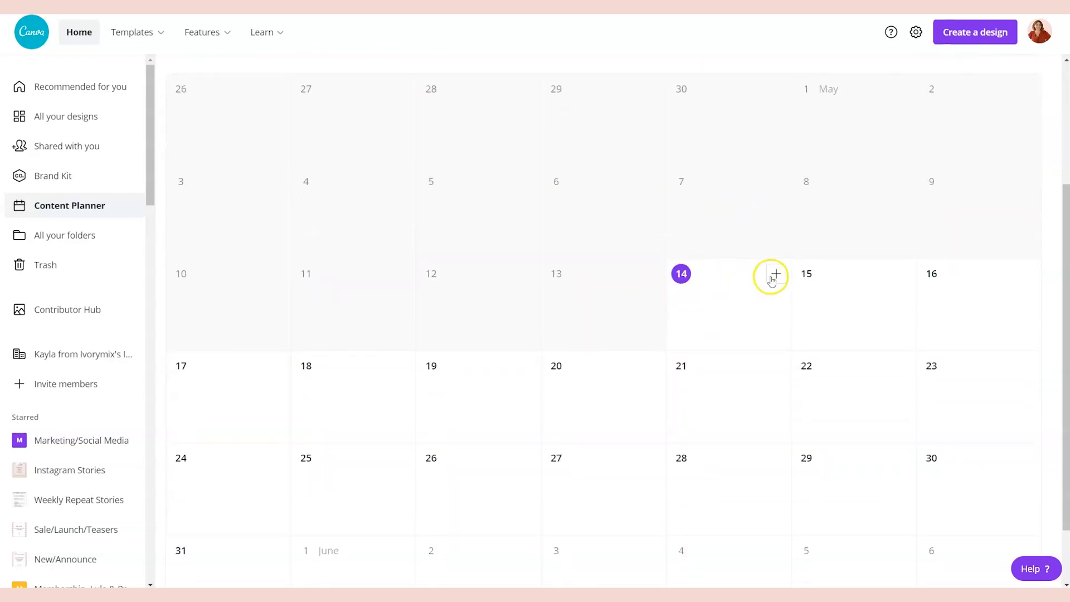
{"action": "left_click", "coordinate": [774, 277]}
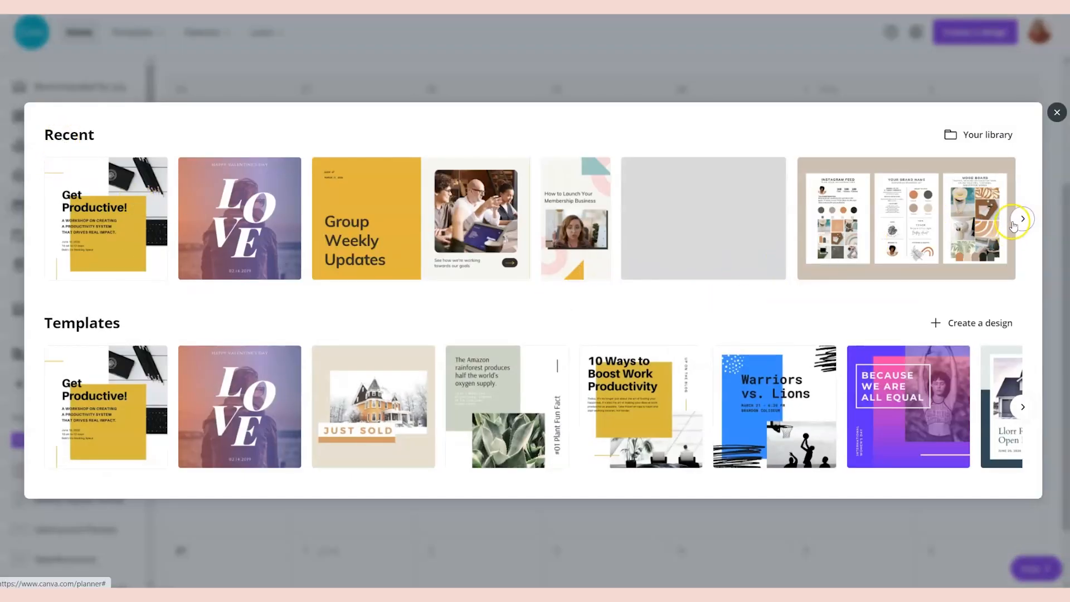
{"action": "left_click", "coordinate": [1022, 219]}
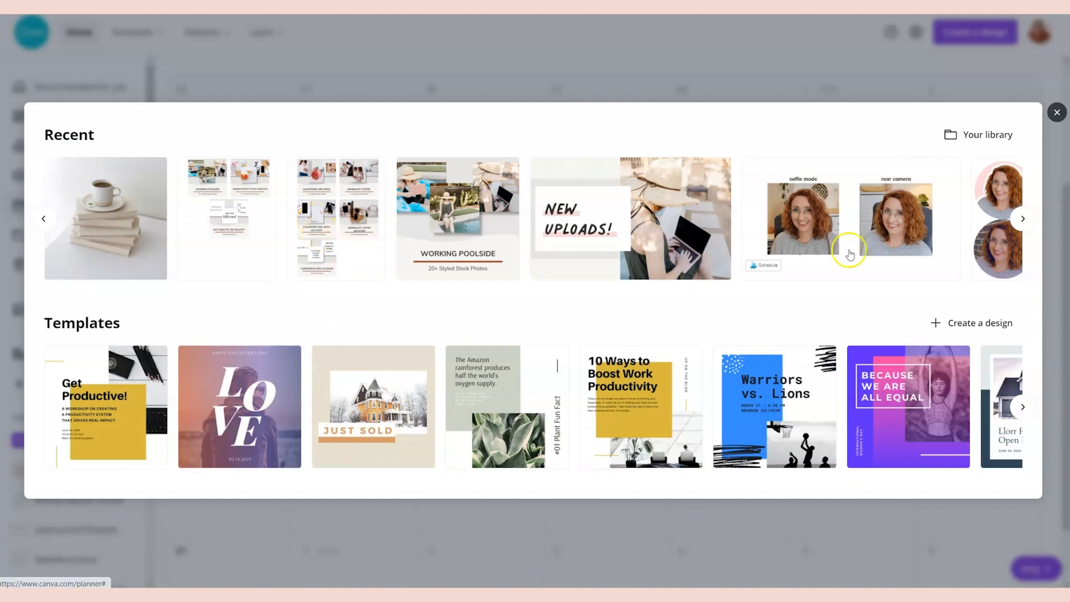
{"action": "mouse_move", "coordinate": [247, 116]}
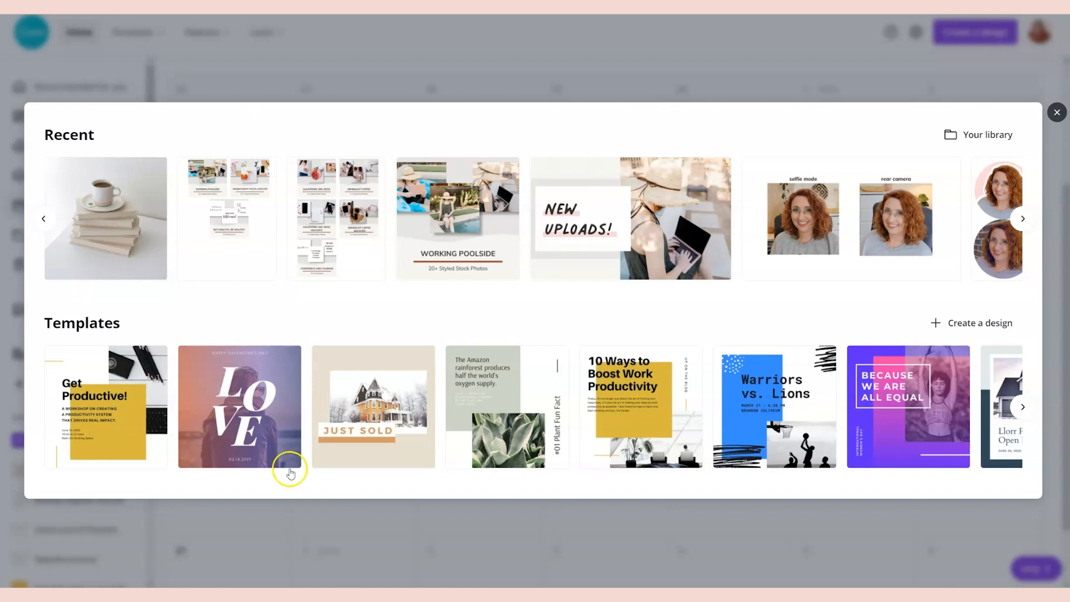
{"action": "mouse_move", "coordinate": [273, 411]}
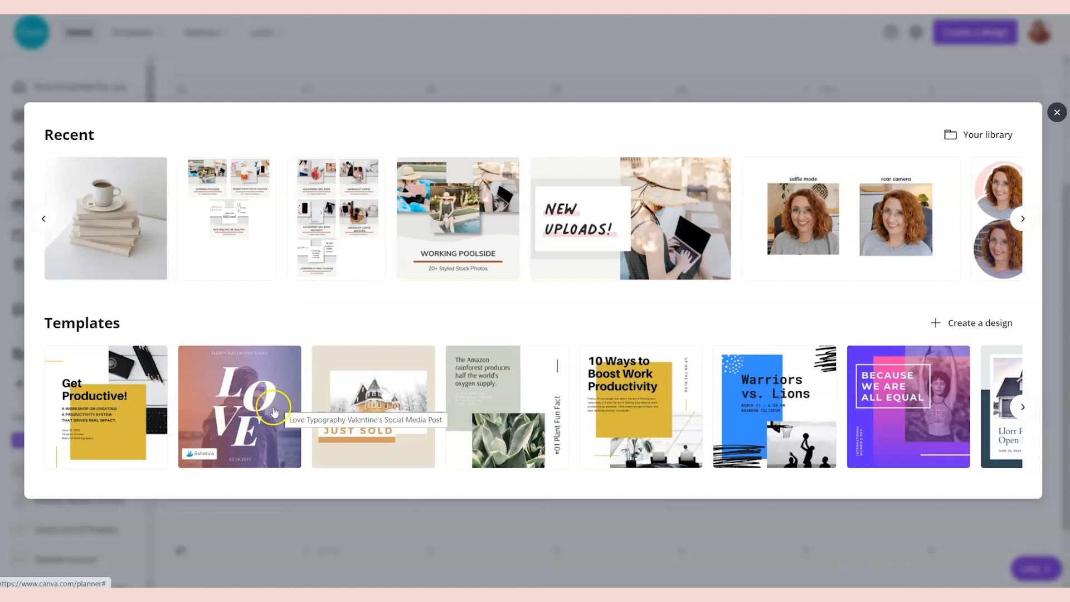
{"action": "mouse_move", "coordinate": [273, 394]}
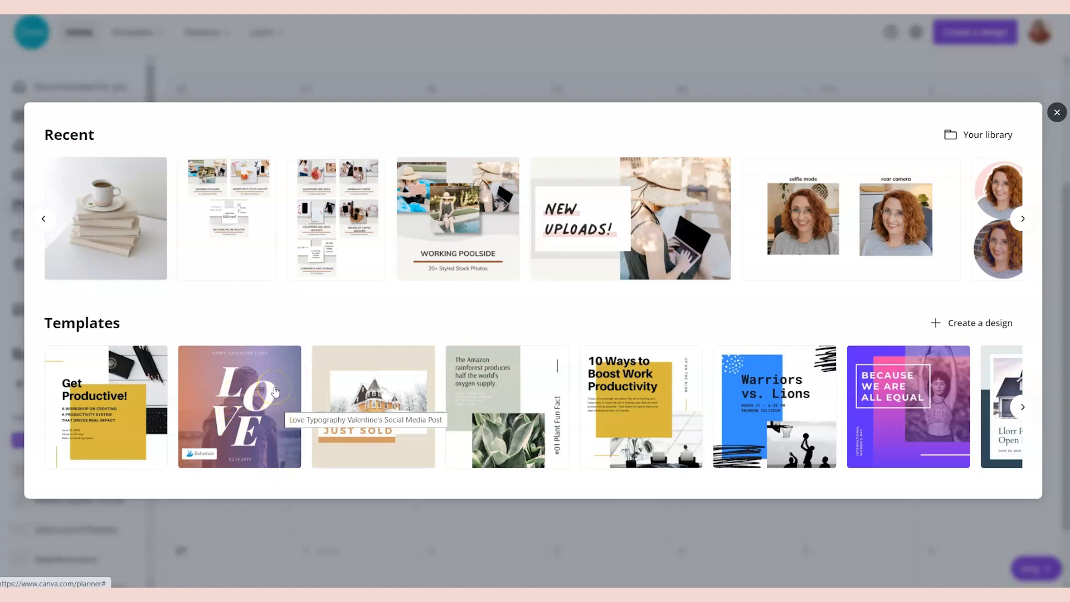
{"action": "left_click", "coordinate": [239, 406]}
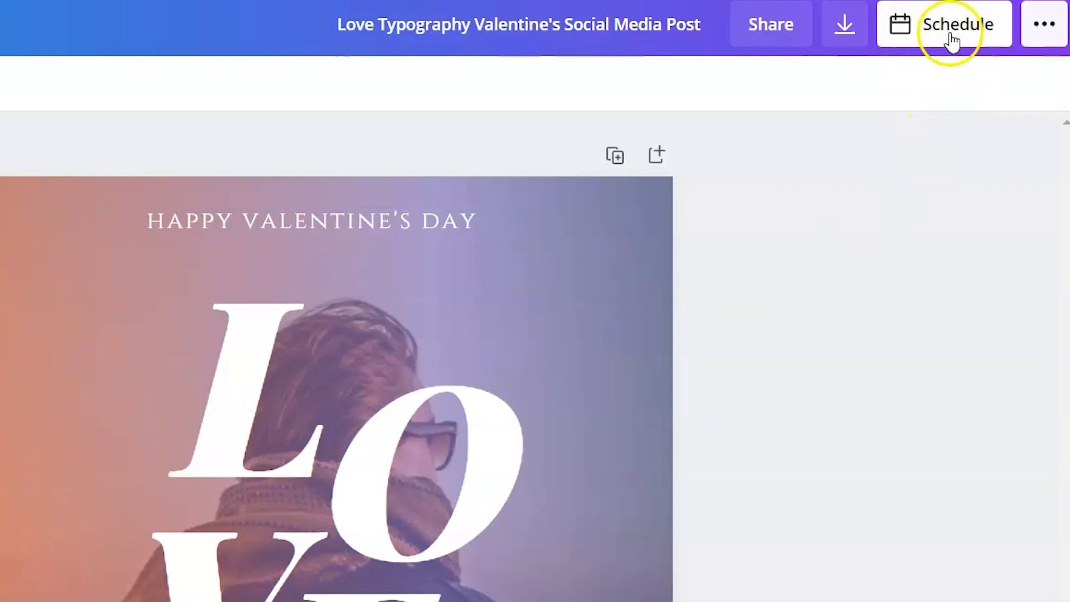
- Schedule the post for Saturday, May 15, 07:01 PM to an Instagram Business account
{"action": "left_click", "coordinate": [944, 24]}
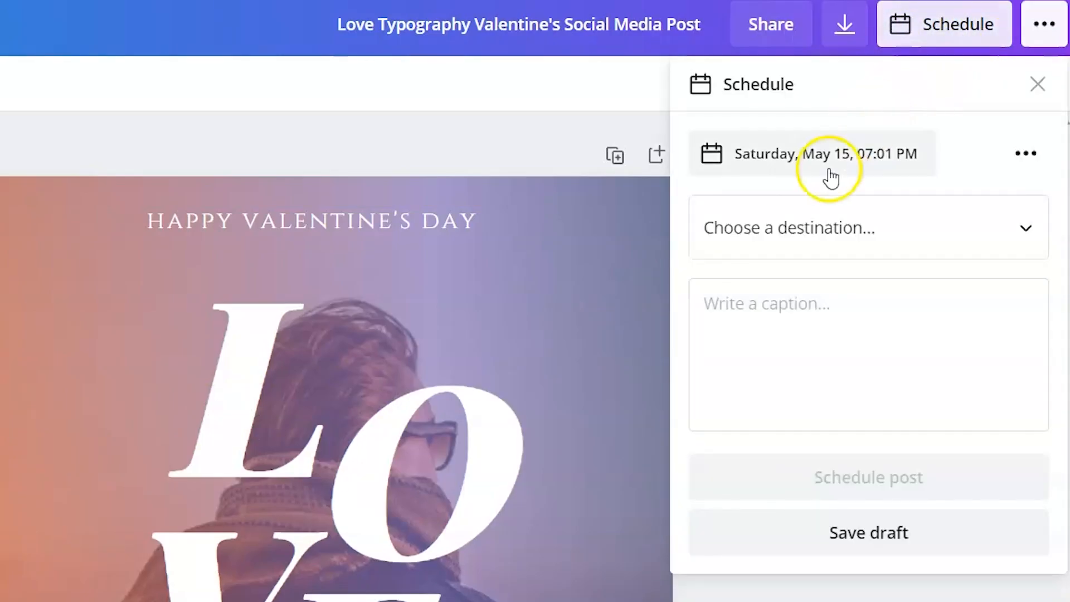
{"action": "left_click", "coordinate": [868, 228]}
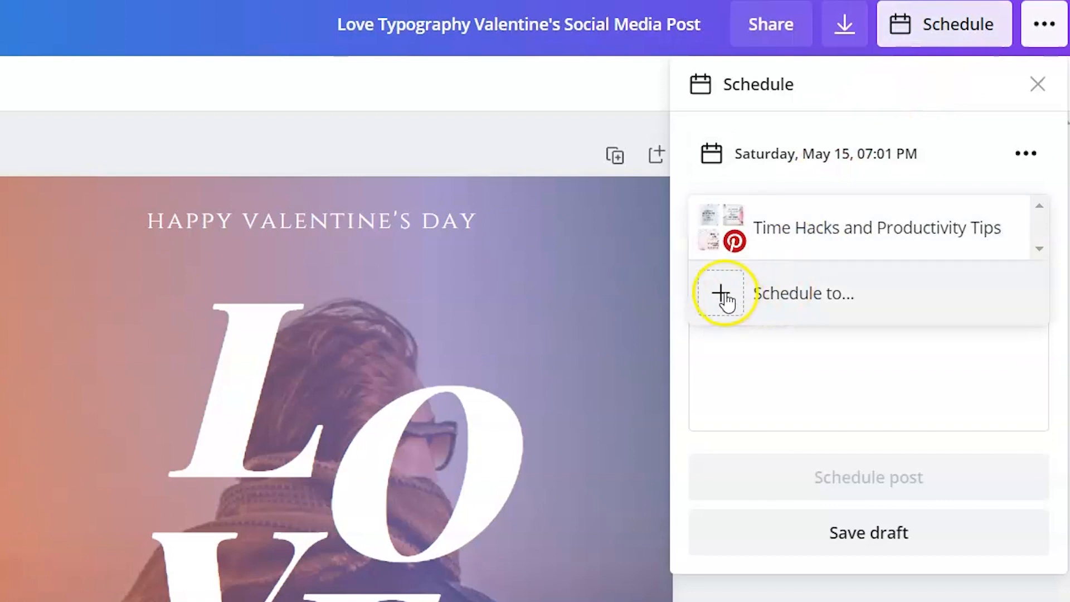
{"action": "left_click", "coordinate": [725, 293]}
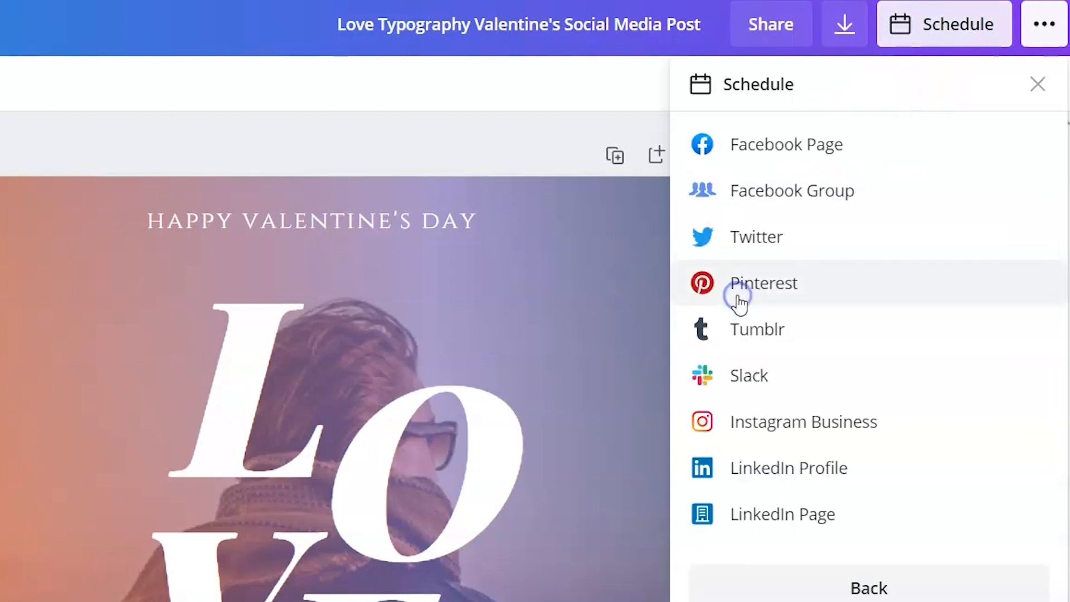
{"action": "mouse_move", "coordinate": [754, 467]}
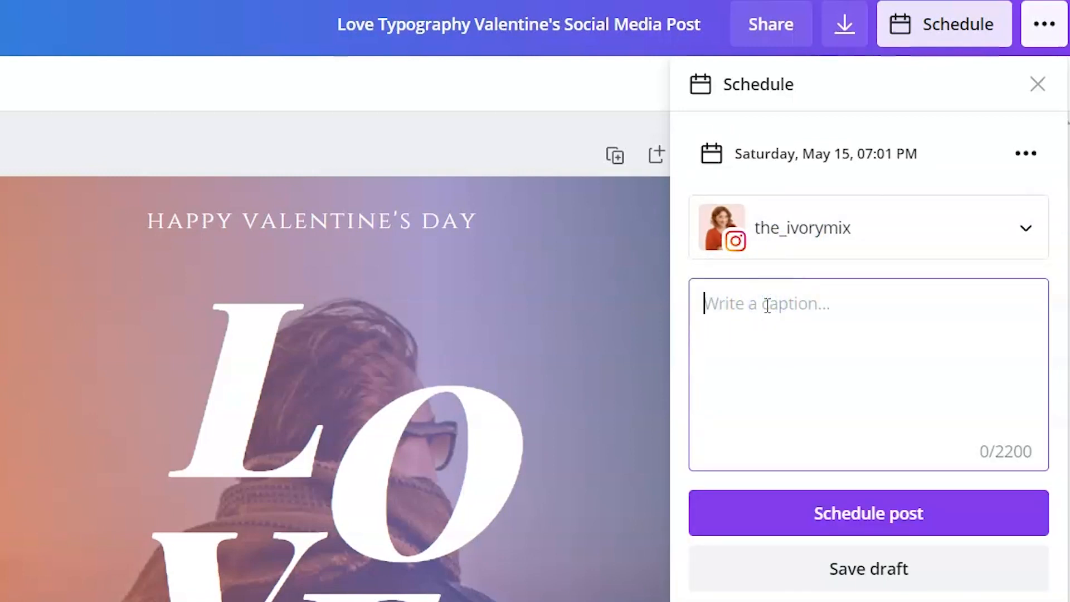
- Caption the post 'Happy Valentines day!' with #valentinesday on its own line
{"action": "type", "text": "Happy Valentines day!"}
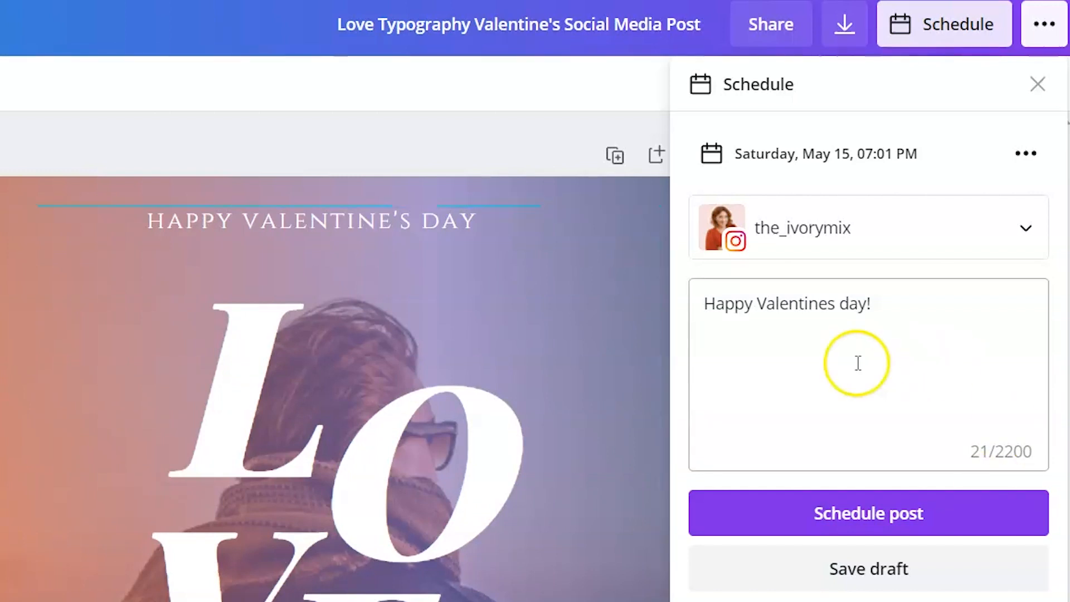
{"action": "mouse_move", "coordinate": [871, 321]}
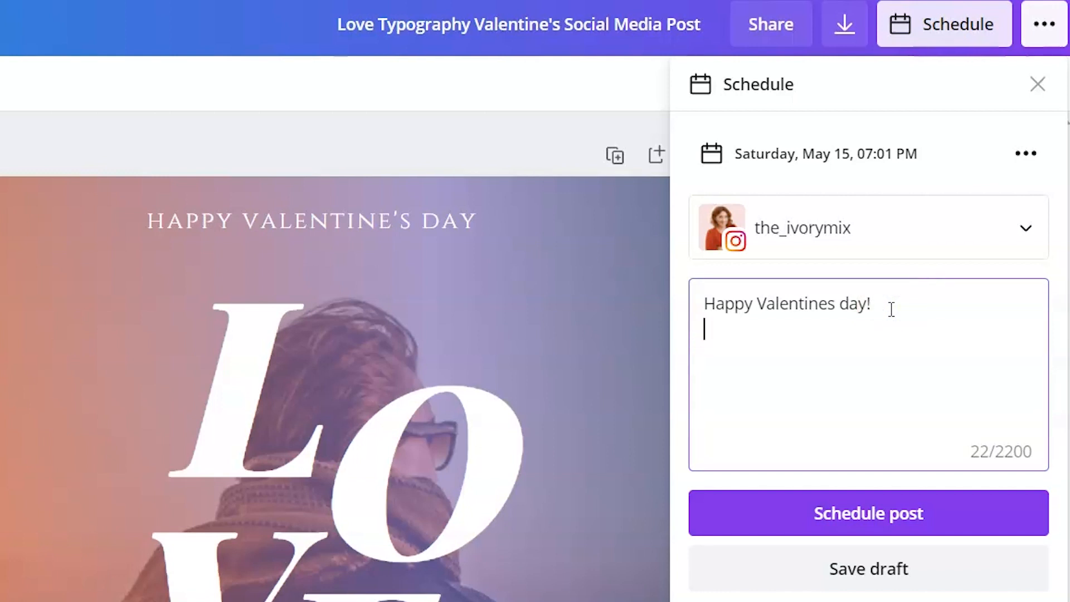
{"action": "type", "text": "#"}
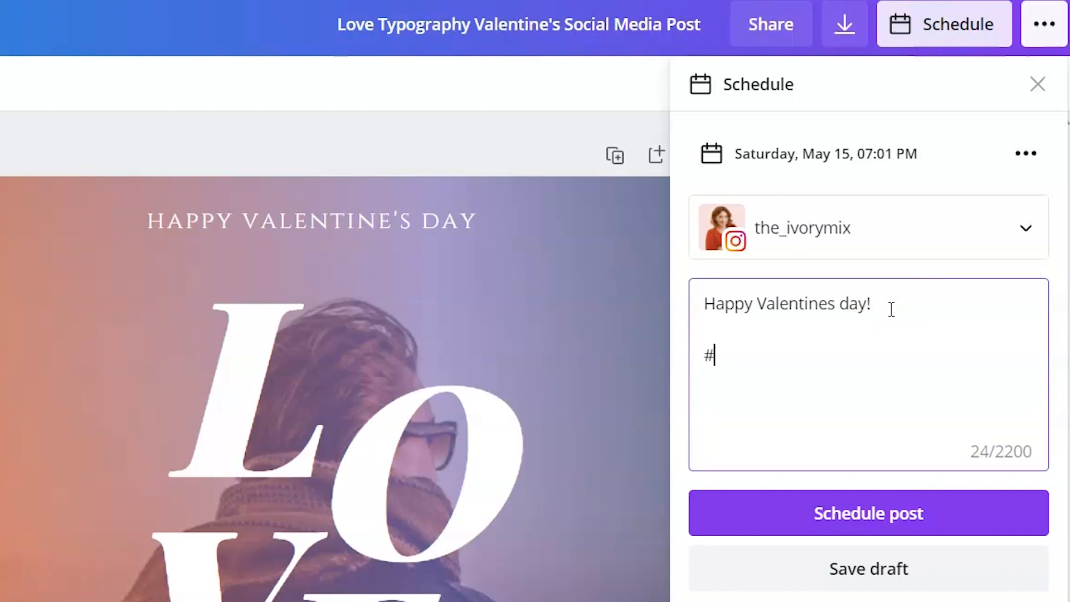
{"action": "type", "text": "valente"}
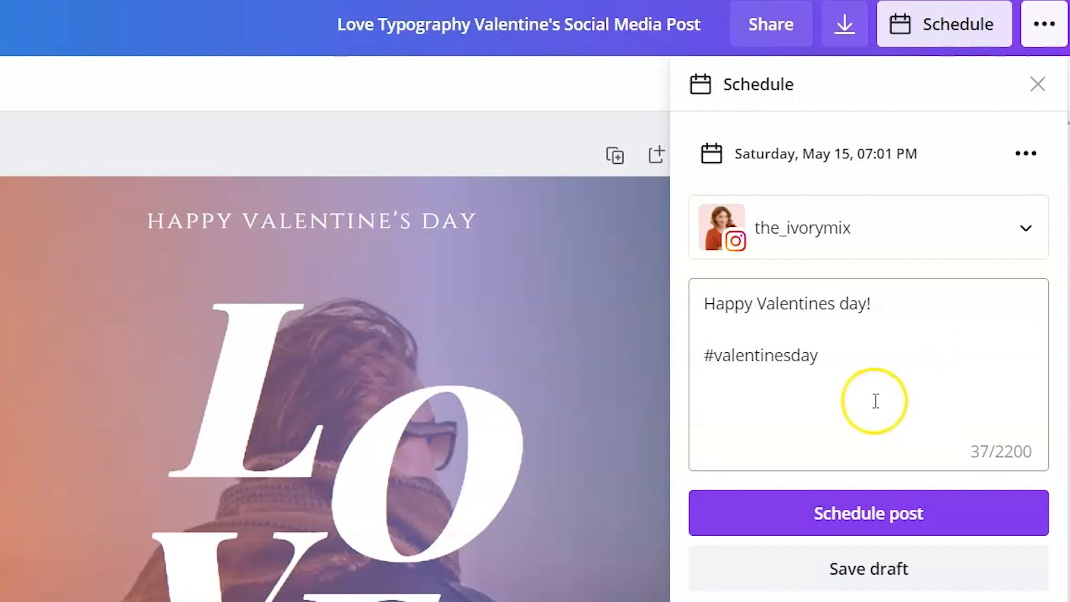
{"action": "mouse_move", "coordinate": [895, 349]}
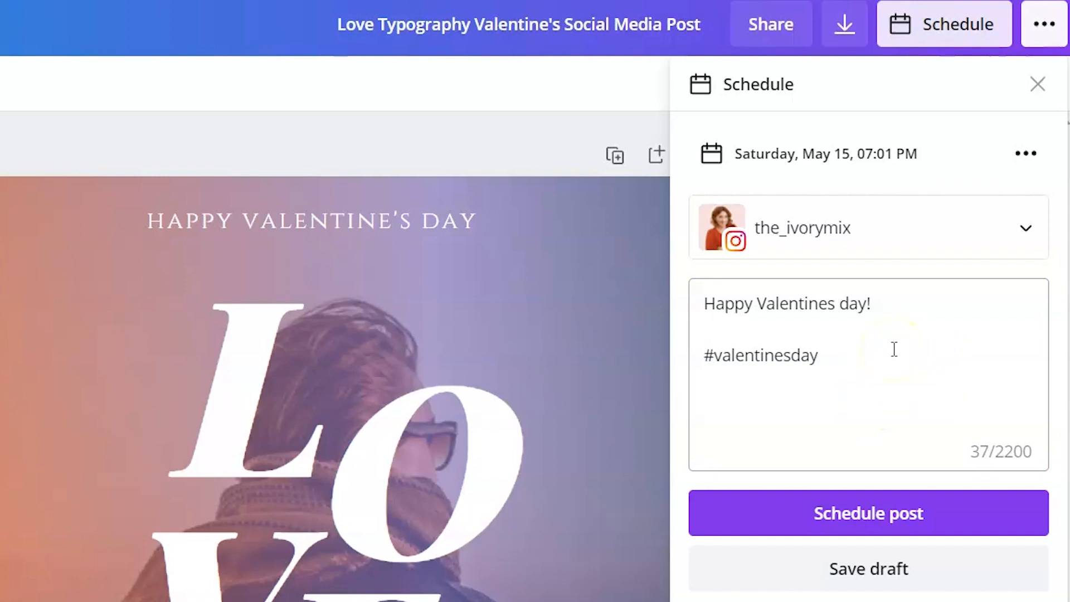
{"action": "left_click", "coordinate": [887, 360]}
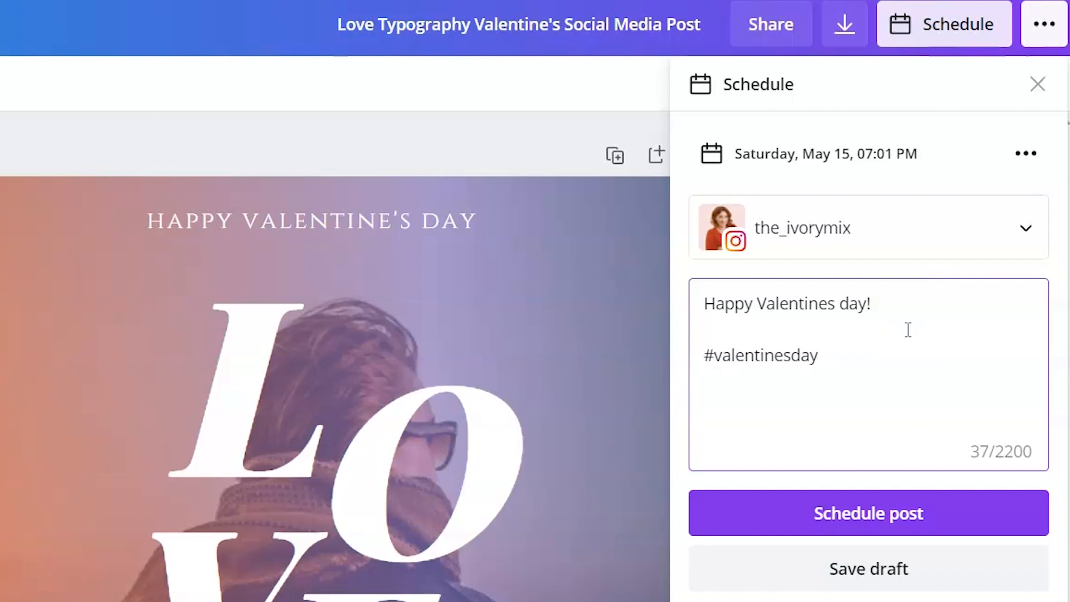
{"action": "mouse_move", "coordinate": [907, 330]}
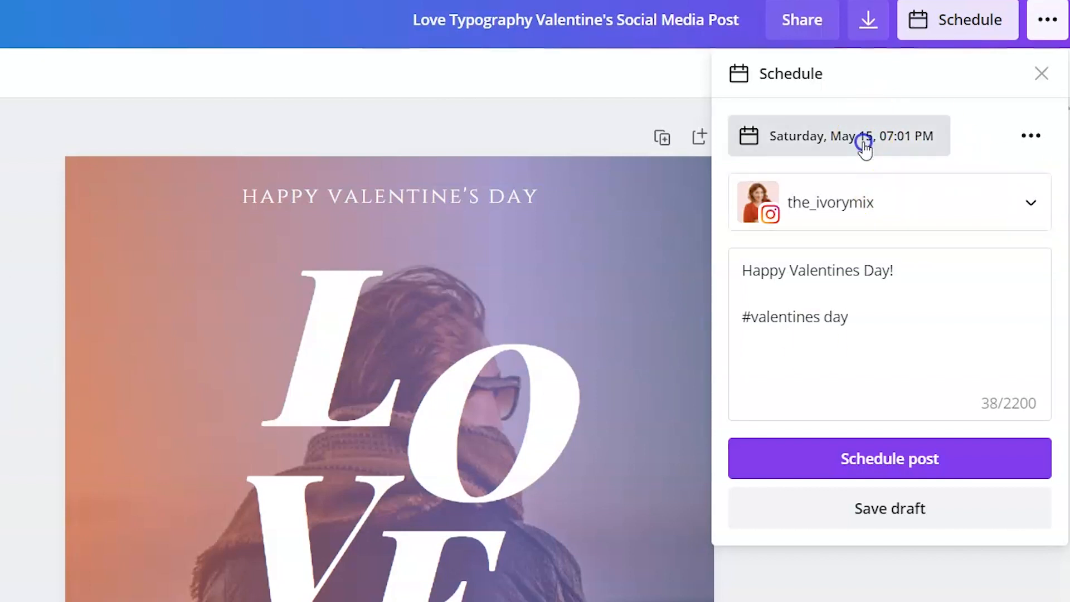
- Move the LOVE post's schedule to Thursday, May 20, 07:00 AM
{"action": "left_click", "coordinate": [850, 136]}
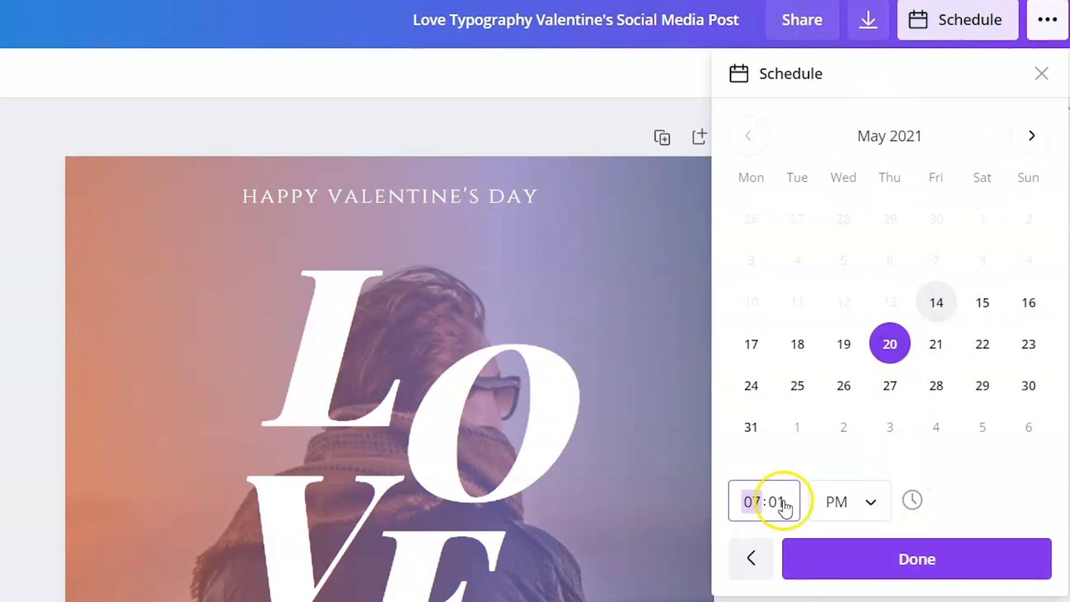
{"action": "left_click", "coordinate": [849, 501]}
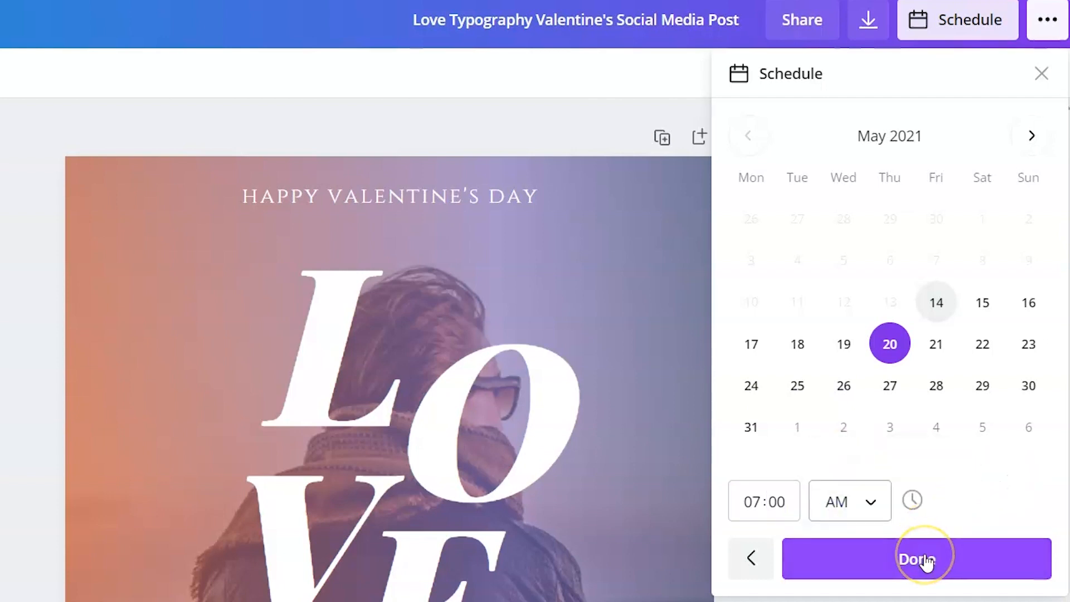
{"action": "left_click", "coordinate": [914, 558]}
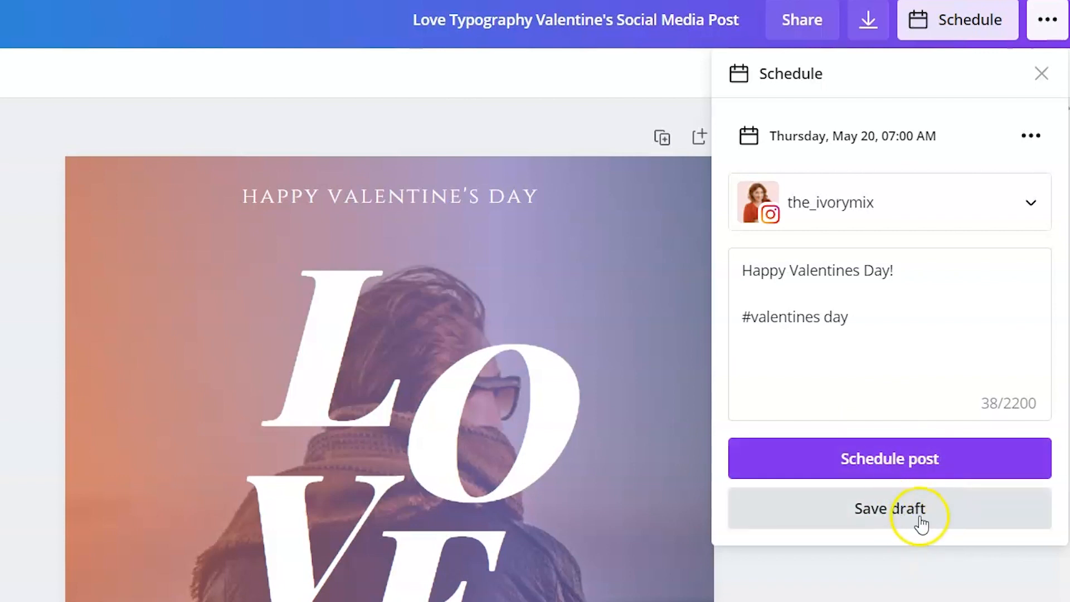
{"action": "mouse_move", "coordinate": [889, 458]}
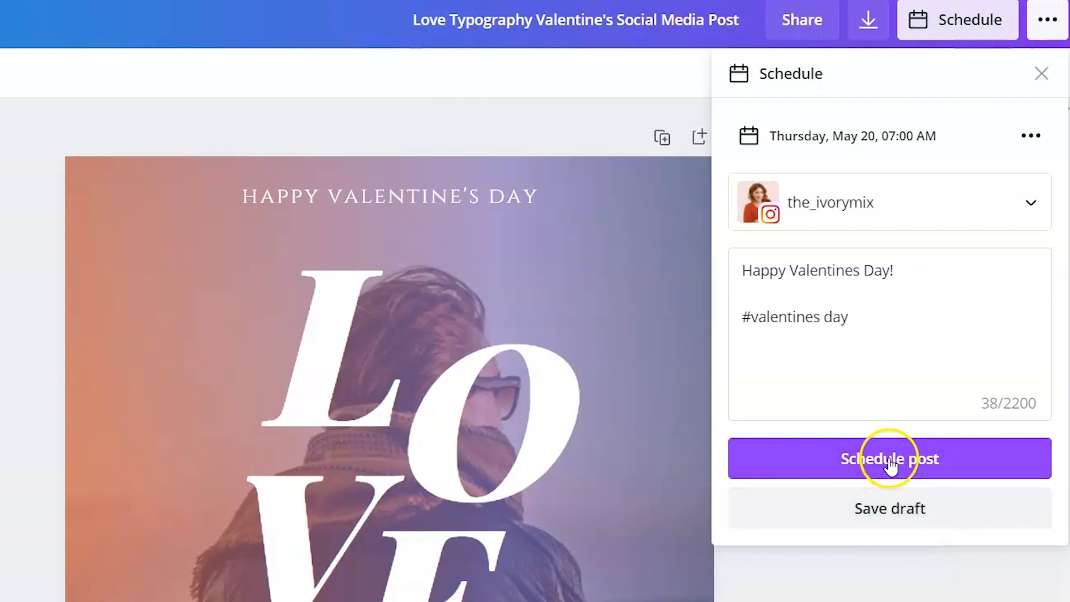
- Schedule the LOVE post and view it on May 20 in the Content Planner
{"action": "left_click", "coordinate": [890, 458]}
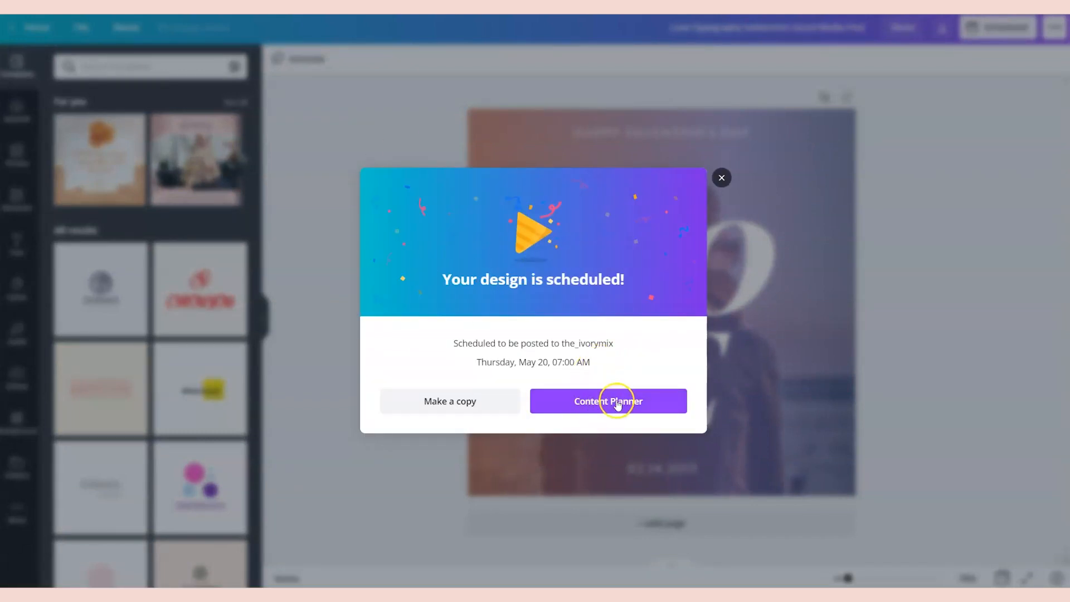
{"action": "left_click", "coordinate": [606, 400]}
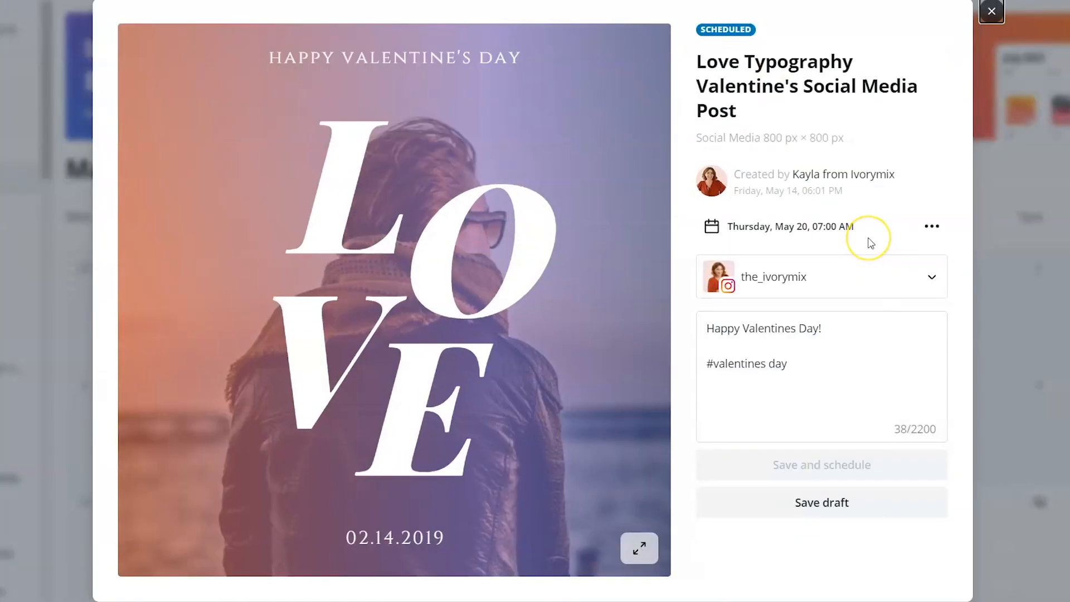
{"action": "mouse_move", "coordinate": [991, 11]}
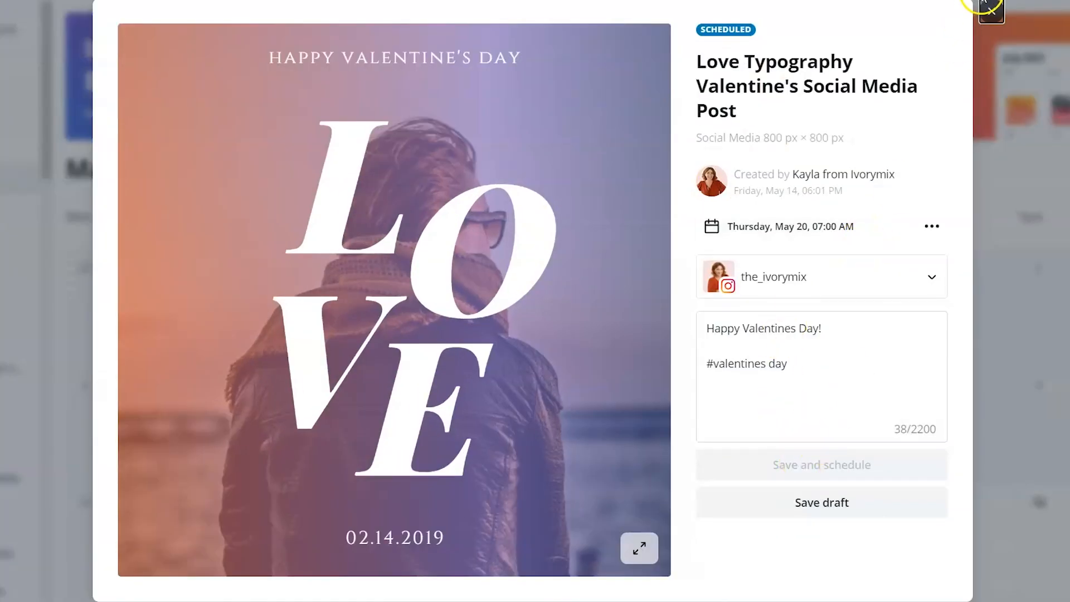
{"action": "left_click", "coordinate": [989, 11]}
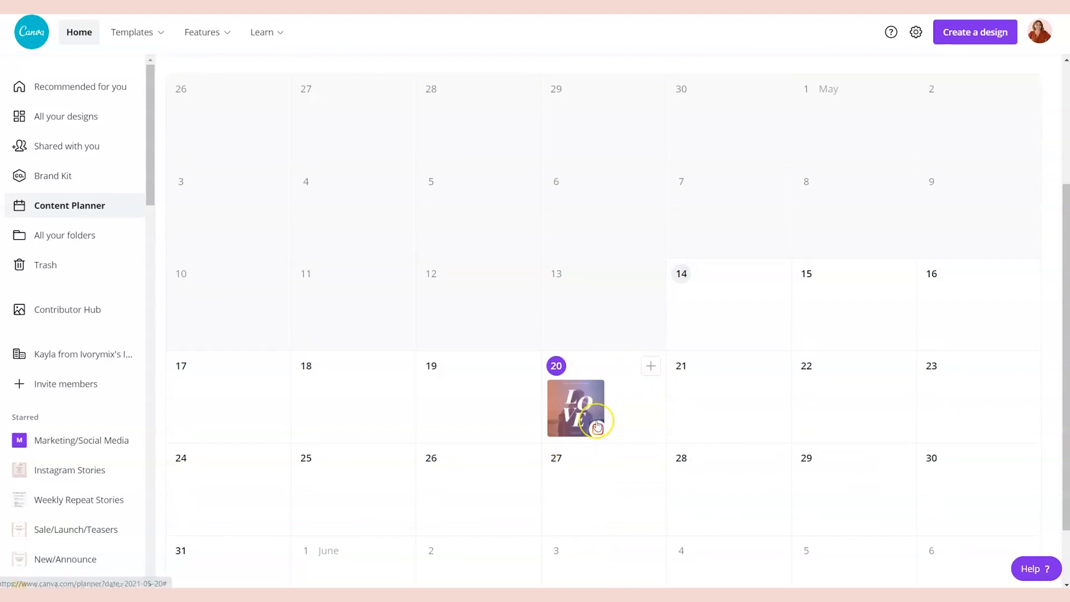
{"action": "scroll", "scroll_direction": "down", "scroll_amount": 3}
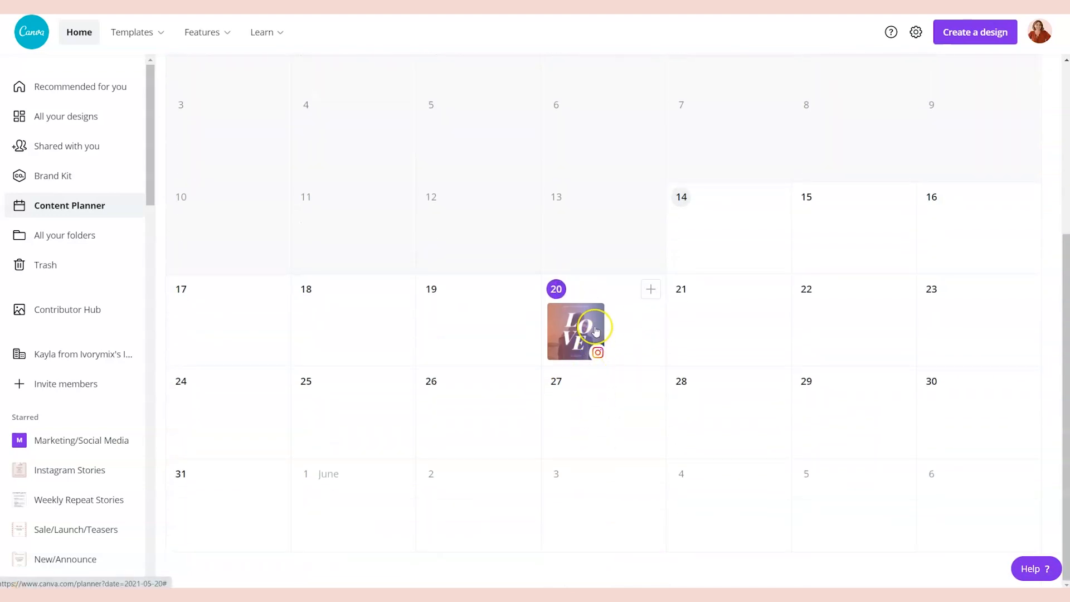
{"action": "mouse_move", "coordinate": [576, 332]}
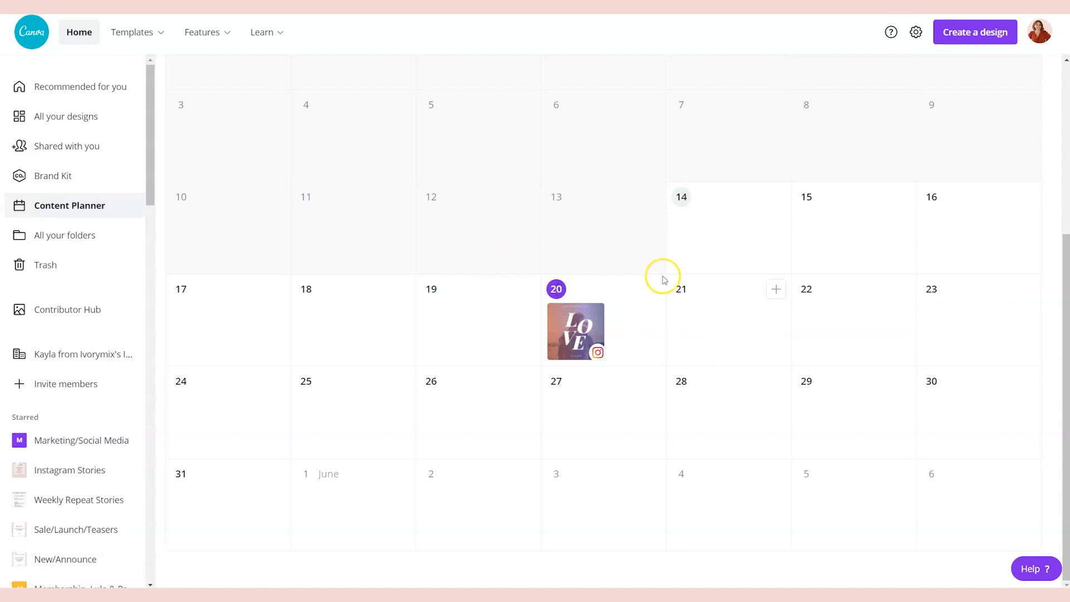
- Create a new blank Pinterest Pin design from May 21 in the planner
{"action": "left_click", "coordinate": [776, 289]}
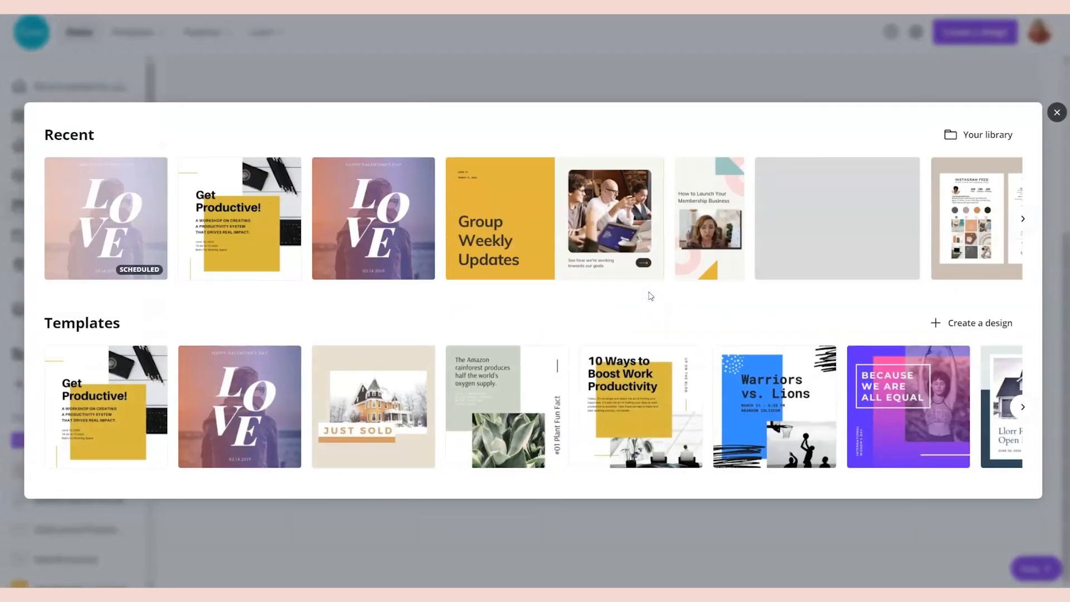
{"action": "mouse_move", "coordinate": [981, 323]}
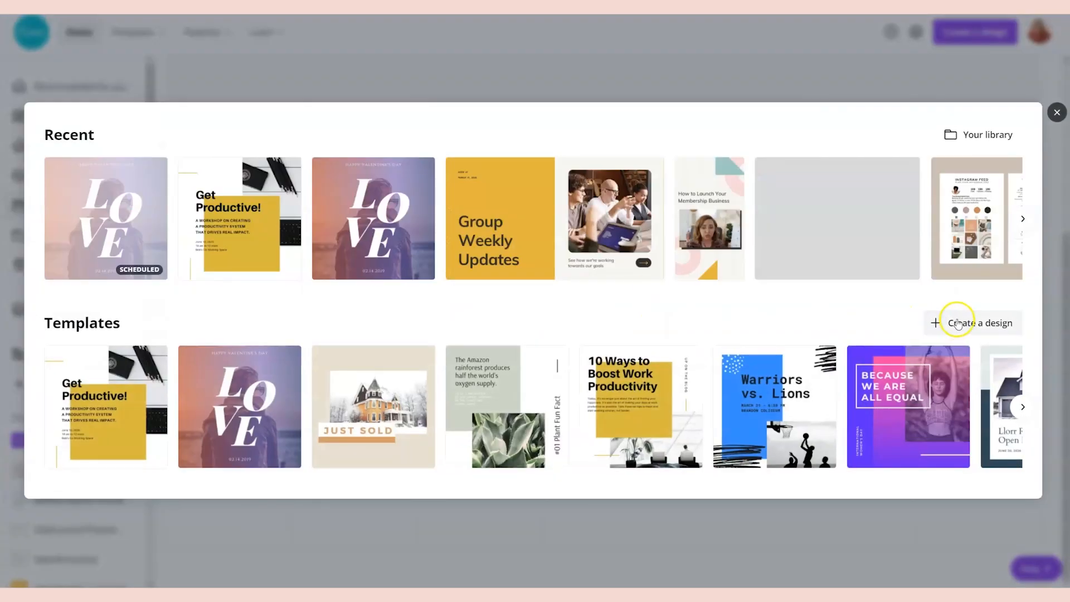
{"action": "left_click", "coordinate": [980, 323]}
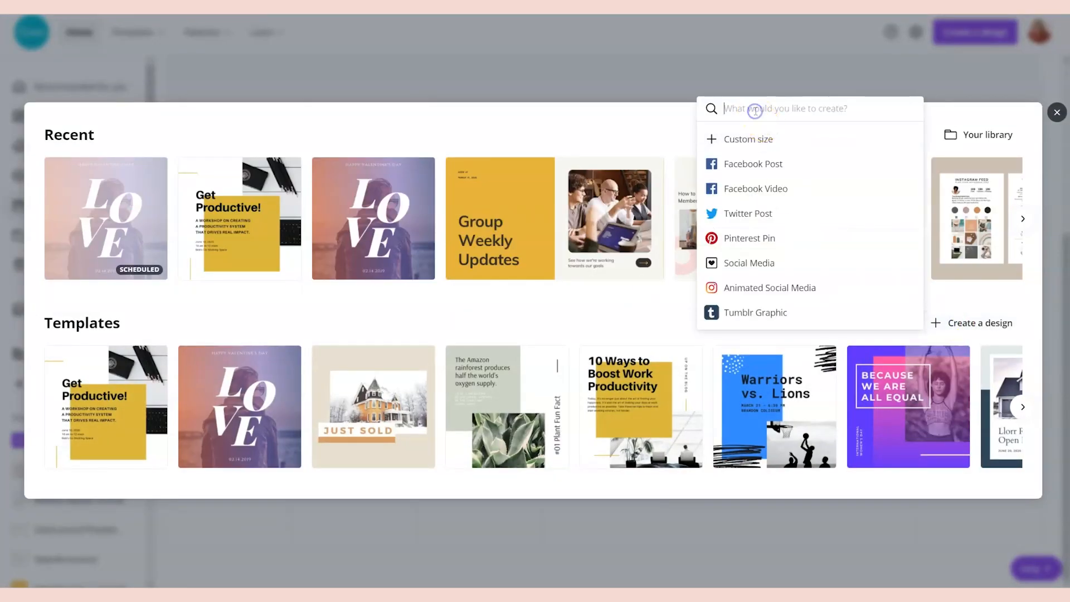
{"action": "type", "text": "pint"}
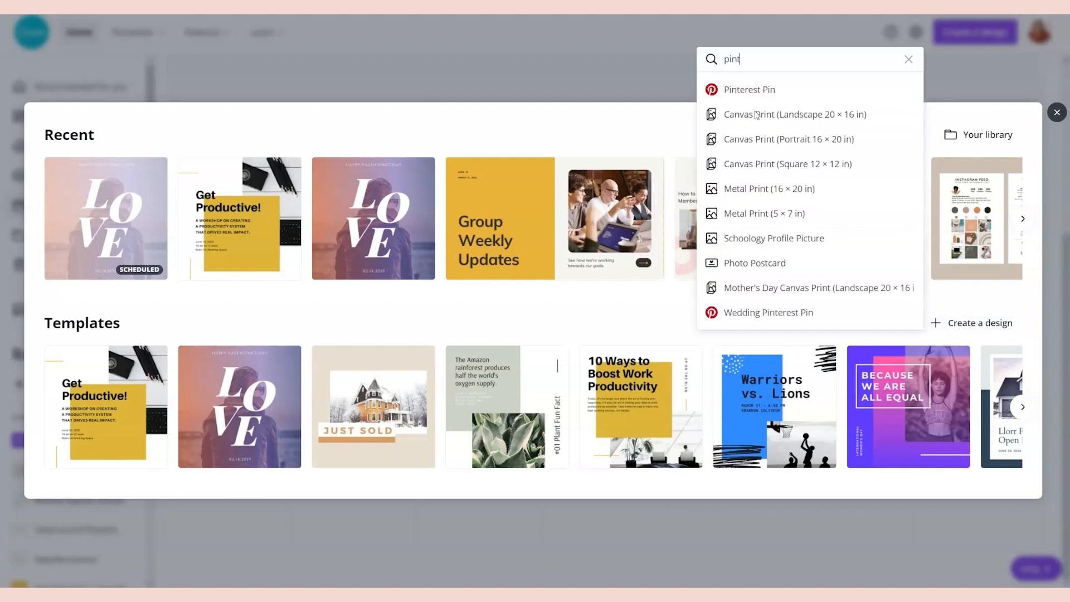
{"action": "left_click", "coordinate": [749, 89]}
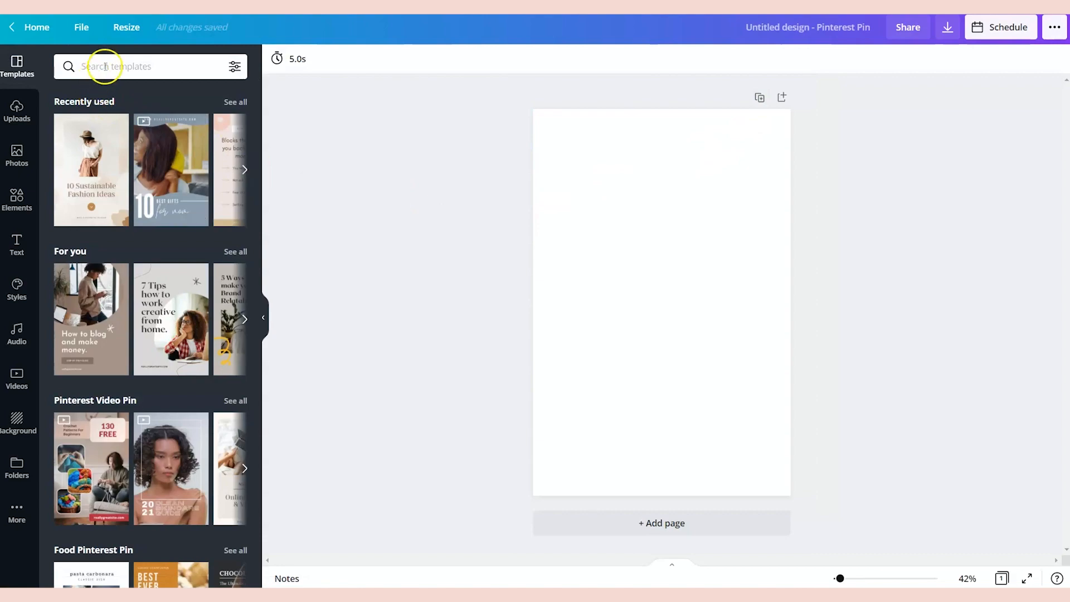
- Apply the Valentine's DIY PUP-CAKES template found by searching 'valentines'
{"action": "type", "text": "v"}
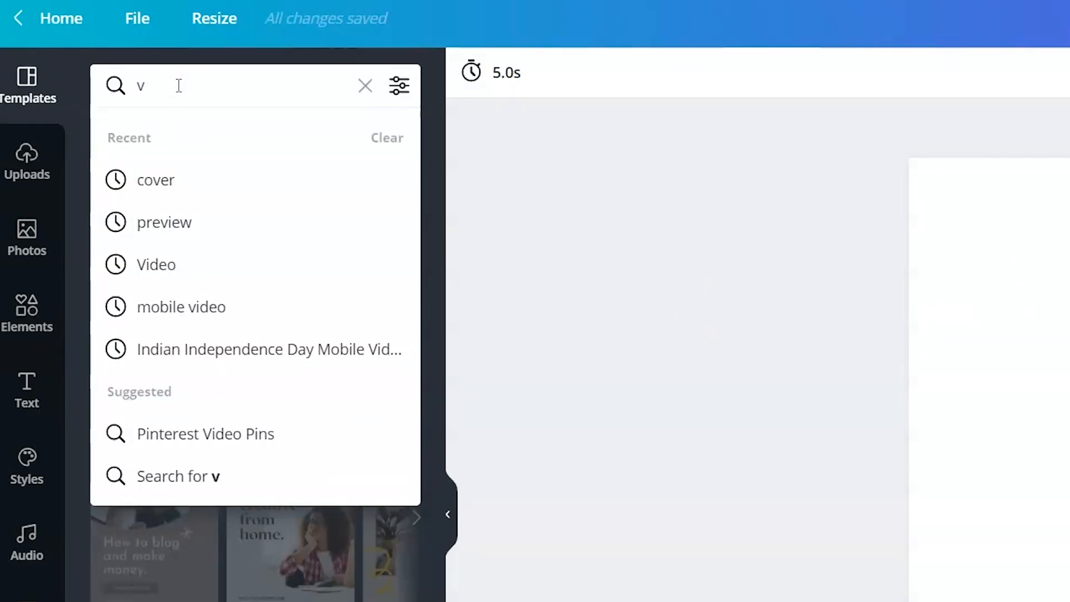
{"action": "type", "text": "alentines"}
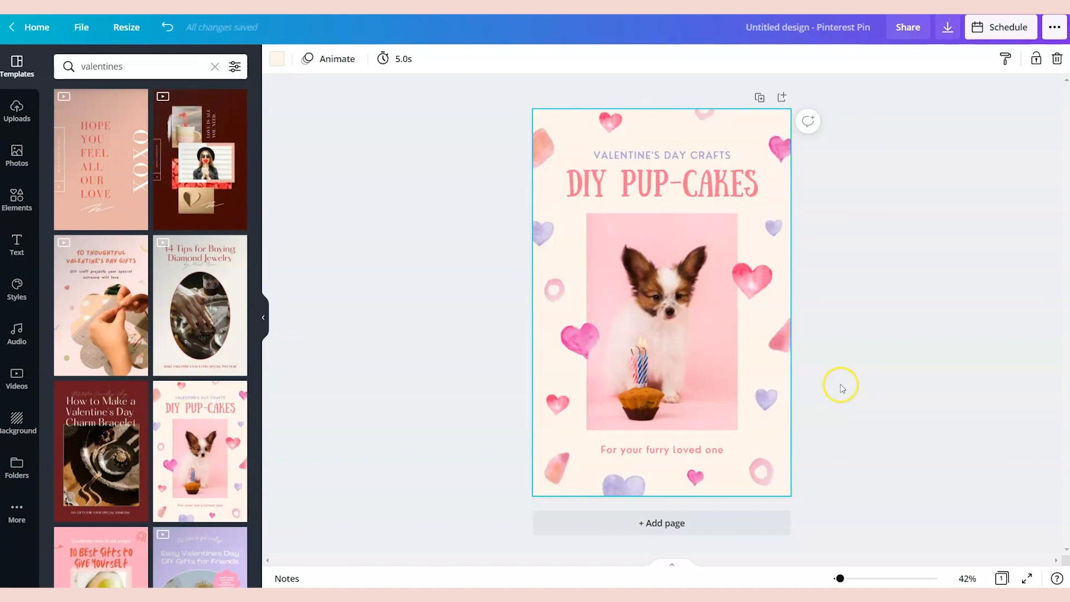
{"action": "left_click", "coordinate": [715, 305]}
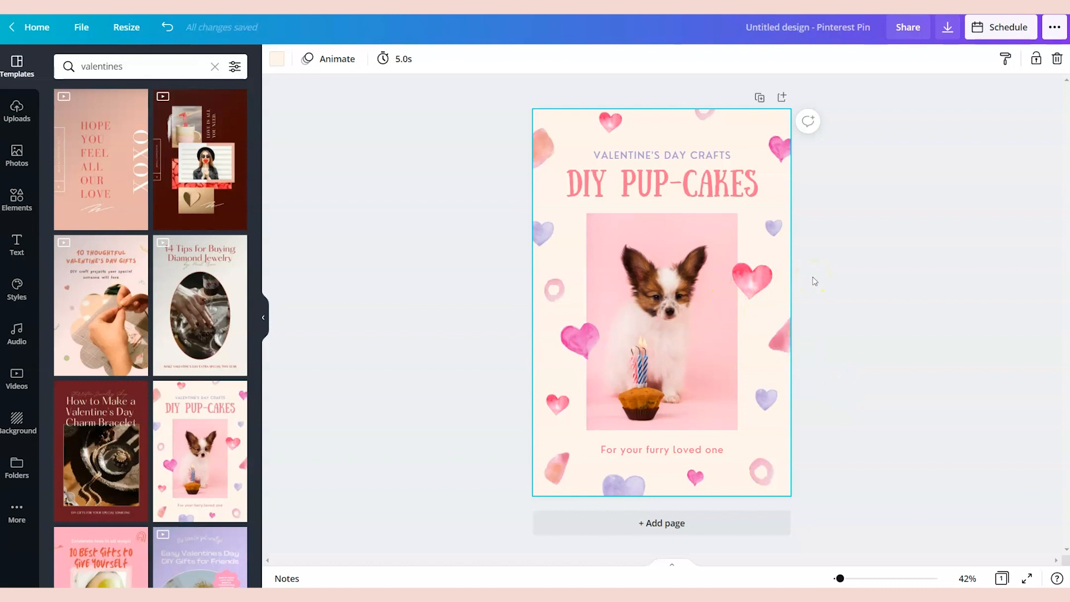
- Set the pin to post to the Pinterest account's Holidays board on May 21, 07:06 PM
{"action": "left_click", "coordinate": [1000, 27]}
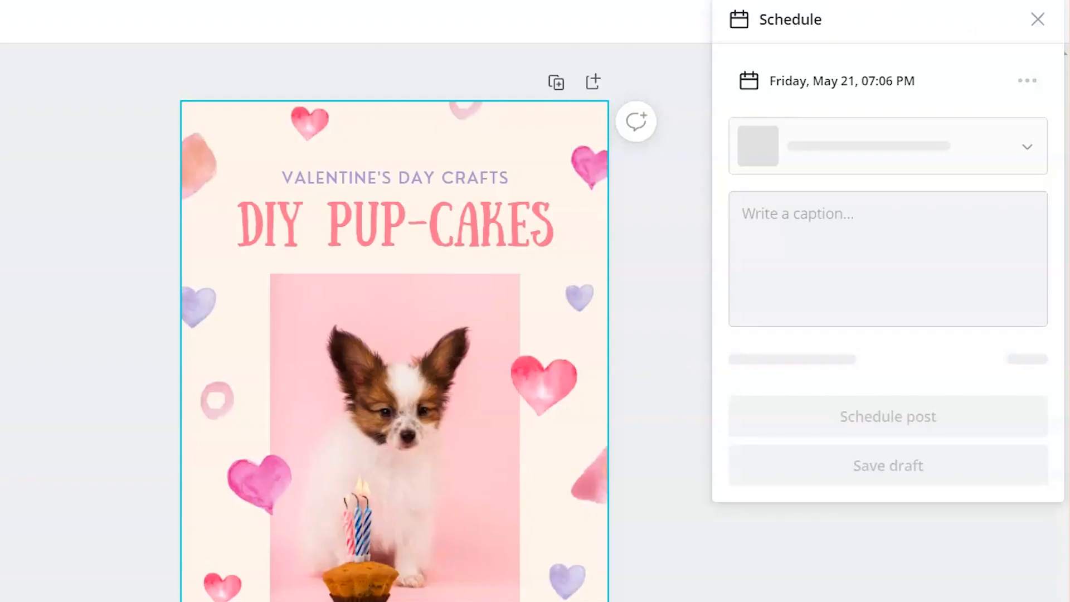
{"action": "left_click", "coordinate": [886, 145]}
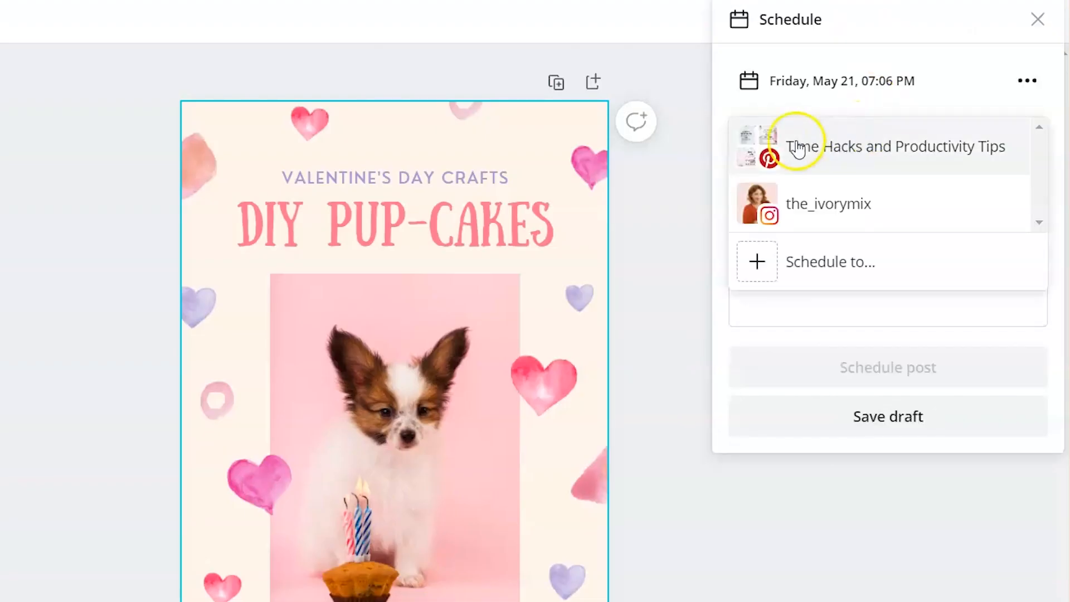
{"action": "left_click", "coordinate": [829, 261]}
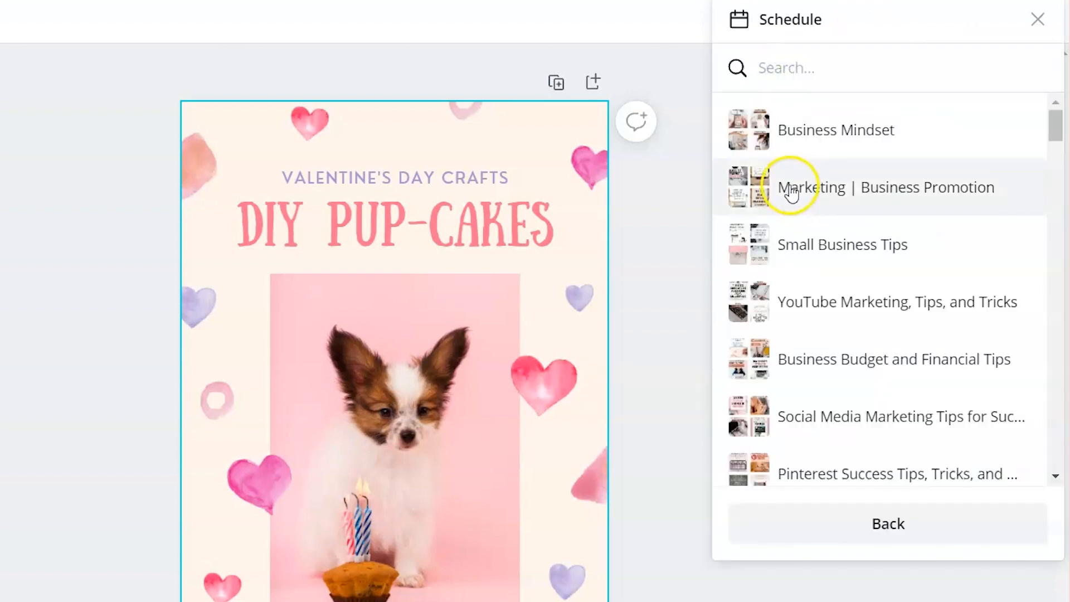
{"action": "type", "text": "ho"}
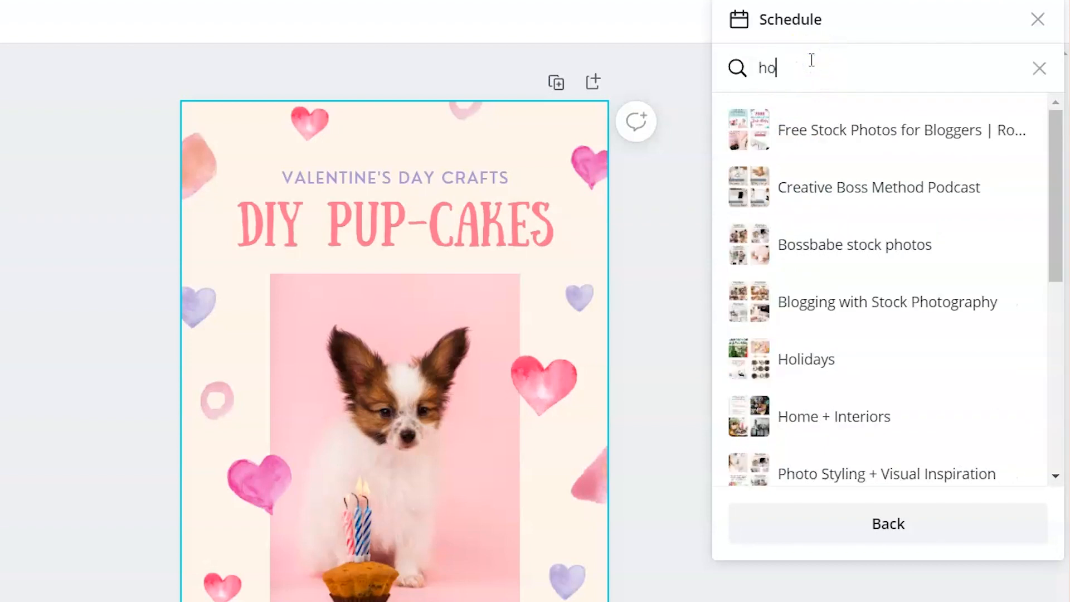
{"action": "left_click", "coordinate": [806, 359]}
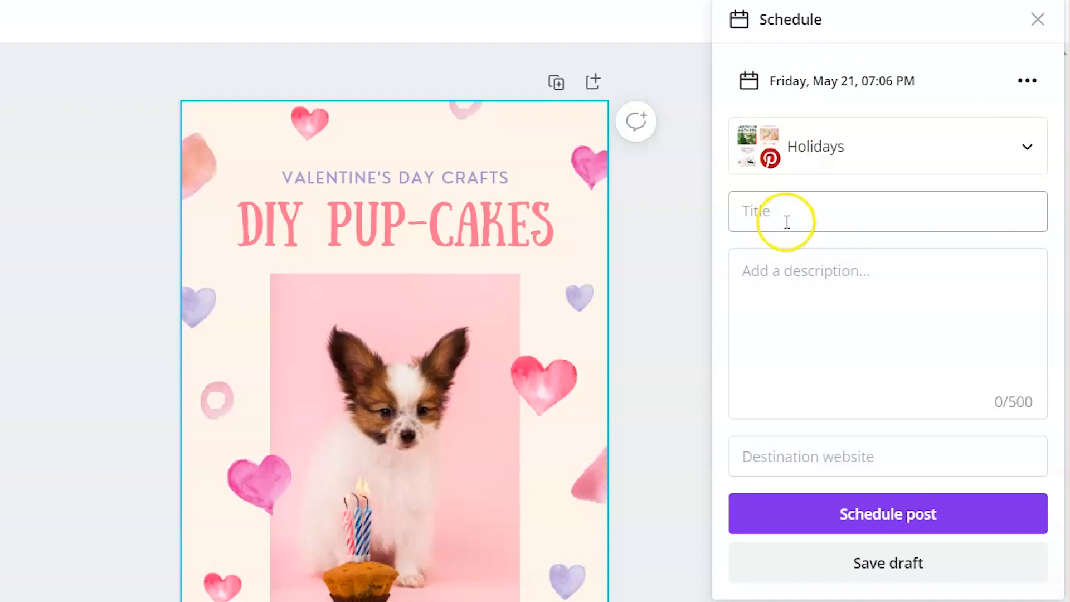
- Give the pin the title Happy Valentines Day, a puppy craft-ideas description and ivorymix.com link
{"action": "left_click", "coordinate": [785, 286]}
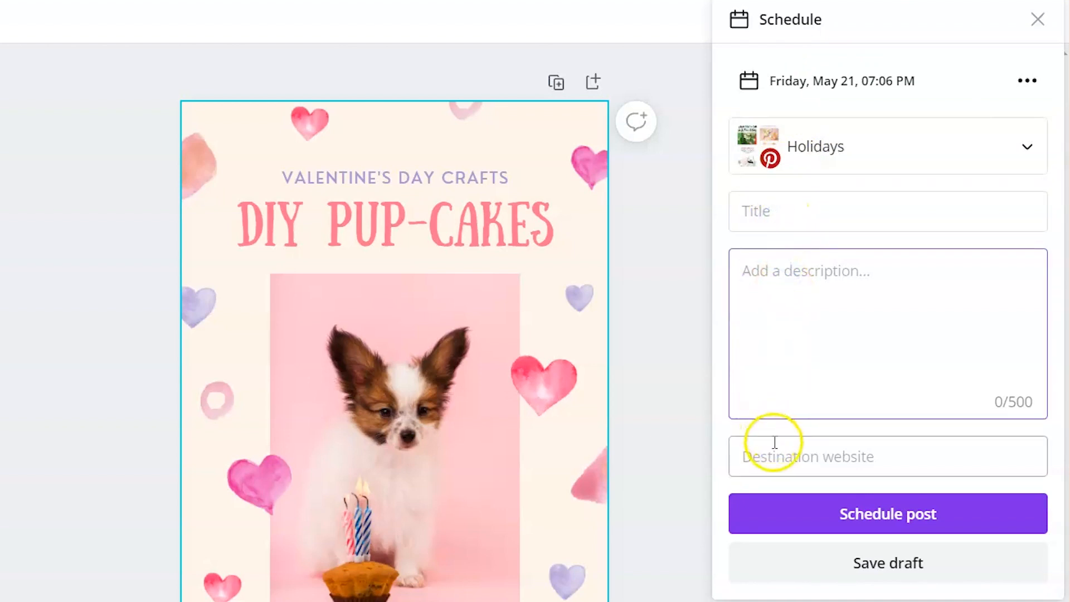
{"action": "left_click", "coordinate": [887, 457]}
{"action": "type", "text": "ivorymix.com"}
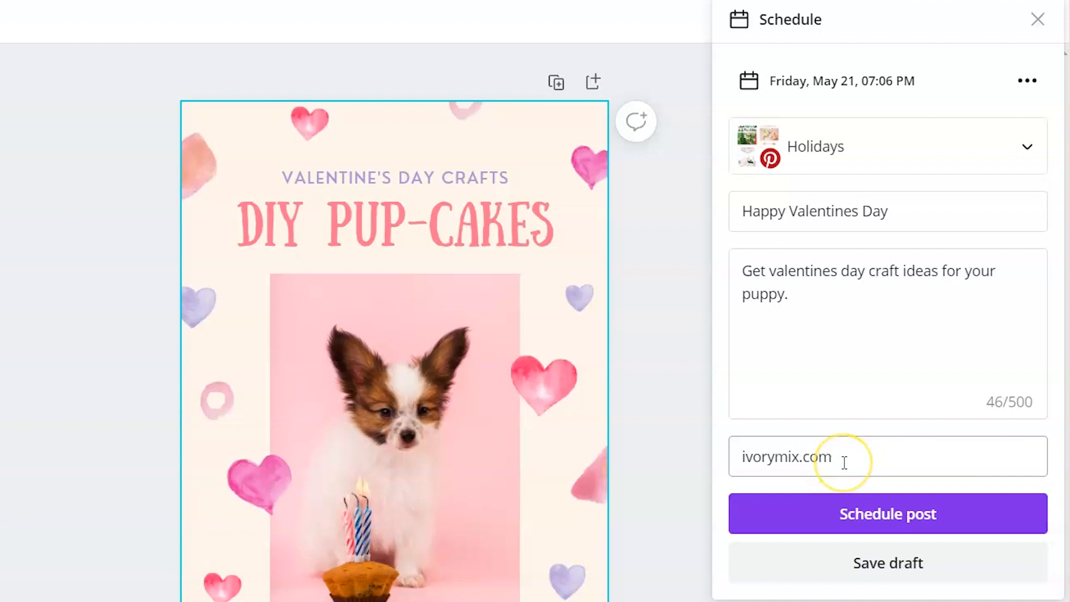
{"action": "left_click", "coordinate": [841, 81]}
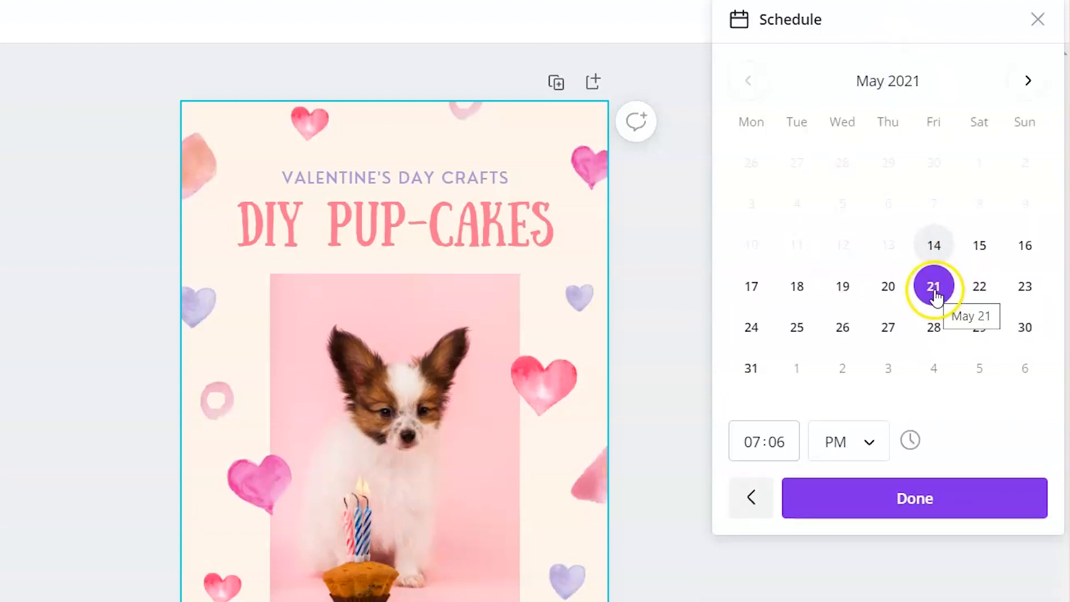
- Confirm the Pup-Cakes pin schedule for Friday, May 21, 2021 at 07:06 AM
{"action": "left_click", "coordinate": [847, 441]}
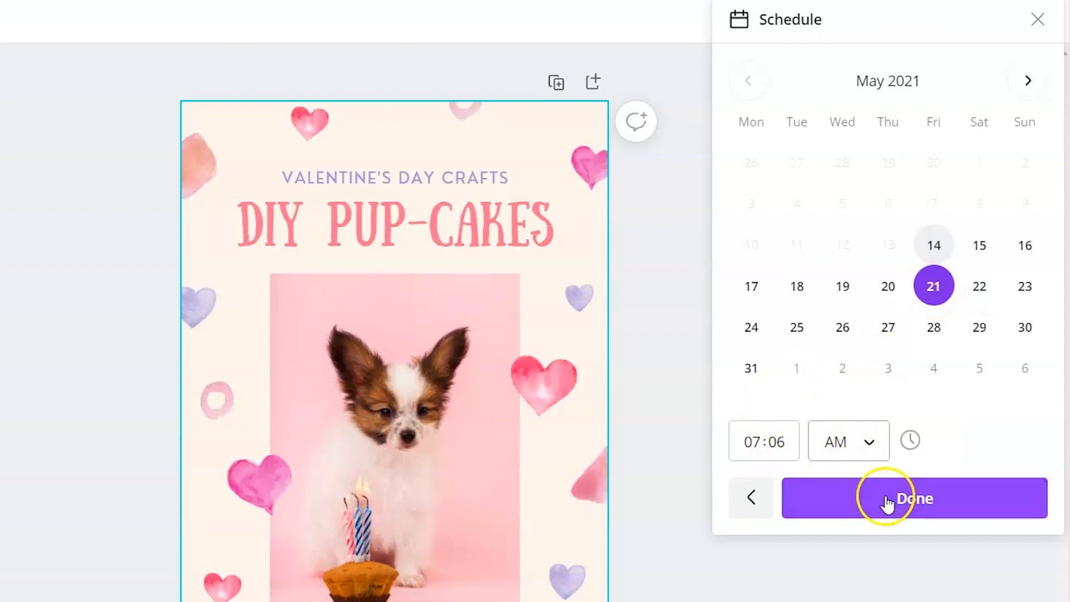
{"action": "left_click", "coordinate": [914, 498]}
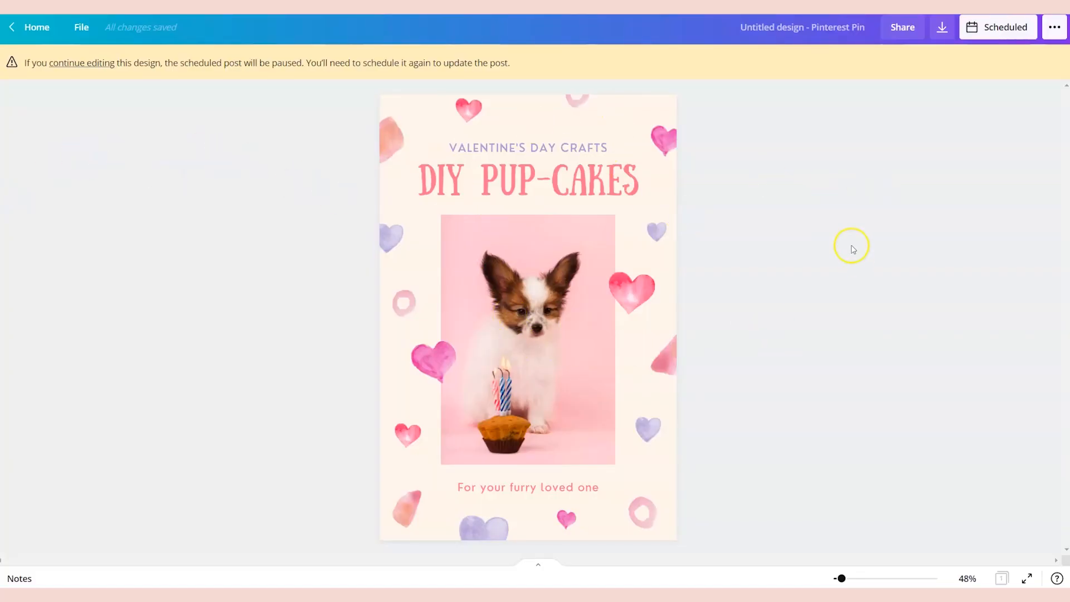
{"action": "mouse_move", "coordinate": [852, 248]}
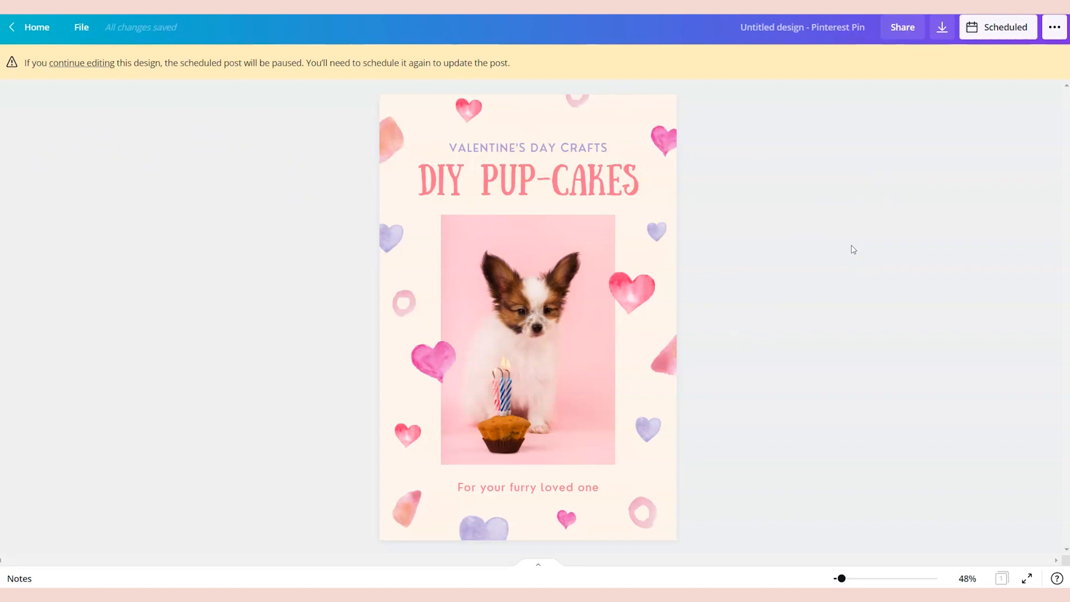
{"action": "mouse_move", "coordinate": [122, 99]}
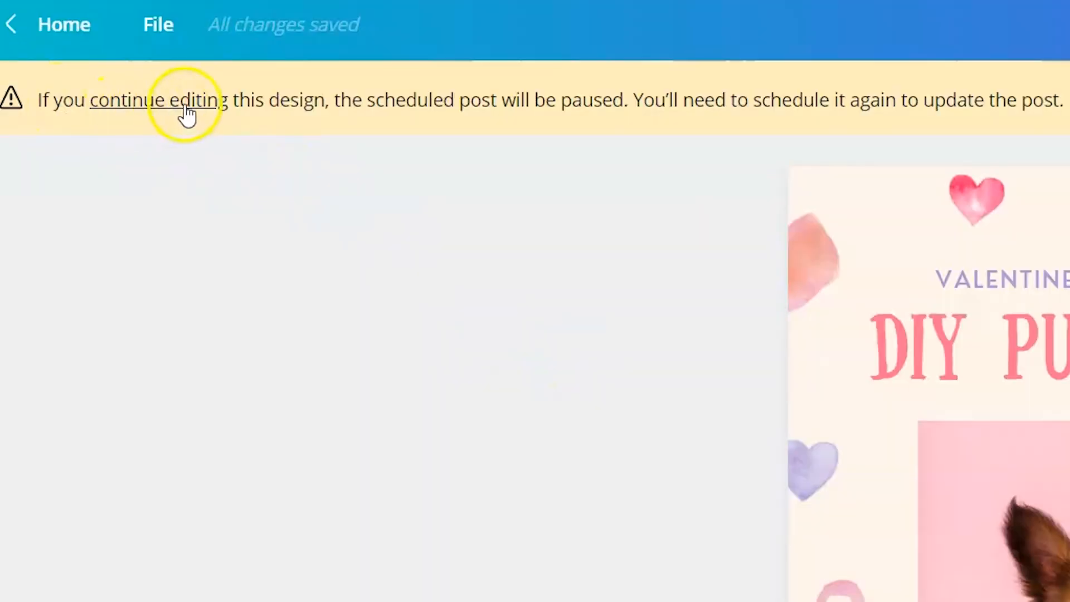
{"action": "mouse_move", "coordinate": [492, 109]}
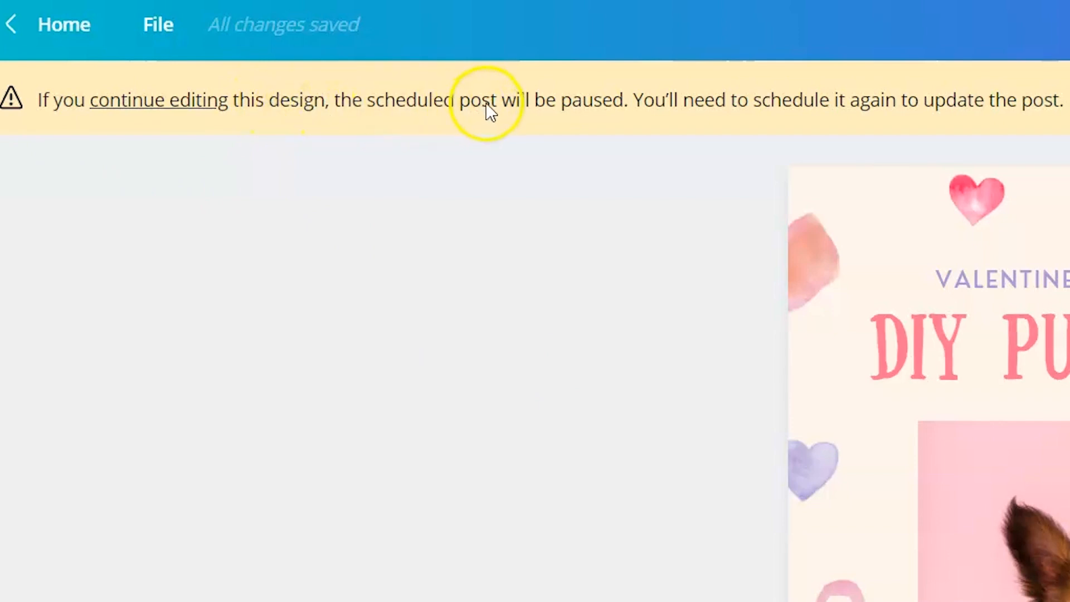
{"action": "mouse_move", "coordinate": [646, 103]}
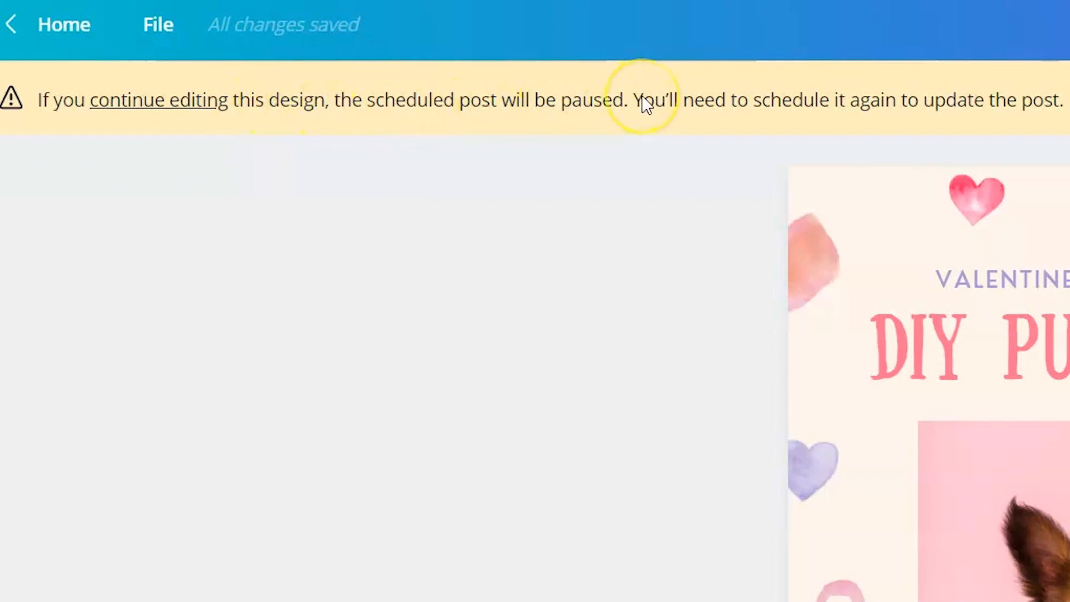
{"action": "mouse_move", "coordinate": [887, 112]}
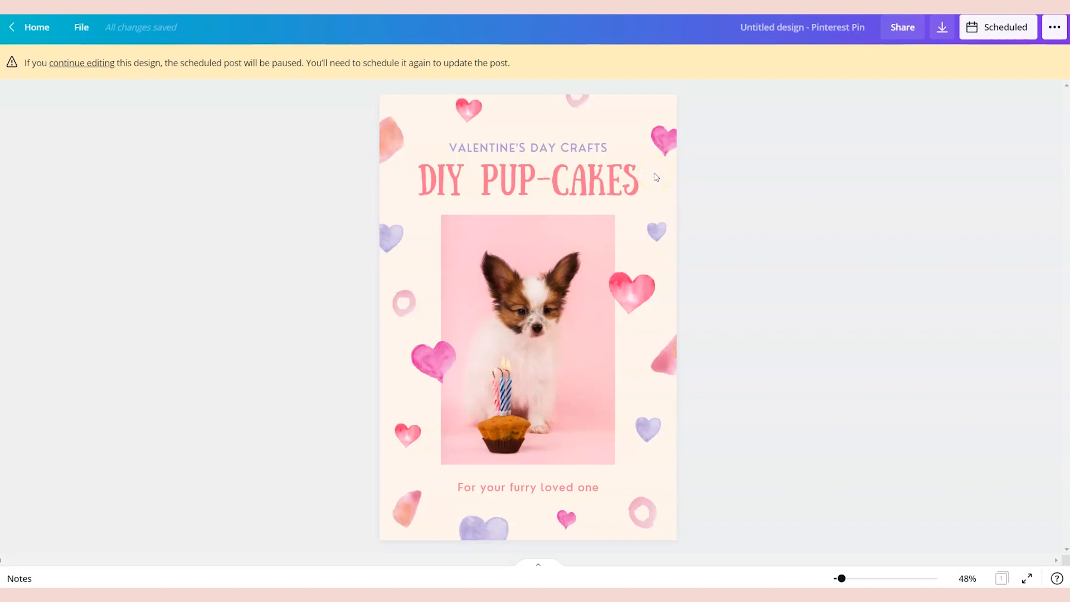
{"action": "mouse_move", "coordinate": [135, 178]}
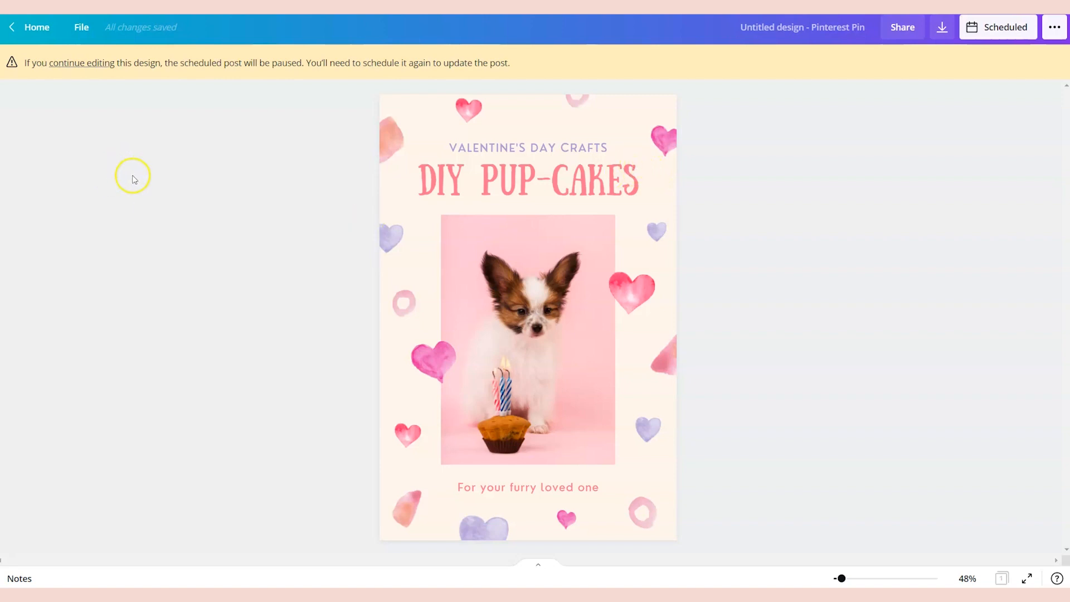
- Return from the editor to the Content Planner calendar showing the May 20 and May 21 posts
{"action": "left_click", "coordinate": [37, 26]}
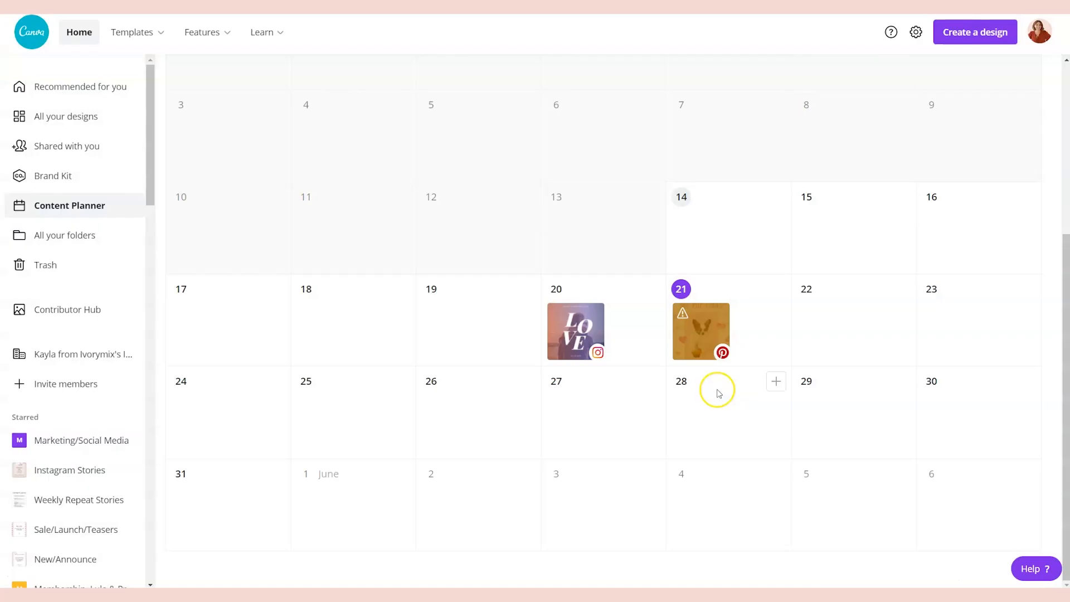
{"action": "mouse_move", "coordinate": [717, 392]}
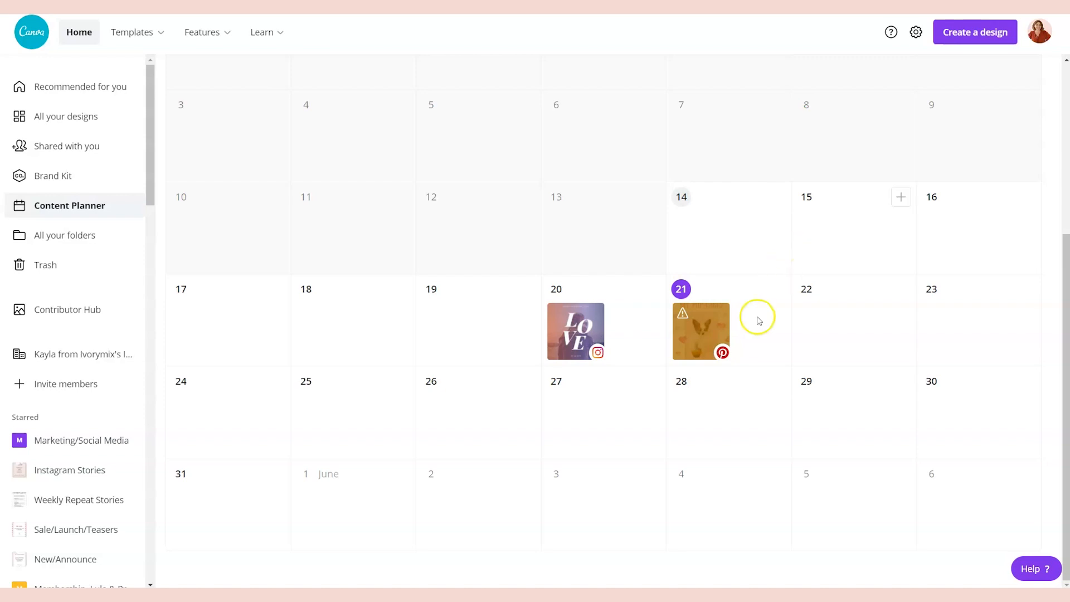
{"action": "mouse_move", "coordinate": [714, 335]}
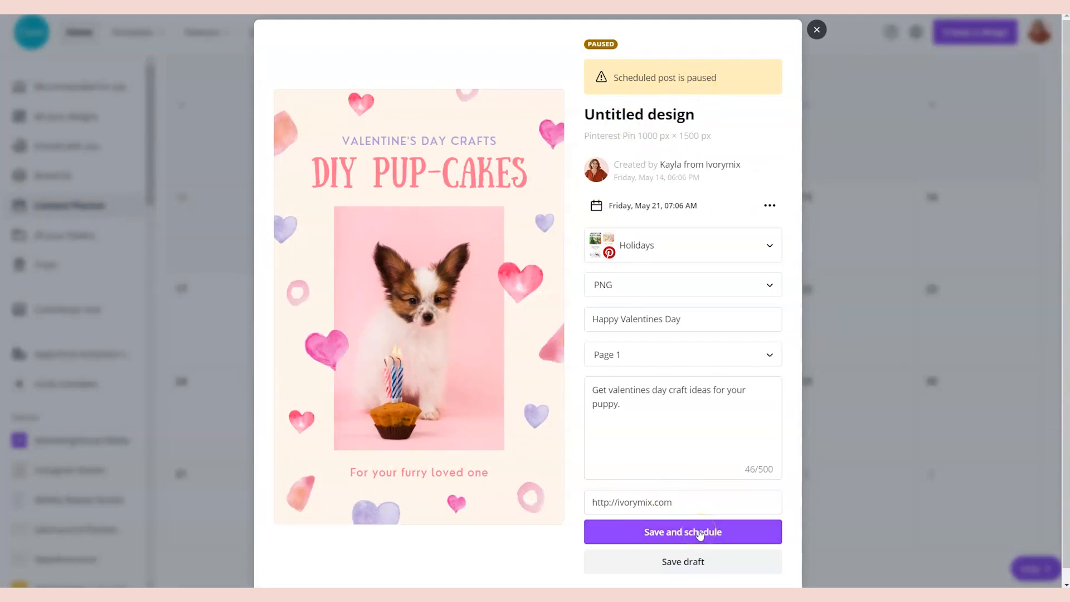
- Save and reschedule the paused Pup-Cakes pin for May 21 at 07:06 AM, clearing its warning
{"action": "left_click", "coordinate": [681, 532]}
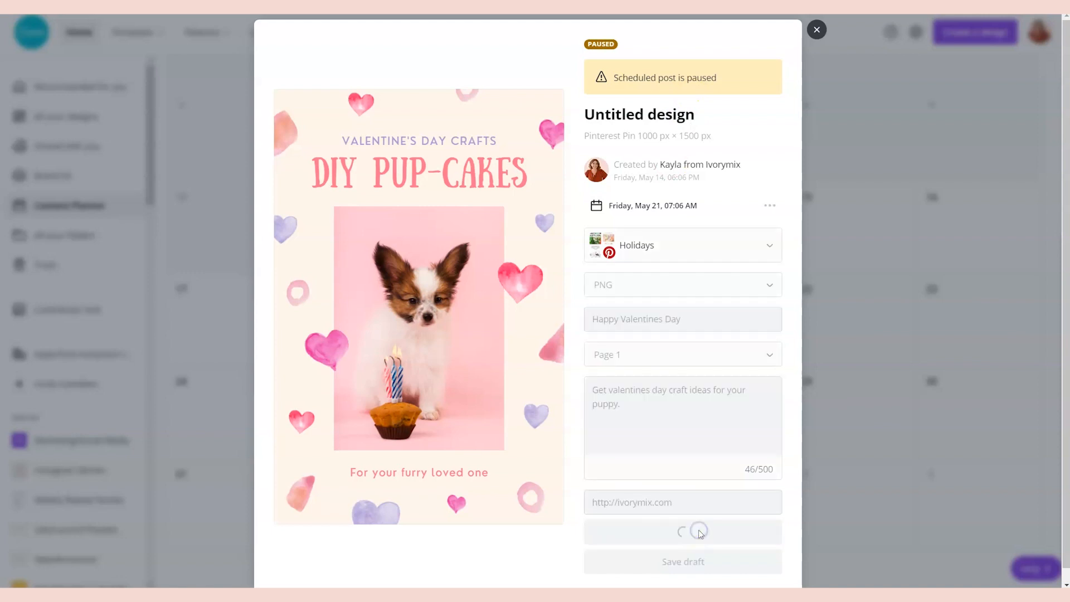
{"action": "left_click", "coordinate": [815, 29]}
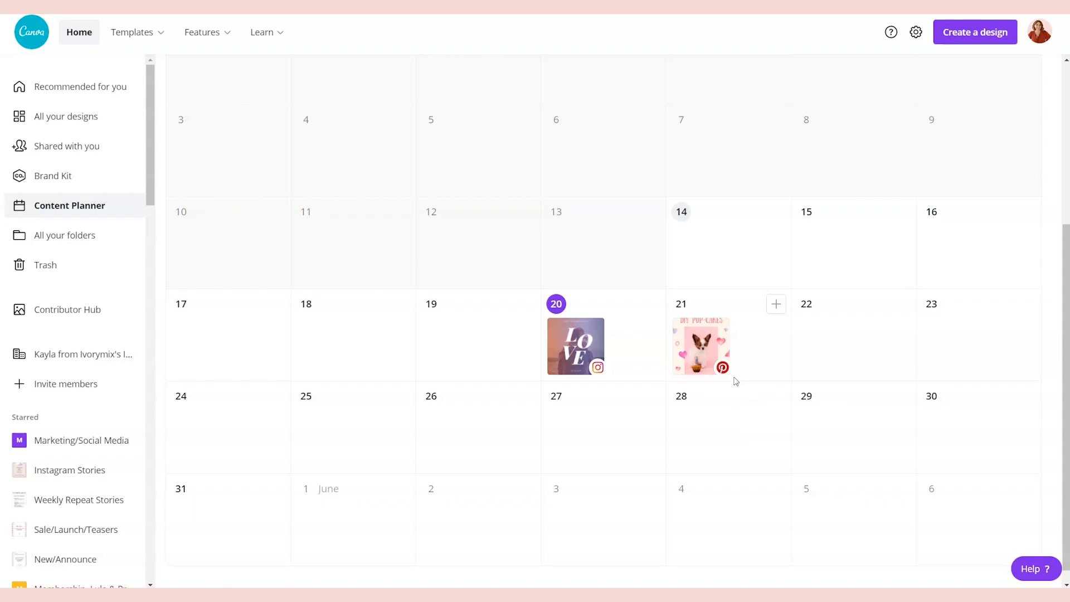
{"action": "mouse_move", "coordinate": [612, 471]}
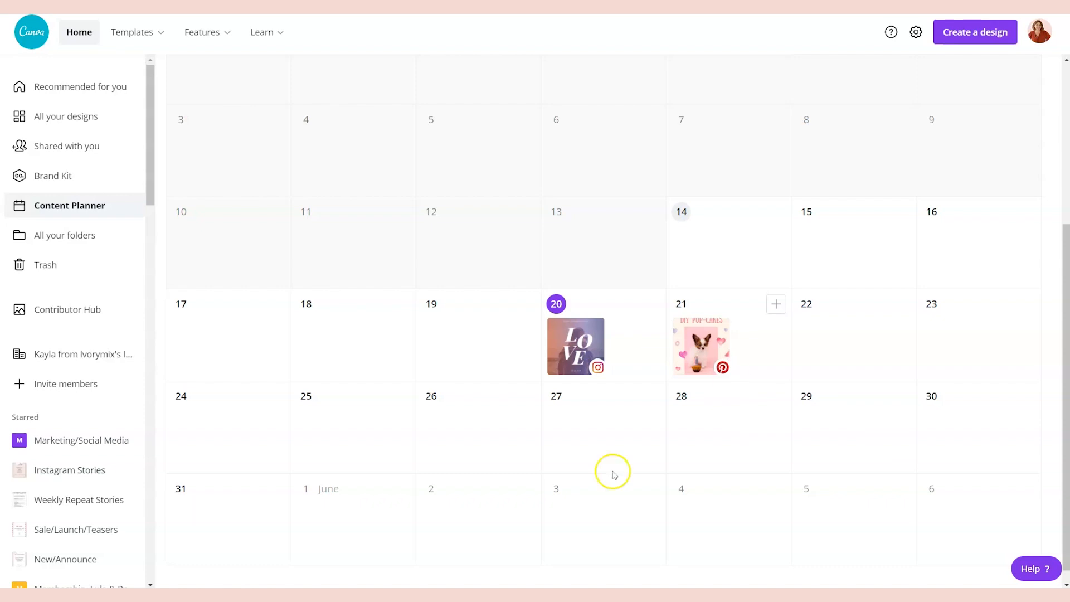
{"action": "mouse_move", "coordinate": [526, 377]}
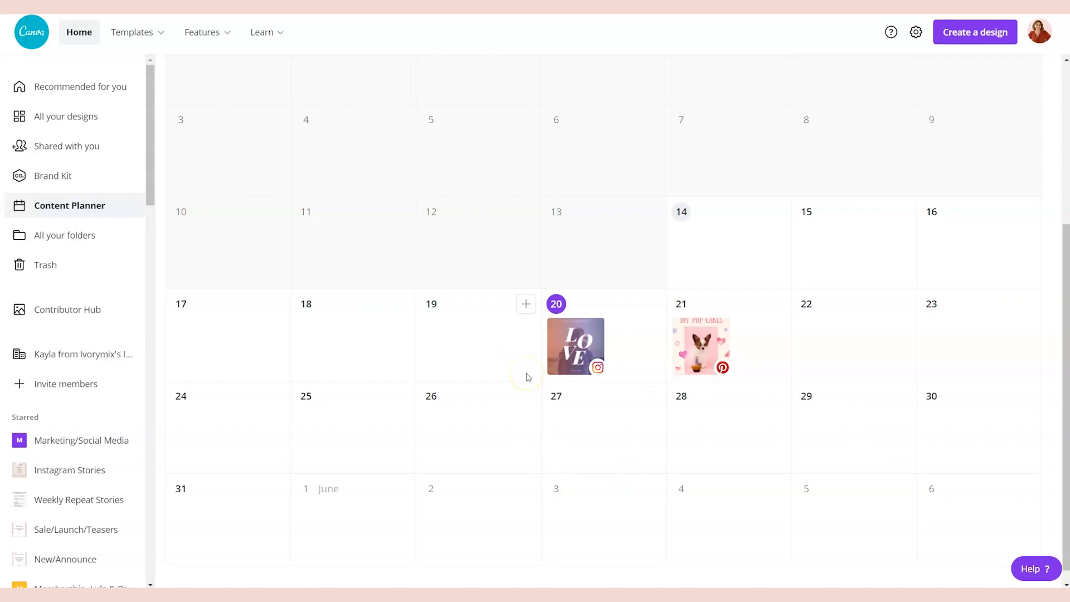
{"action": "mouse_move", "coordinate": [521, 412]}
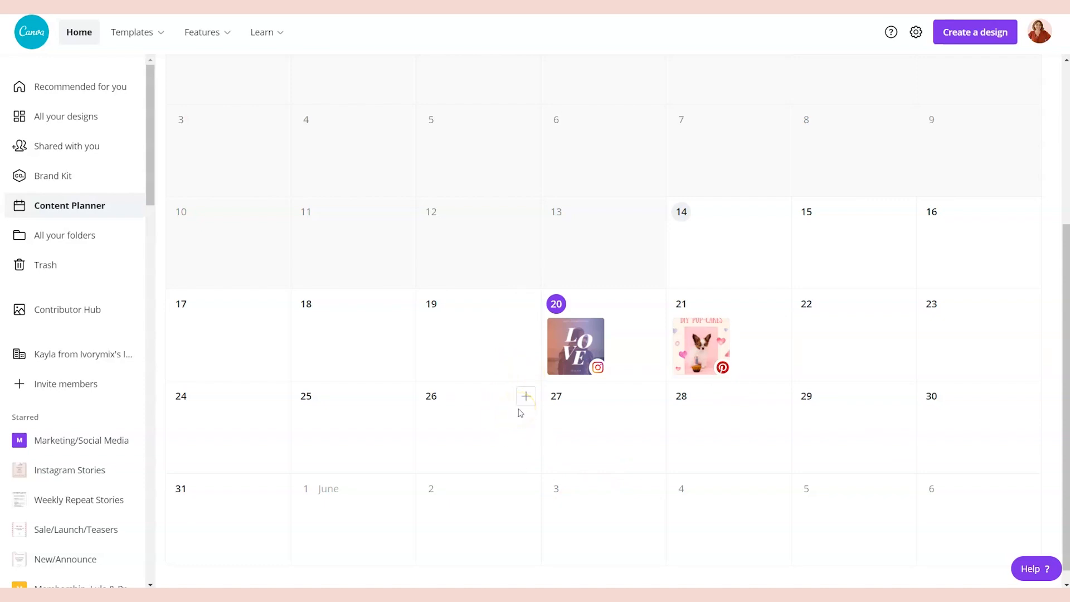
{"action": "mouse_move", "coordinate": [575, 344]}
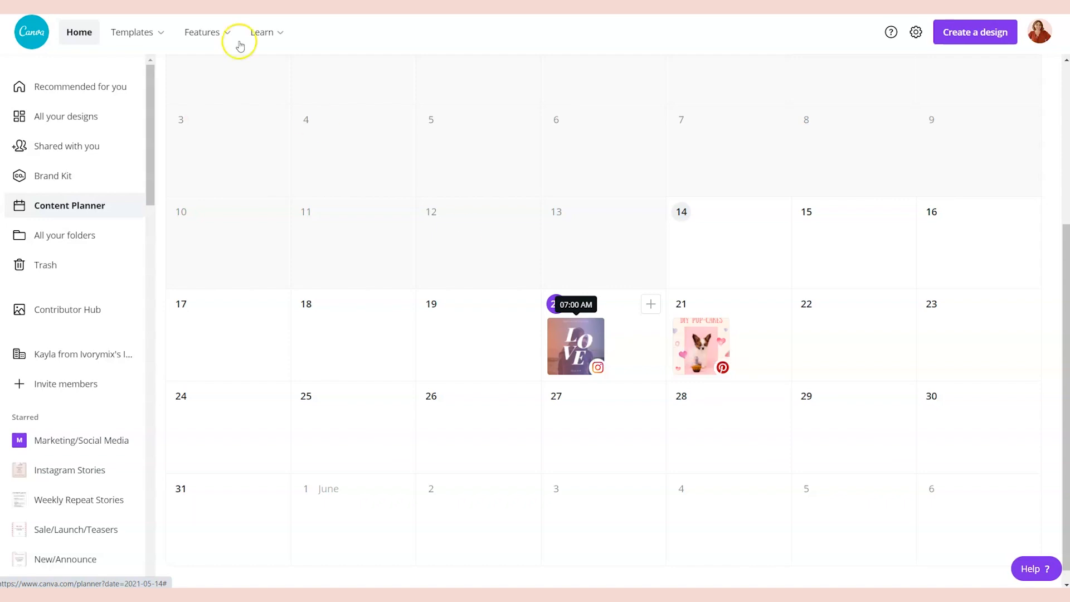
{"action": "mouse_move", "coordinate": [587, 321]}
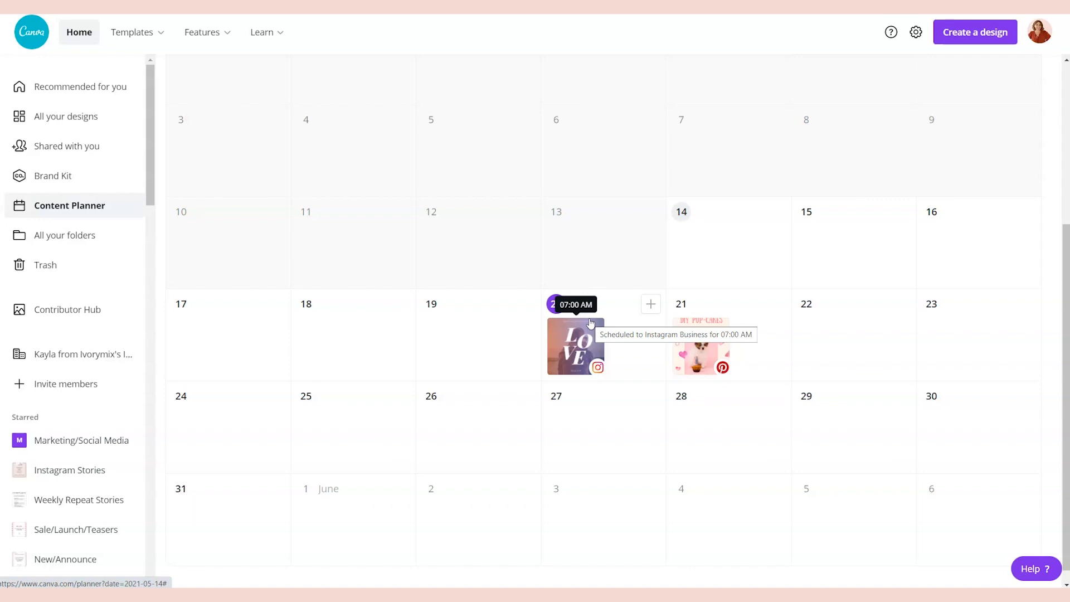
{"action": "mouse_move", "coordinate": [613, 421]}
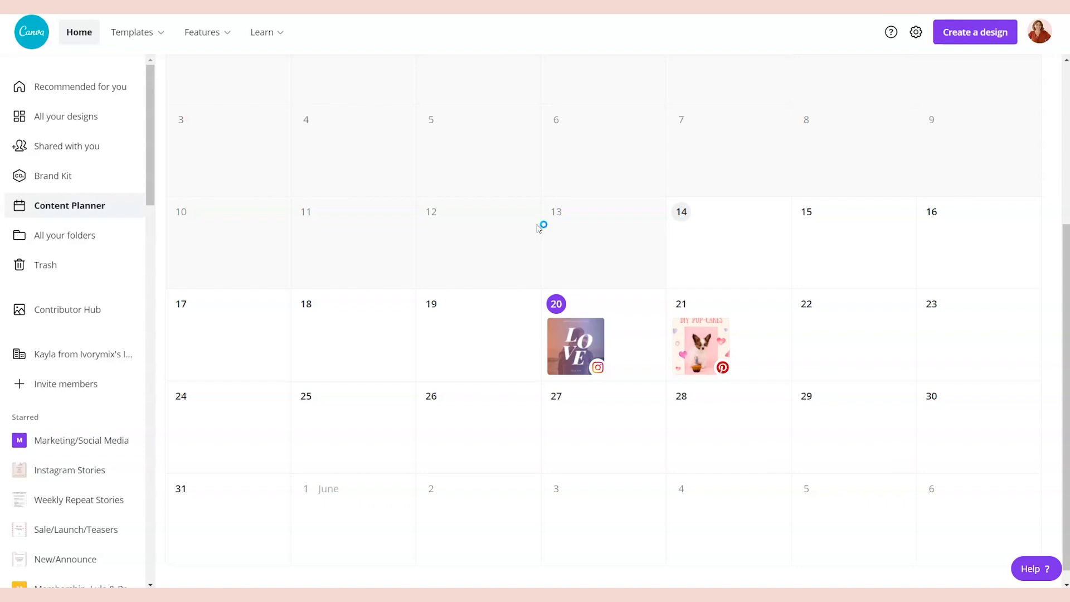
{"action": "mouse_move", "coordinate": [539, 229]}
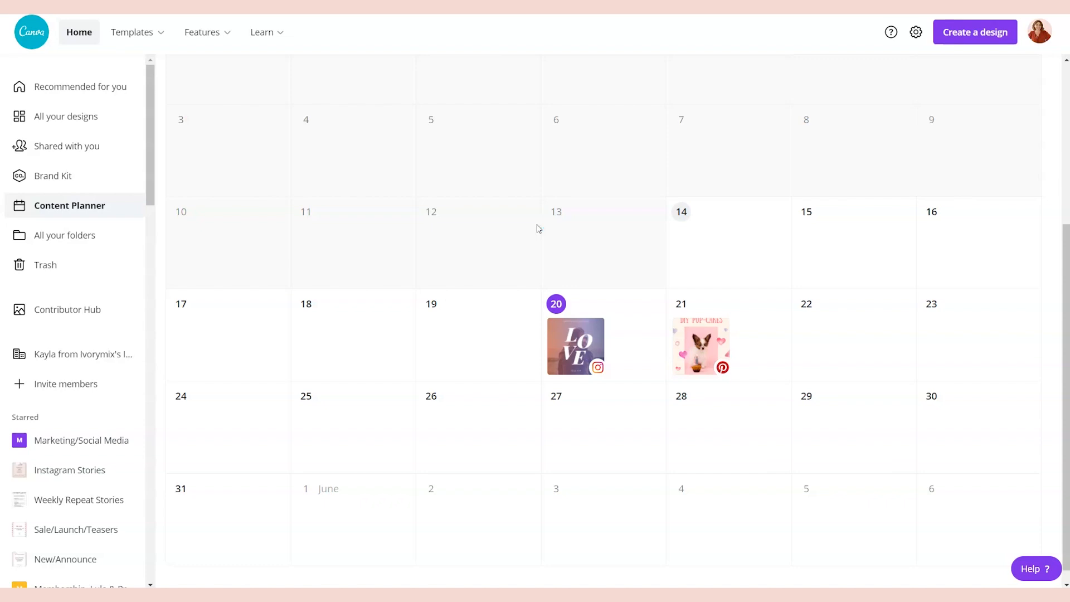
{"action": "mouse_move", "coordinate": [205, 32]}
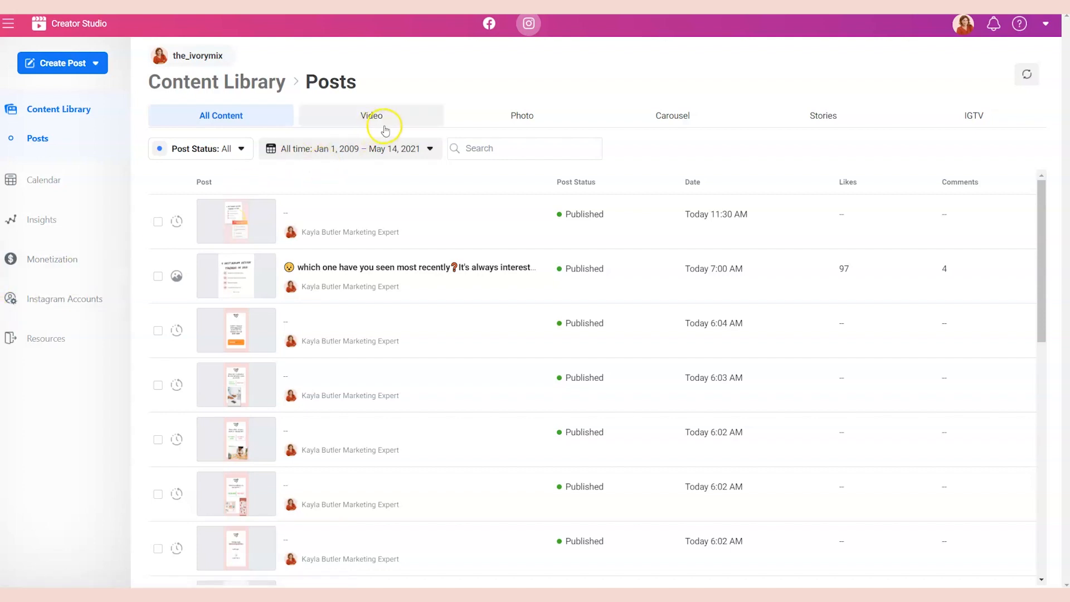
{"action": "mouse_move", "coordinate": [691, 120]}
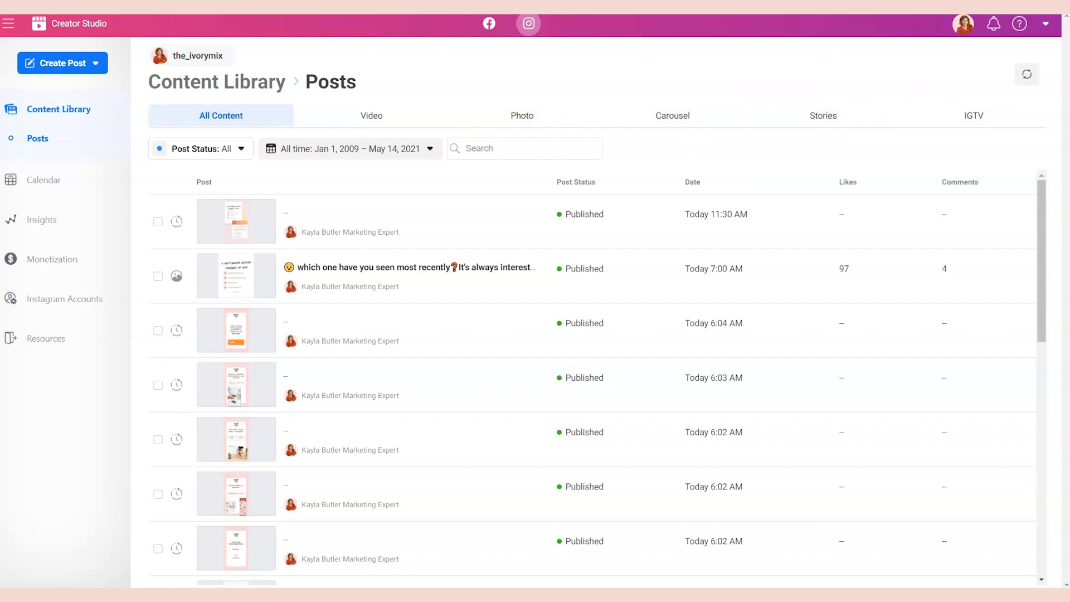
- Show the Instagram Content Library's All Content list of published posts in Creator Studio
{"action": "left_click", "coordinate": [822, 114]}
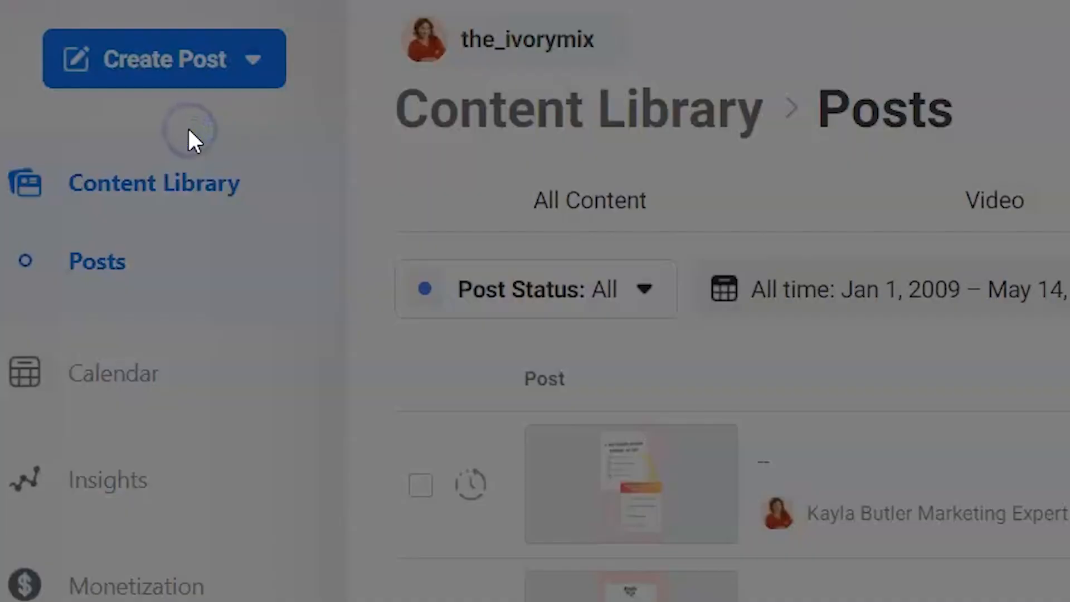
- Start a new Instagram feed post with Add Content, then discard the empty draft
{"action": "left_click", "coordinate": [163, 59]}
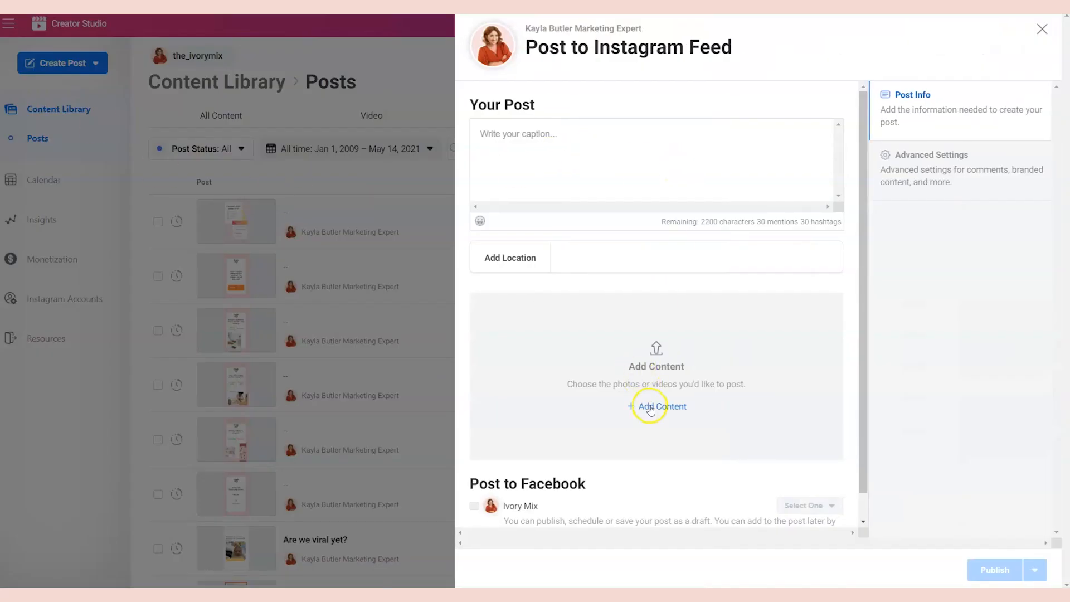
{"action": "left_click", "coordinate": [661, 406]}
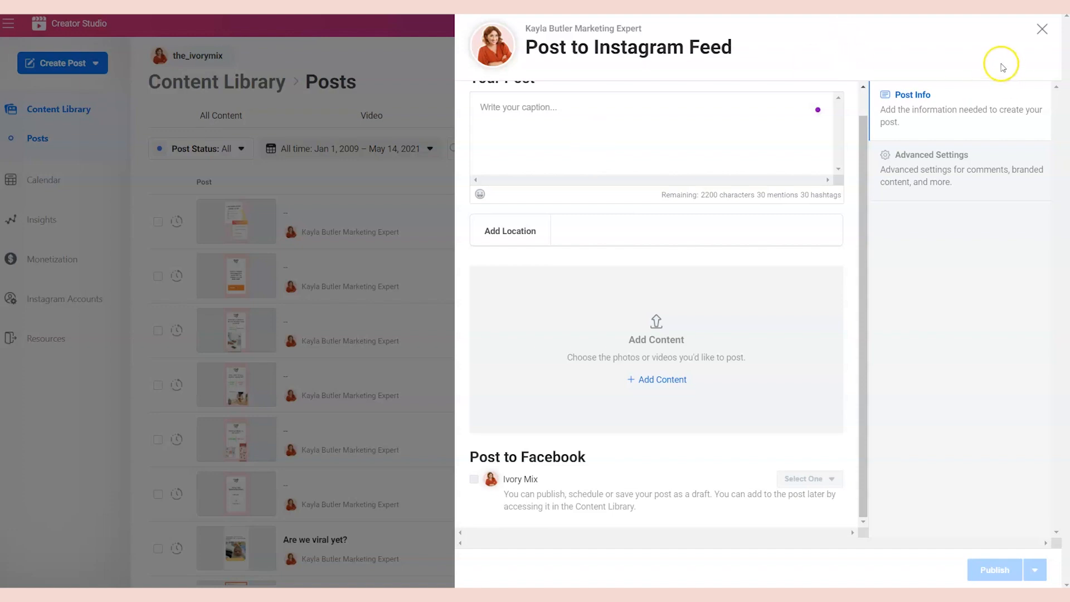
{"action": "left_click", "coordinate": [1040, 29]}
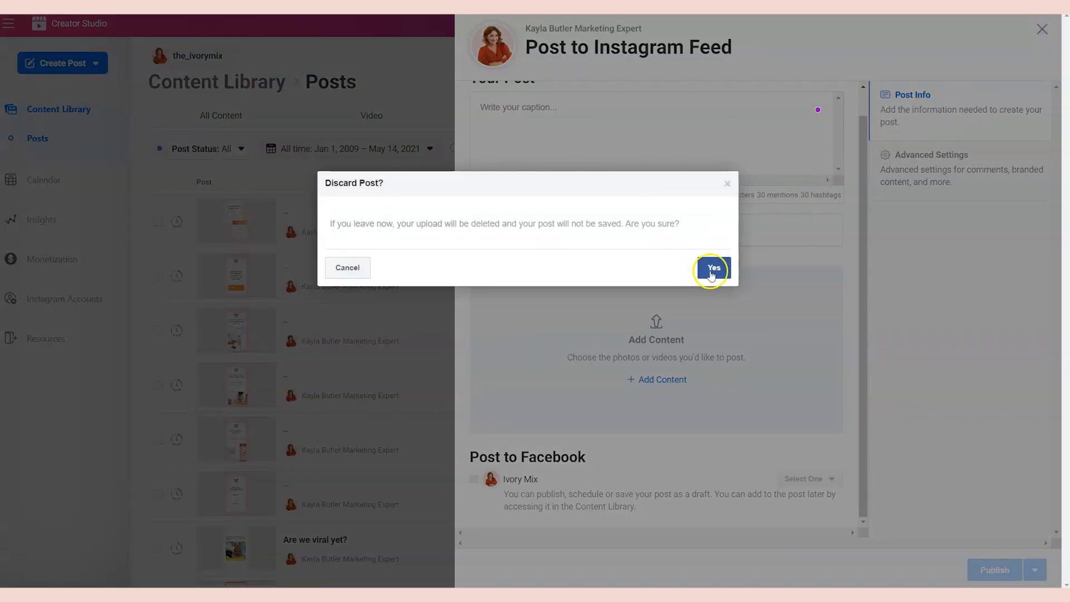
{"action": "left_click", "coordinate": [712, 267]}
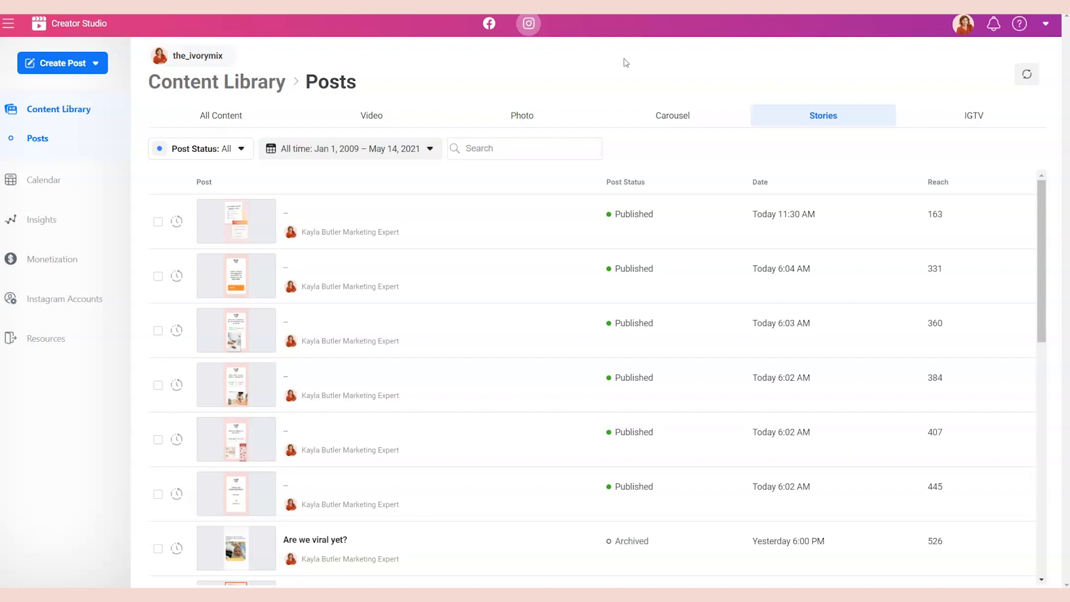
{"action": "mouse_move", "coordinate": [635, 45]}
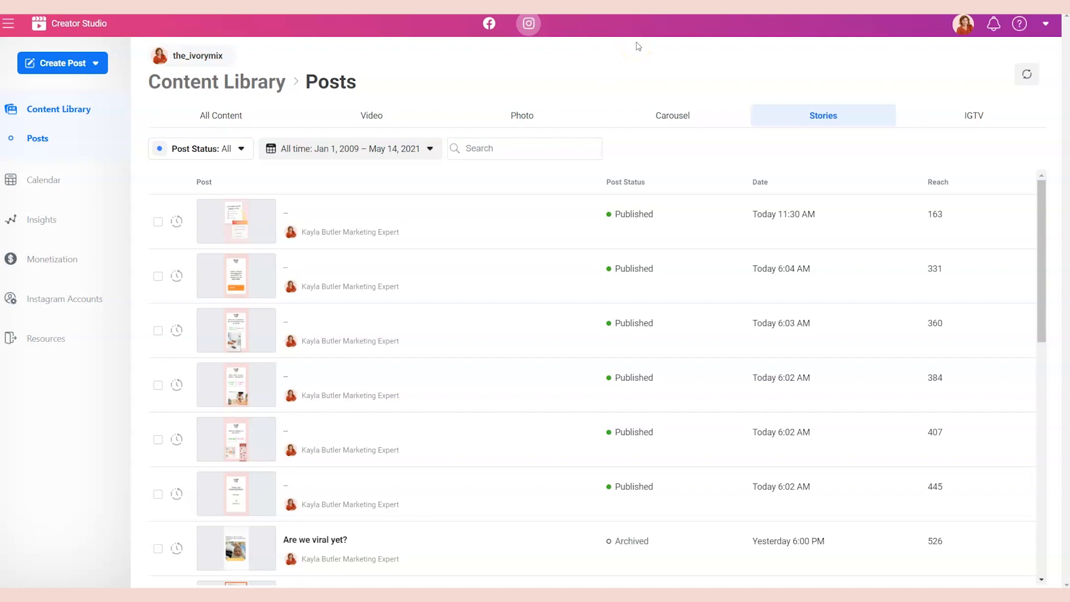
{"action": "mouse_move", "coordinate": [601, 85]}
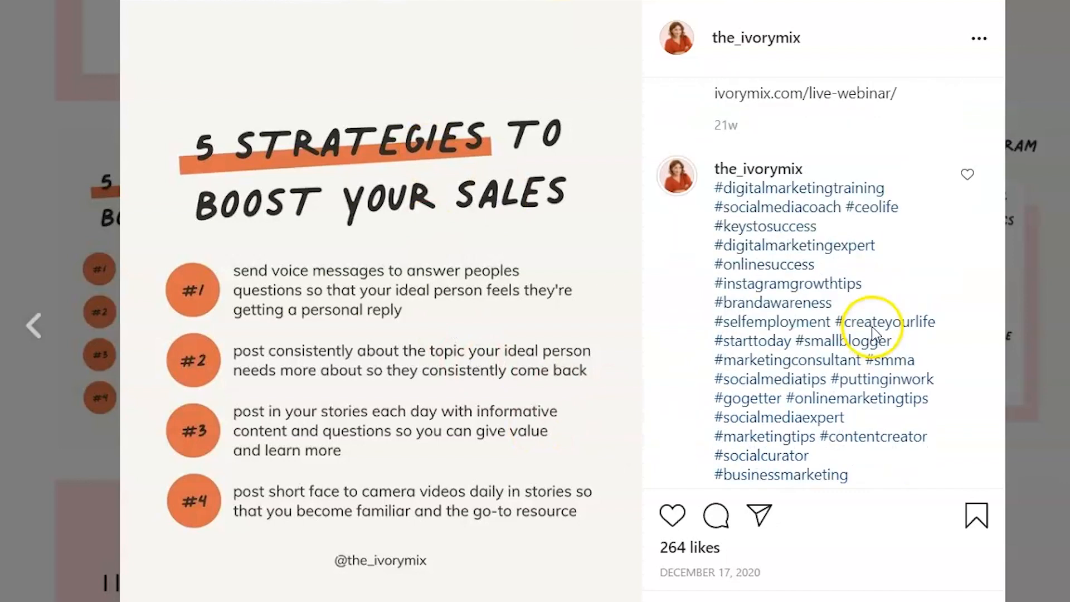
{"action": "scroll", "scroll_direction": "down", "scroll_amount": 3}
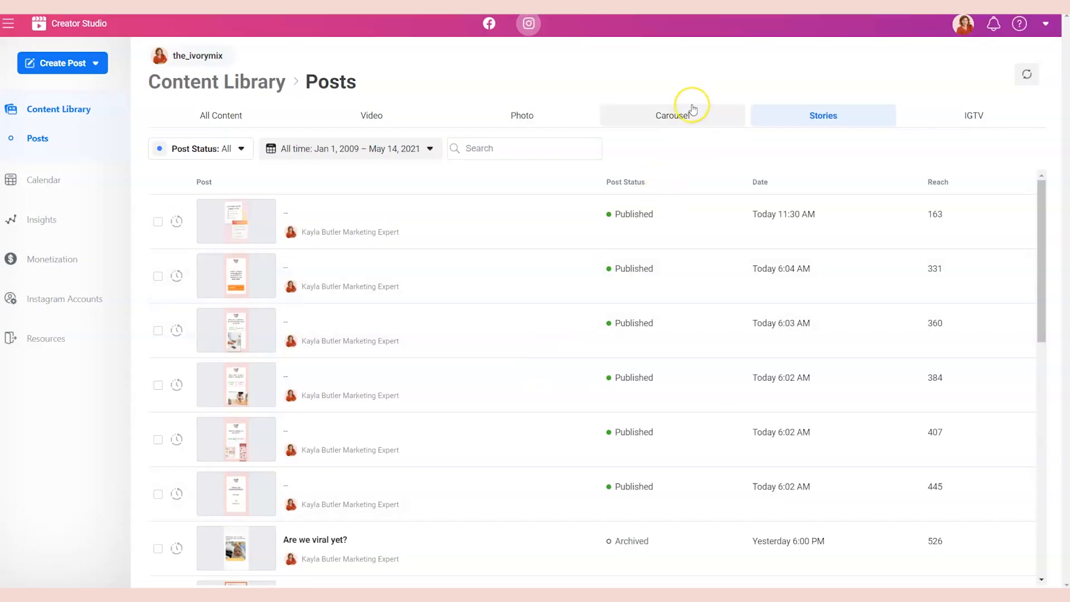
{"action": "mouse_move", "coordinate": [691, 109]}
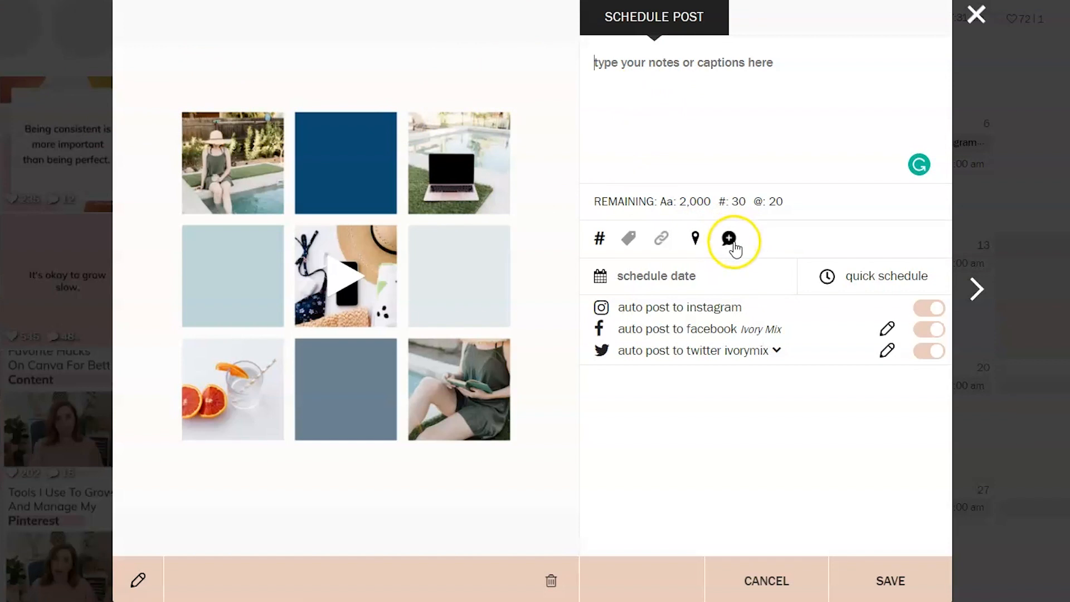
- Add the '10 boss mindset' hashtag group as the scheduled post's first Instagram comment
{"action": "left_click", "coordinate": [729, 239]}
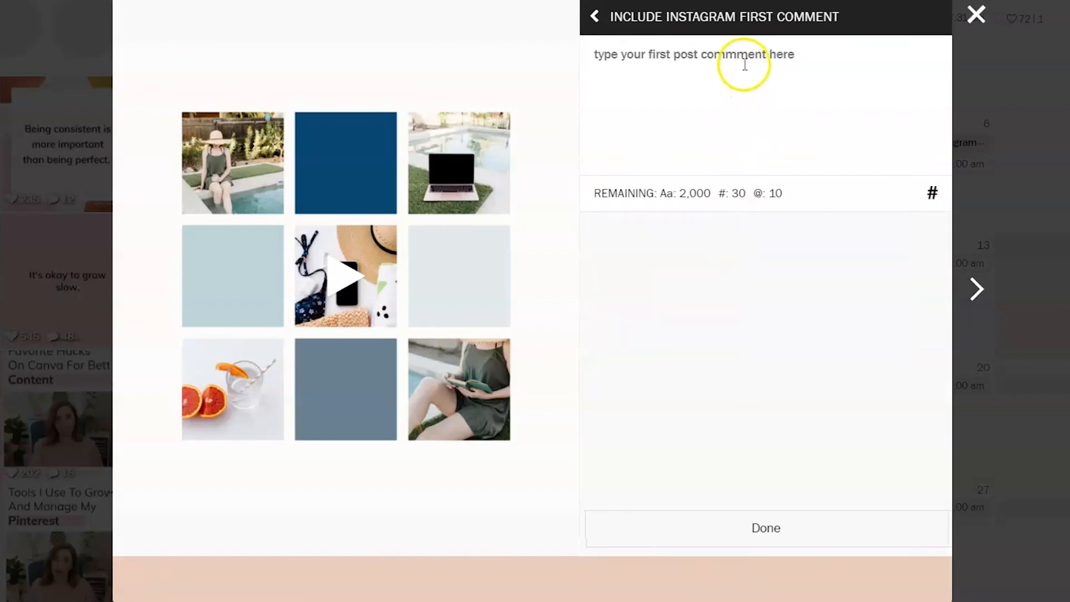
{"action": "left_click", "coordinate": [932, 192]}
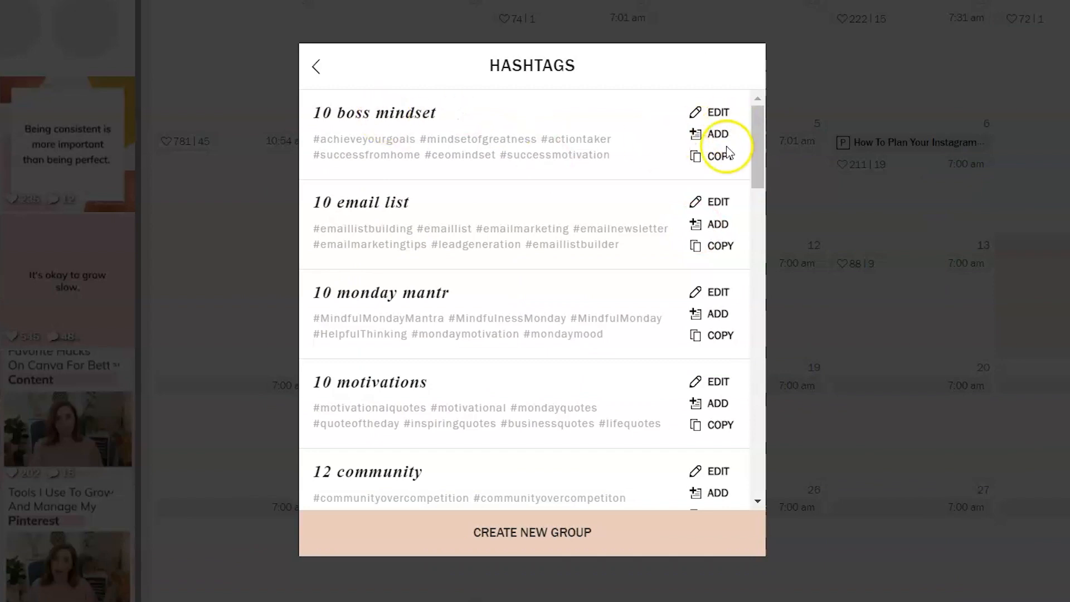
{"action": "left_click", "coordinate": [718, 133]}
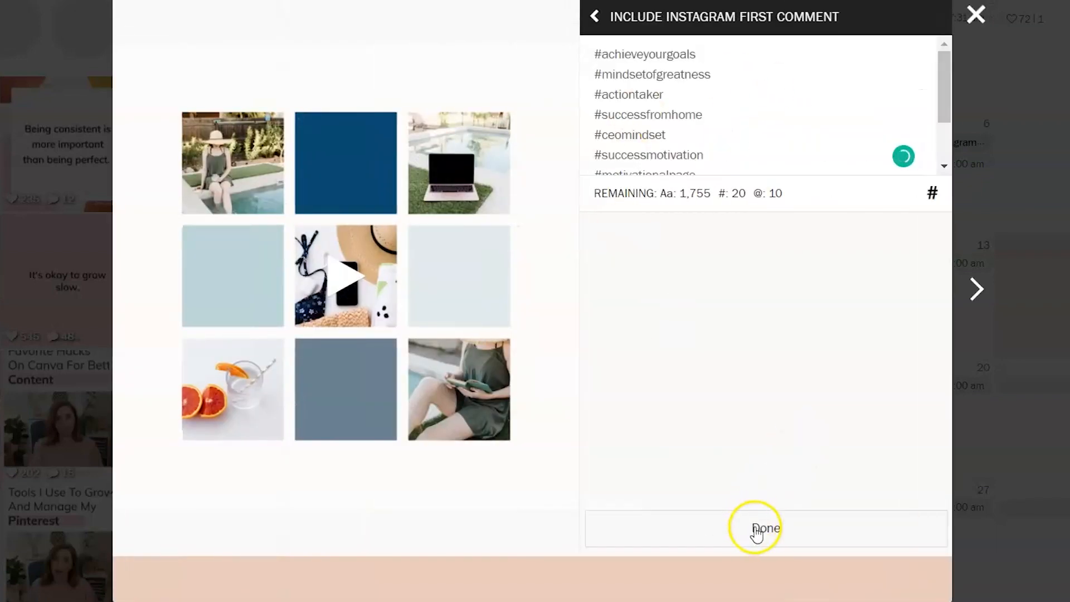
{"action": "left_click", "coordinate": [765, 527]}
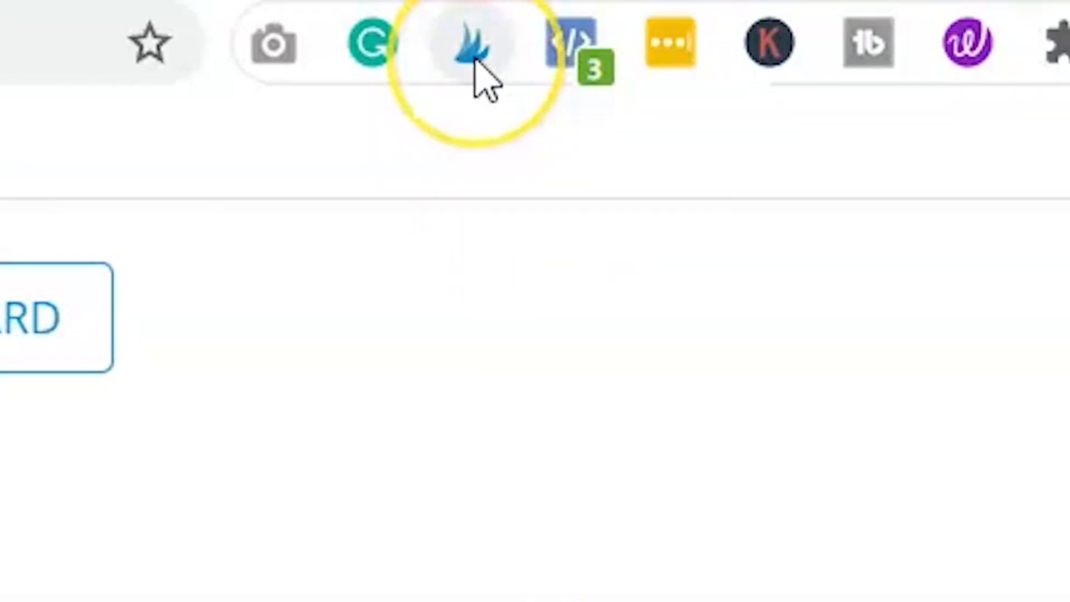
{"action": "mouse_move", "coordinate": [474, 45]}
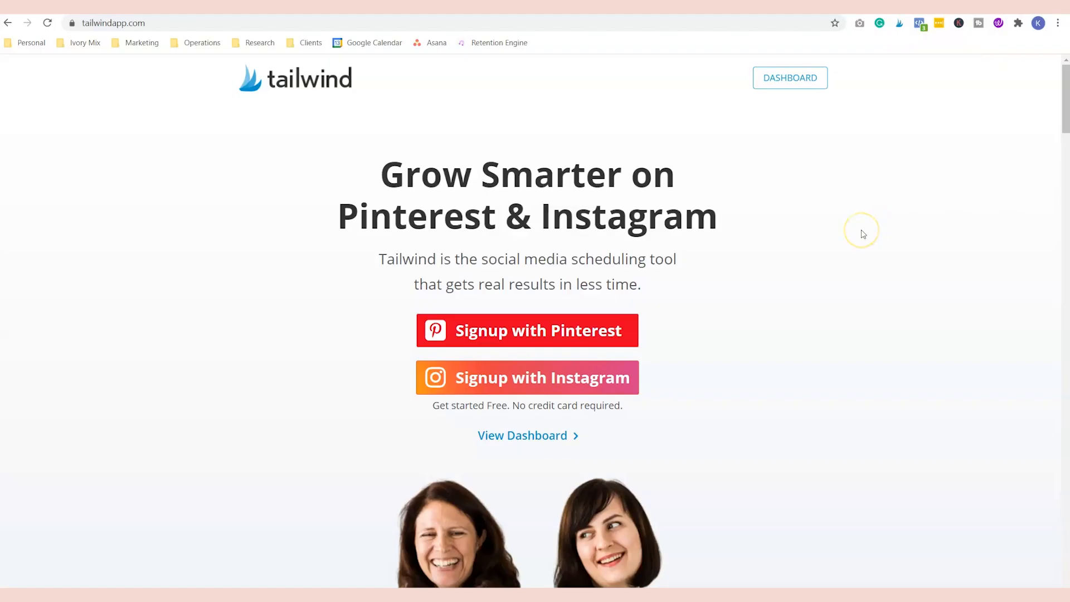
{"action": "mouse_move", "coordinate": [861, 231]}
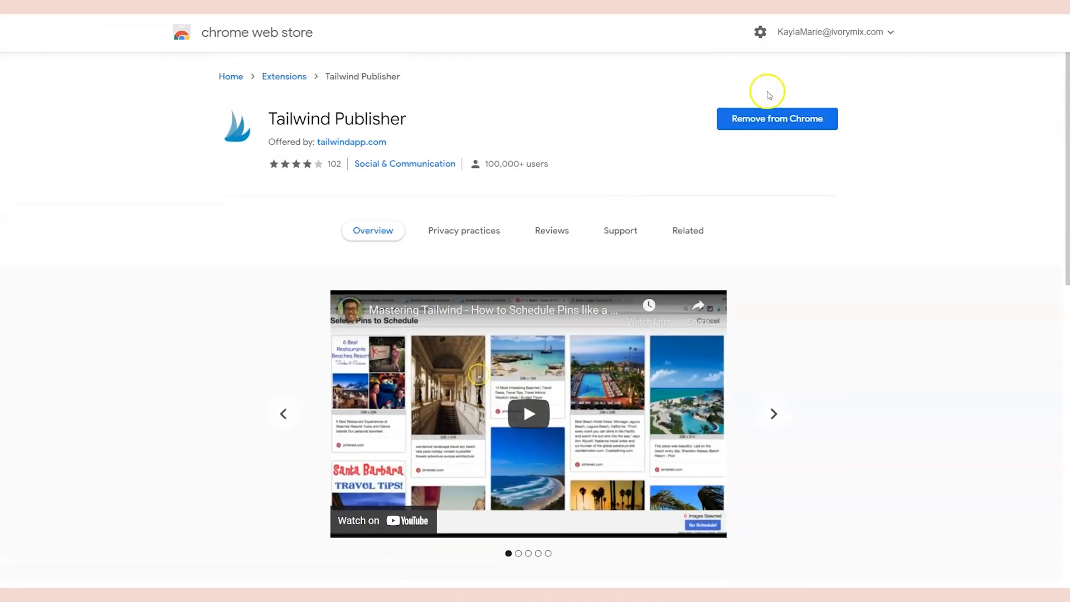
- Go from the Tailwind Publisher listing to the Instagram aesthetic blog post
{"action": "left_click", "coordinate": [773, 414]}
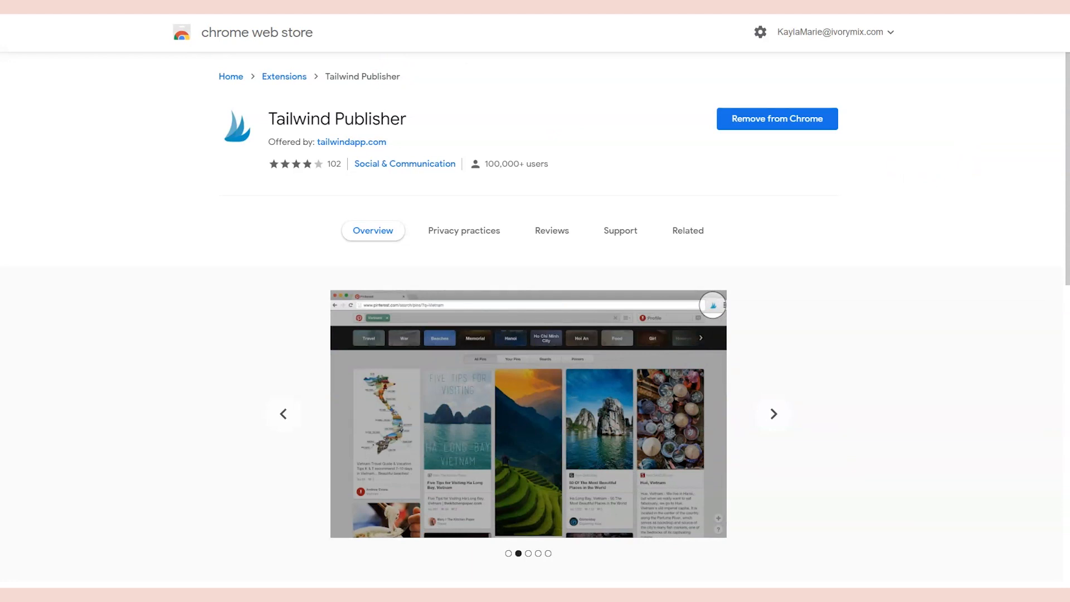
{"action": "left_click", "coordinate": [773, 414]}
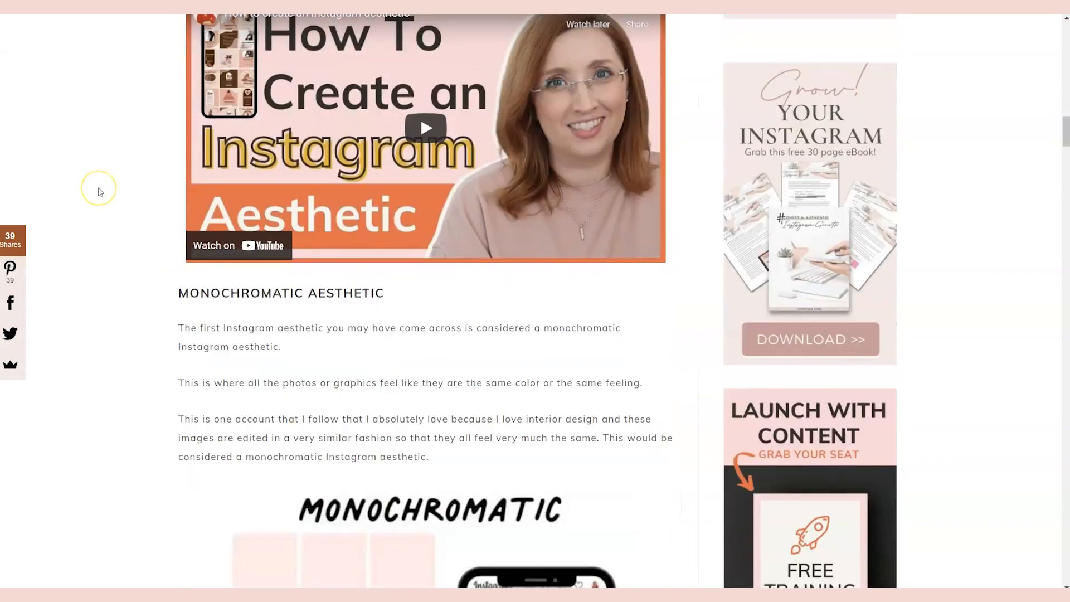
- Scroll through the Ivory Mix 'How To Create An Instagram Aesthetic' article and back to the top
{"action": "scroll", "scroll_direction": "down", "scroll_amount": 3}
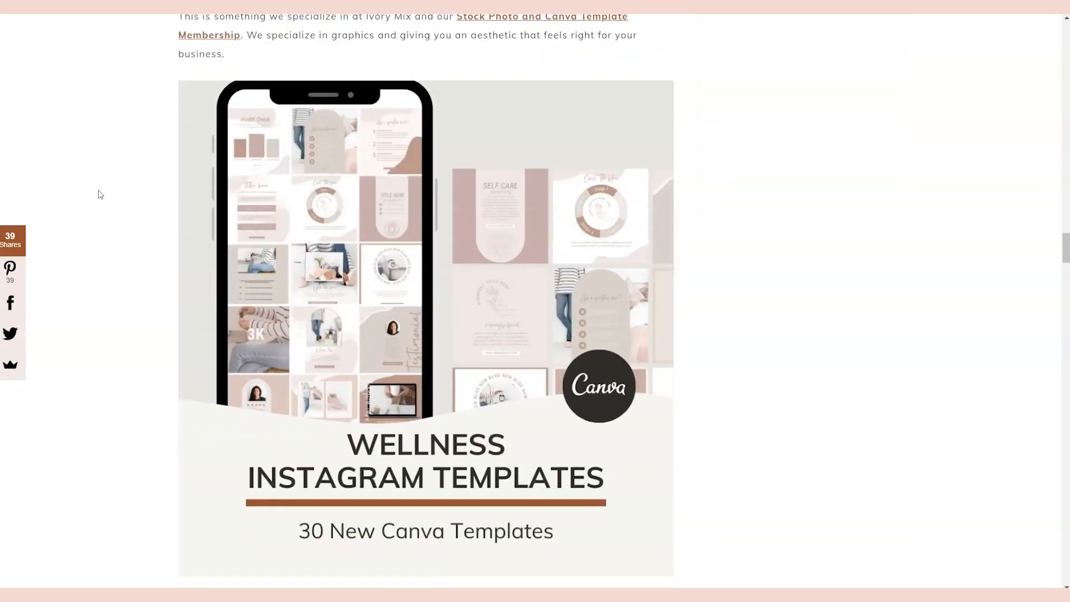
{"action": "scroll", "scroll_direction": "down", "scroll_amount": 3}
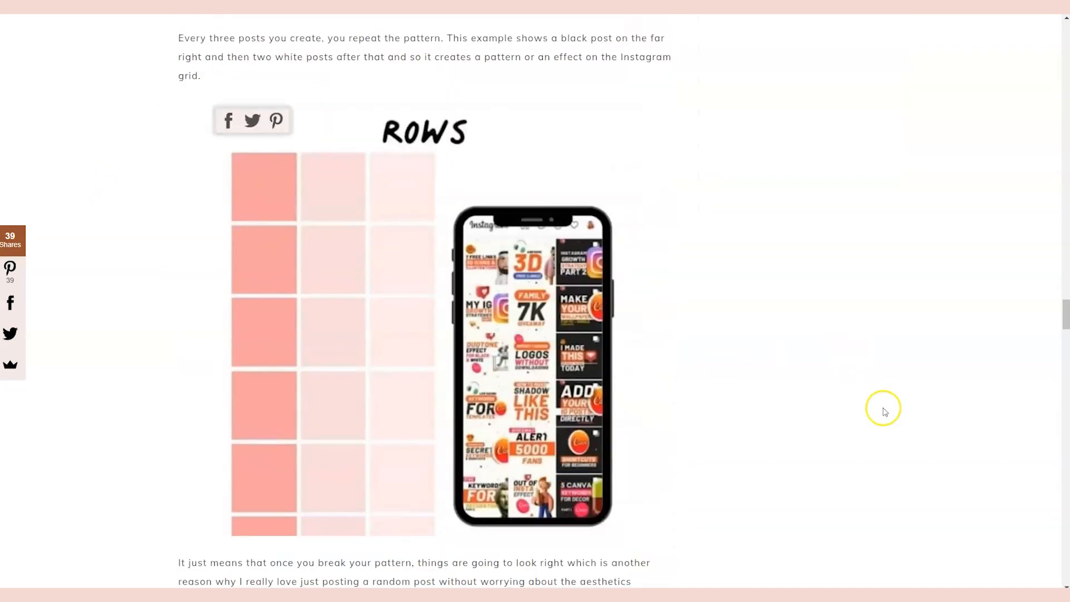
{"action": "scroll", "scroll_direction": "up", "scroll_amount": 3}
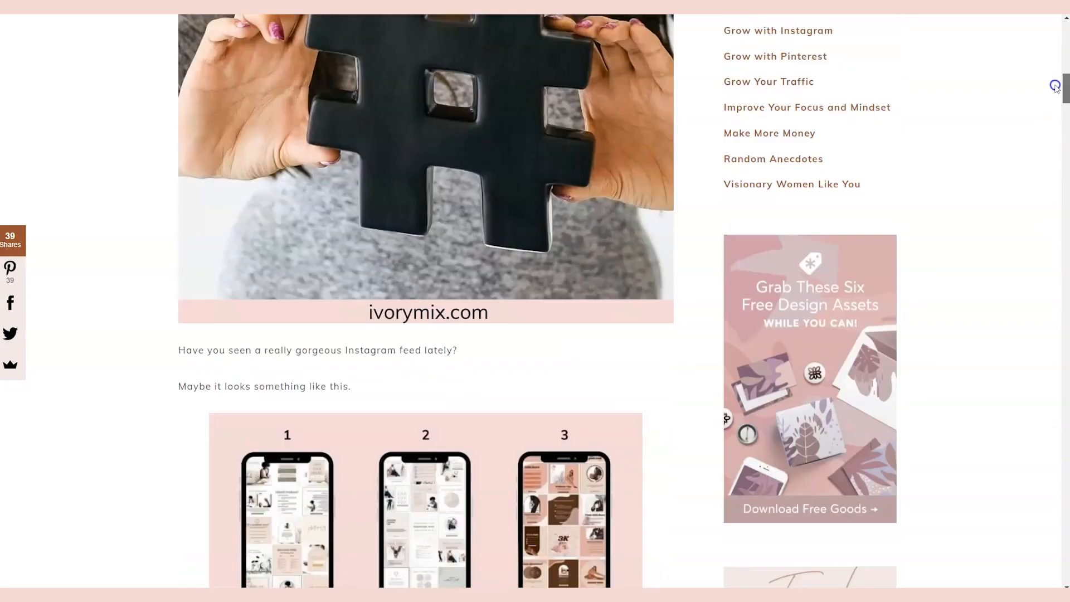
{"action": "scroll", "scroll_direction": "up", "scroll_amount": 3}
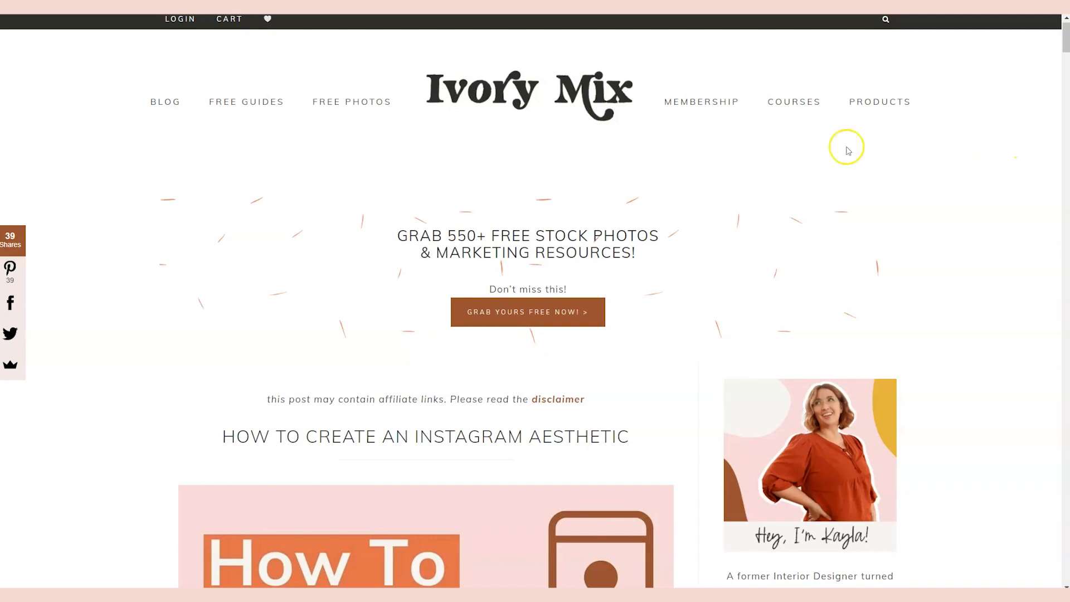
{"action": "mouse_move", "coordinate": [846, 148]}
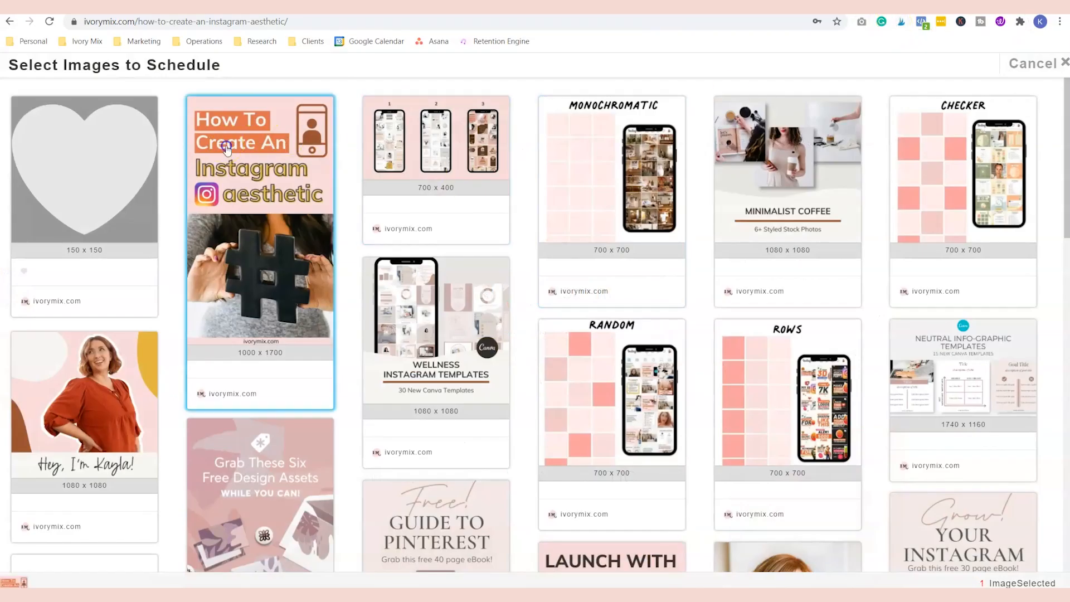
- Select the Monochromatic image and browse further article images in the Tailwind Publisher overlay
{"action": "left_click", "coordinate": [610, 177]}
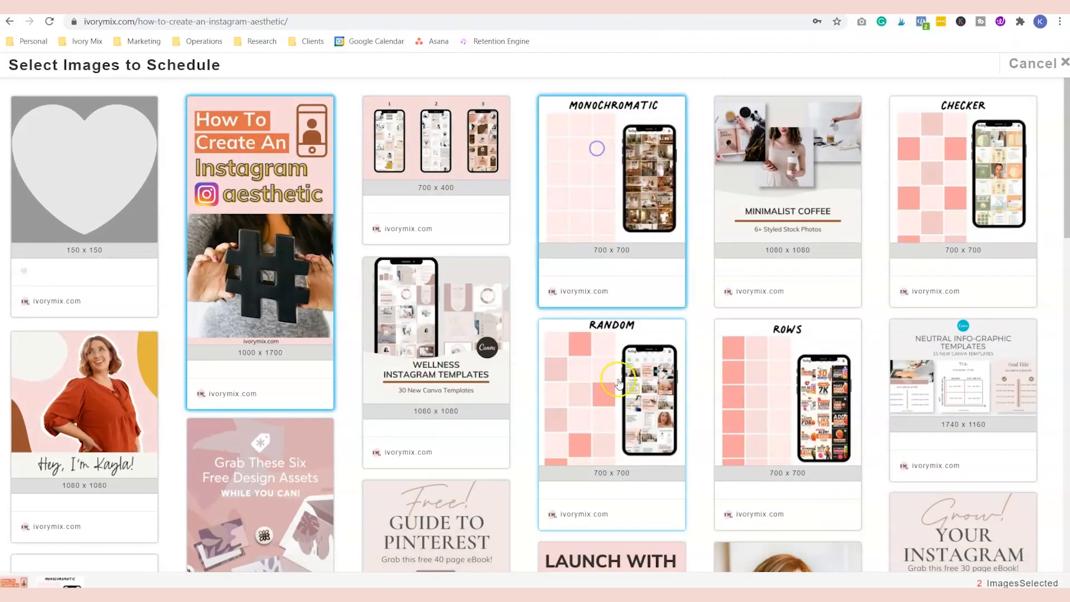
{"action": "scroll", "scroll_direction": "down", "scroll_amount": 3}
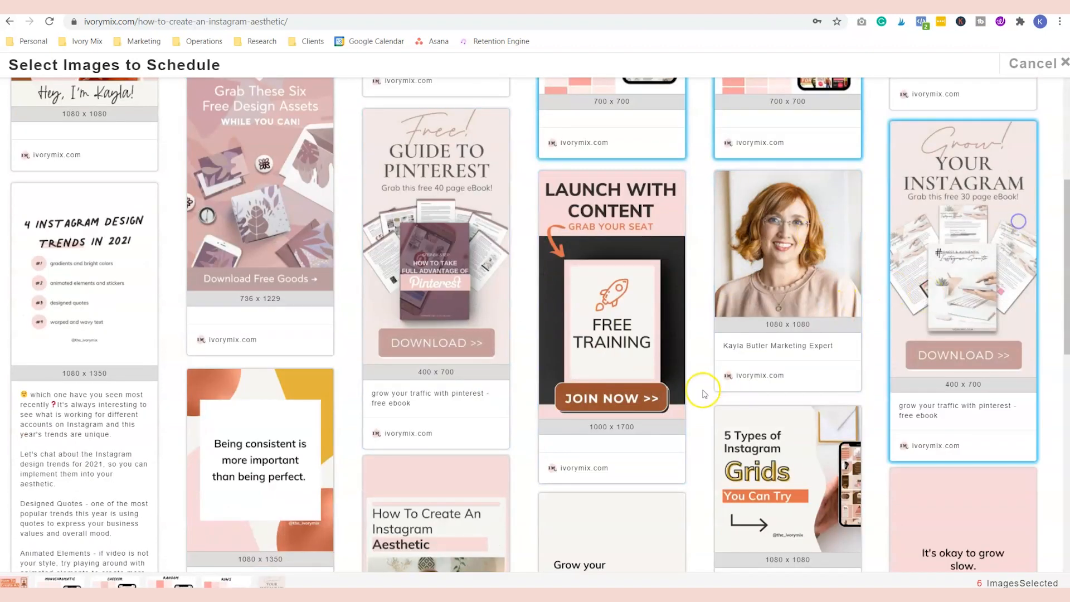
{"action": "scroll", "scroll_direction": "down", "scroll_amount": 3}
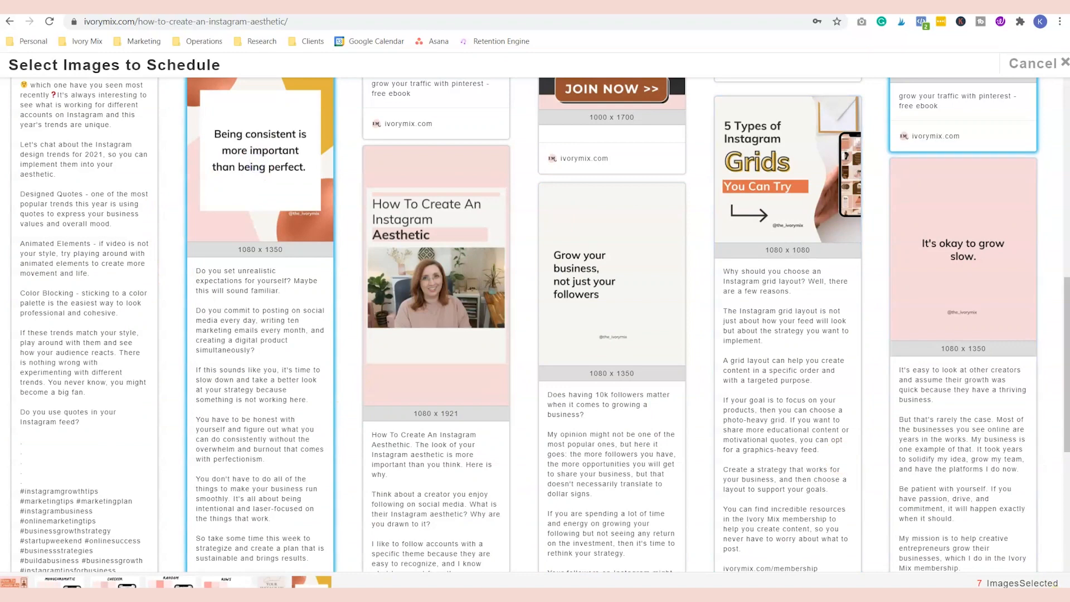
{"action": "scroll", "scroll_direction": "down", "scroll_amount": 3}
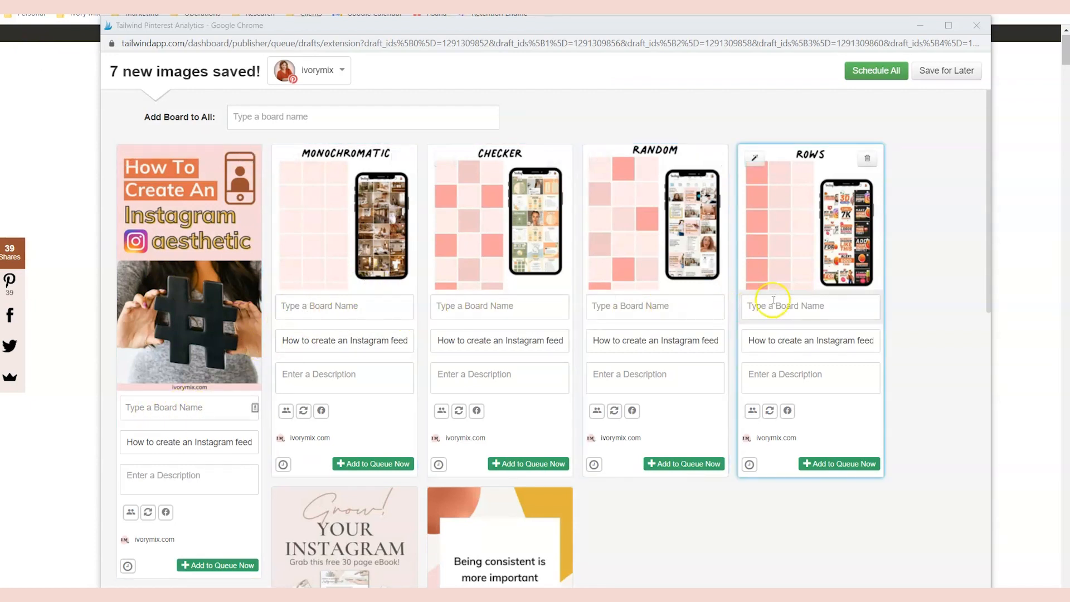
- Scroll through the '7 new images saved!' Tailwind pin draft cards awaiting boards and descriptions
{"action": "scroll", "scroll_direction": "down", "scroll_amount": 3}
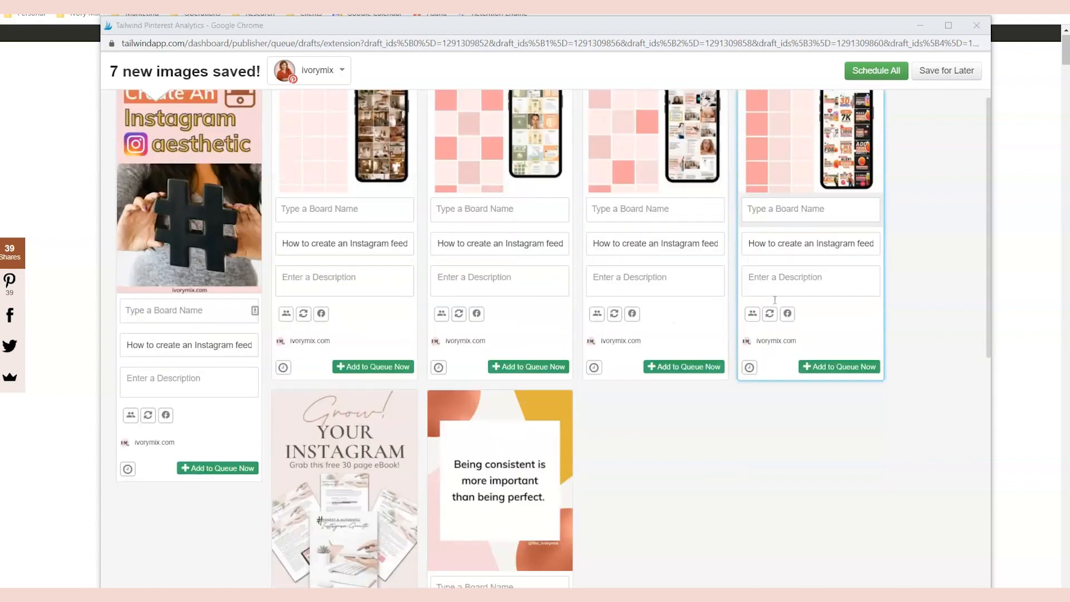
{"action": "scroll", "scroll_direction": "down", "scroll_amount": 3}
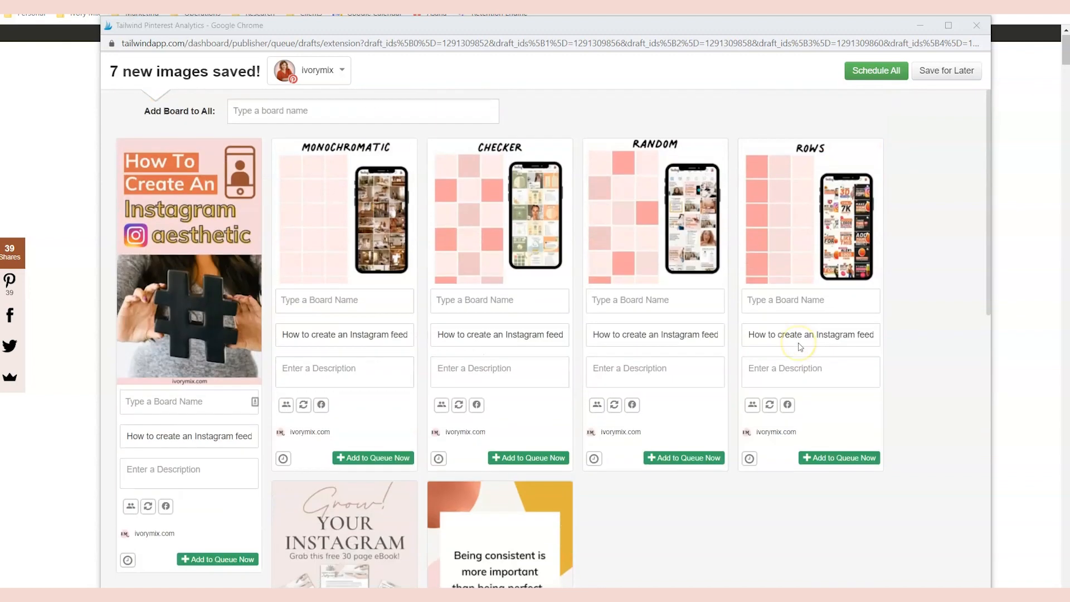
{"action": "scroll", "scroll_direction": "down", "scroll_amount": 3}
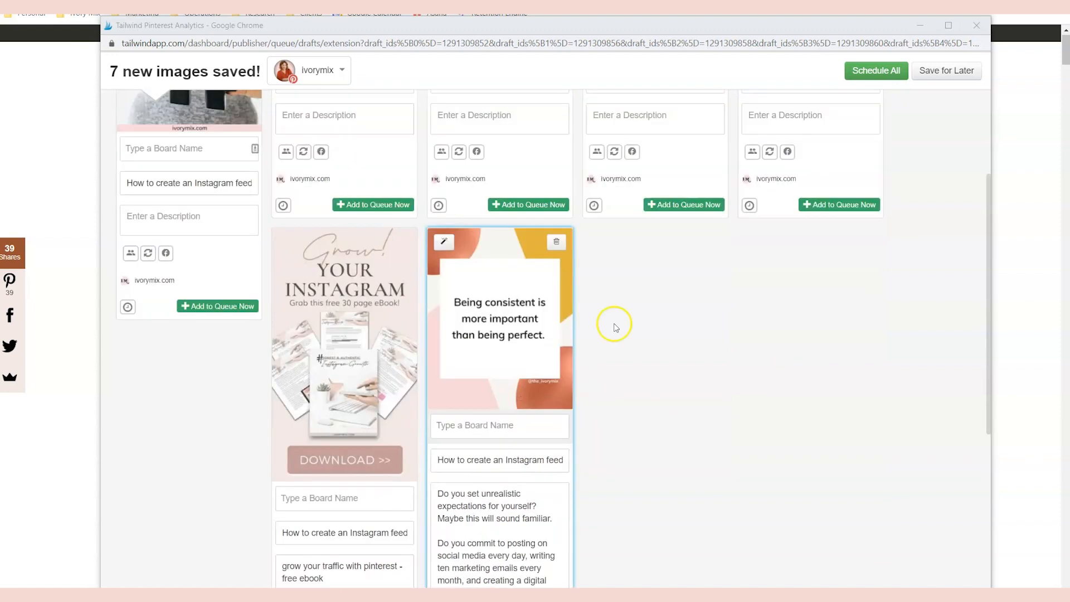
{"action": "scroll", "scroll_direction": "down", "scroll_amount": 3}
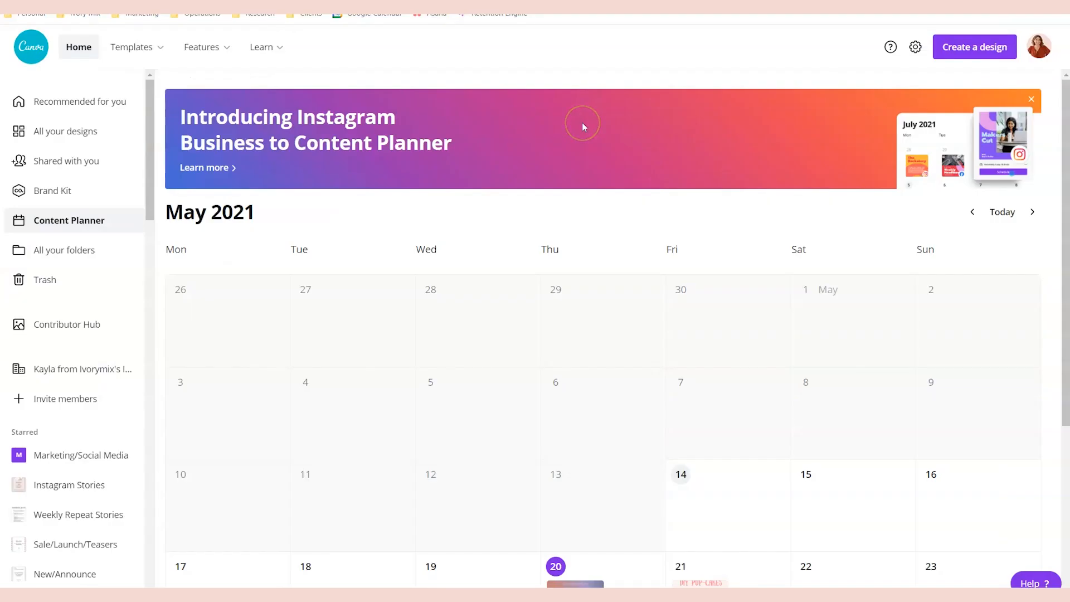
- Scroll the May 2021 calendar to reveal the LOVE post on the 20th and Pup-Cakes pin on the 21st
{"action": "scroll", "scroll_direction": "down", "scroll_amount": 3}
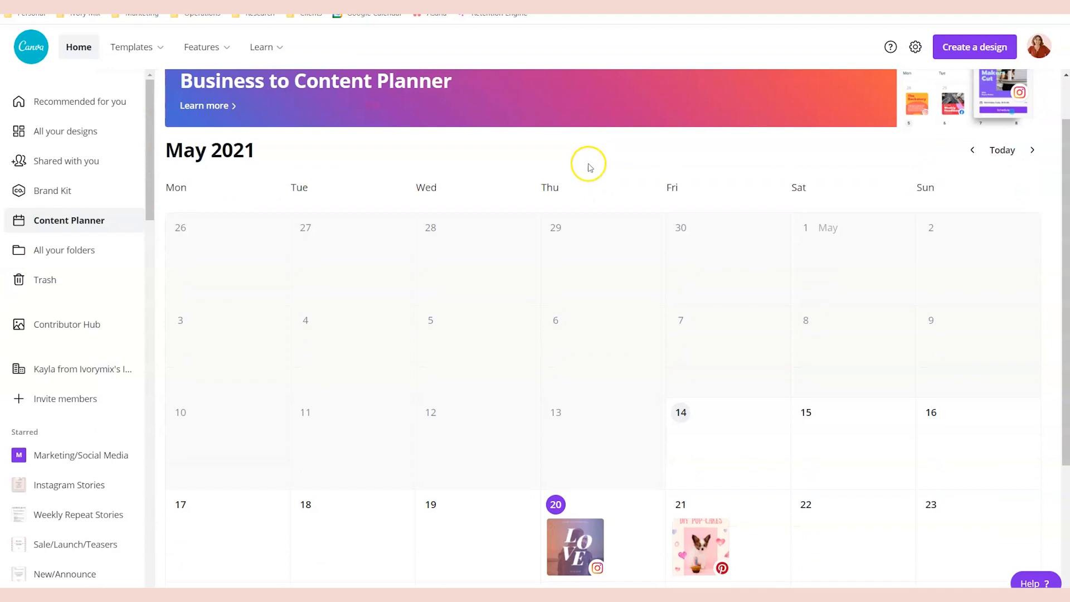
{"action": "scroll", "scroll_direction": "down", "scroll_amount": 3}
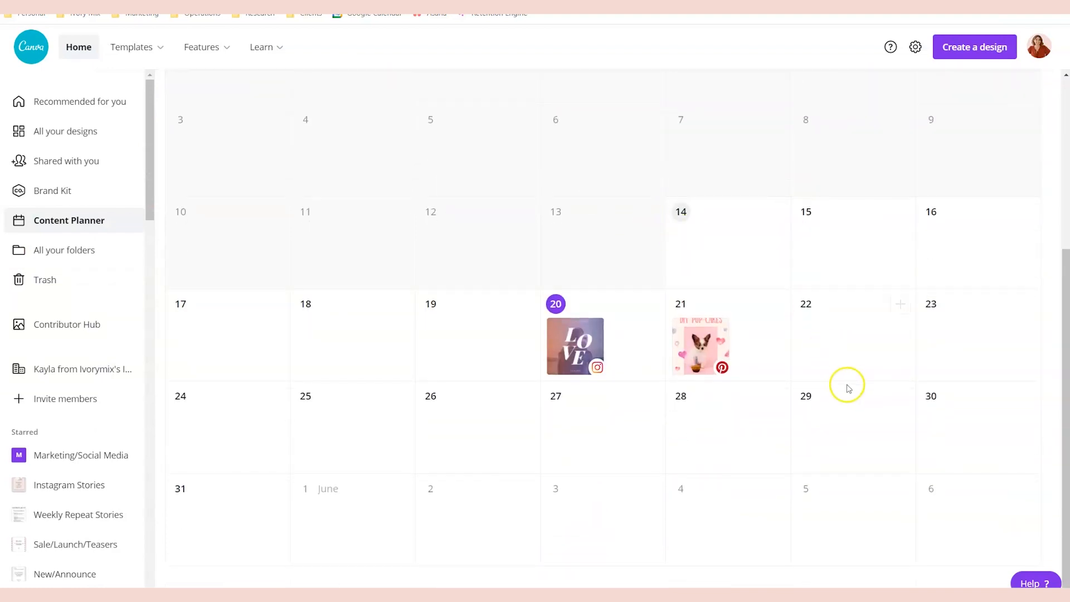